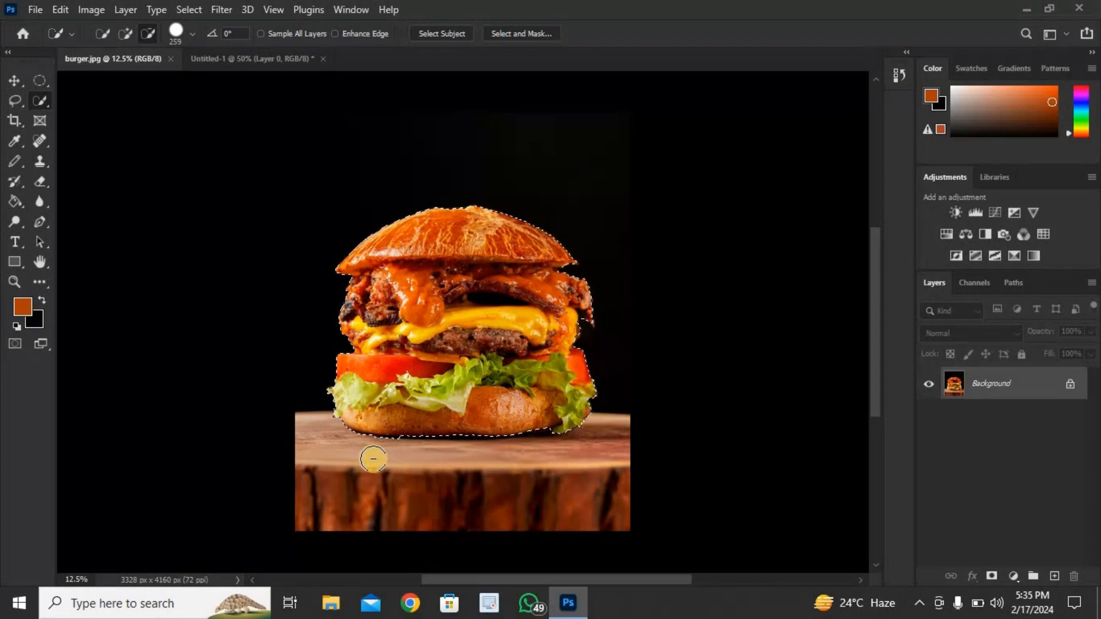
- Contract the burger selection by 10 pixels via Select > Modify
left_click(187, 9)
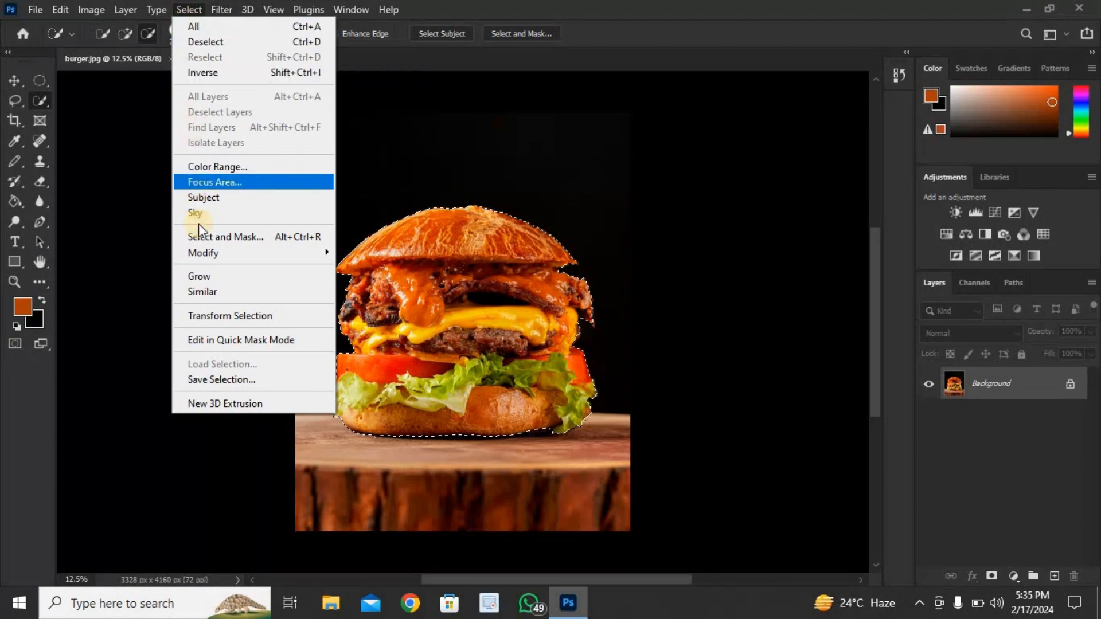
mouse_move(203, 252)
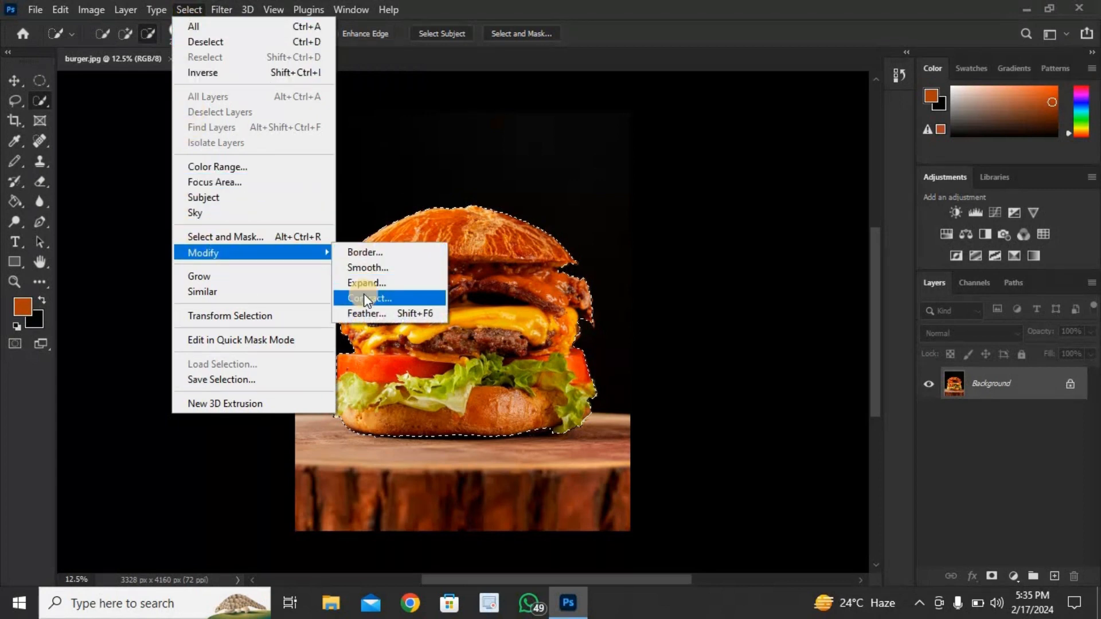
left_click(368, 298)
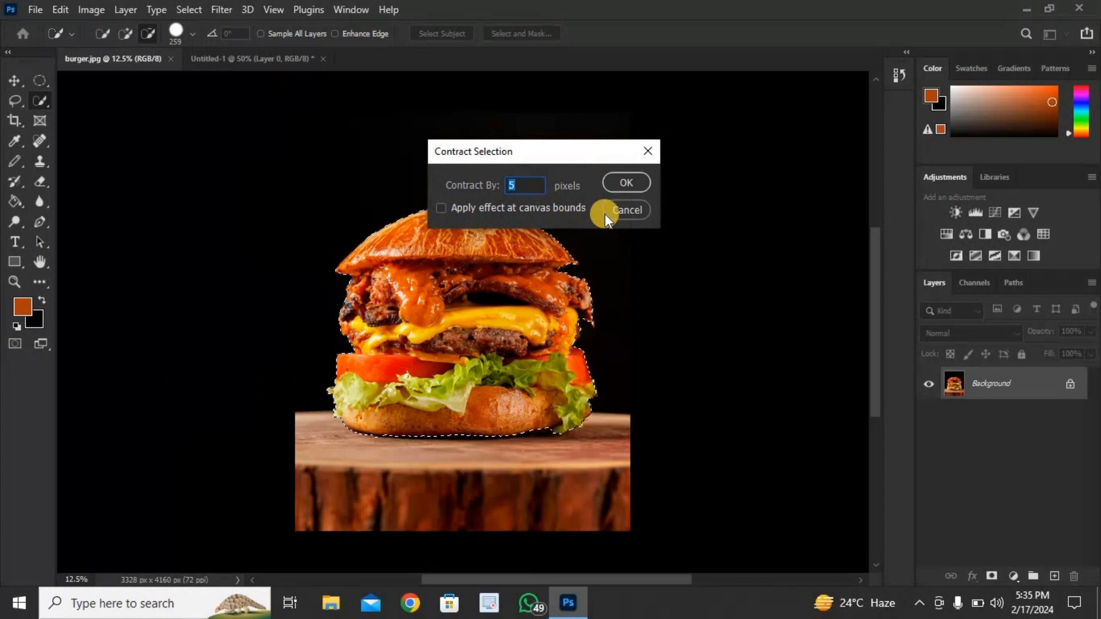
type("10")
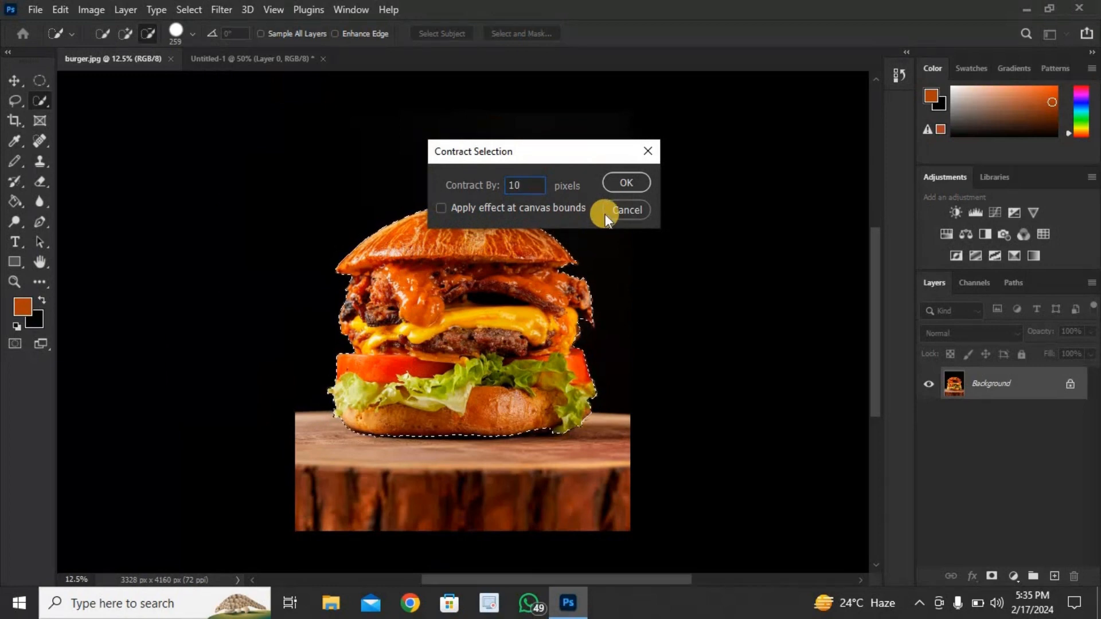
left_click(624, 182)
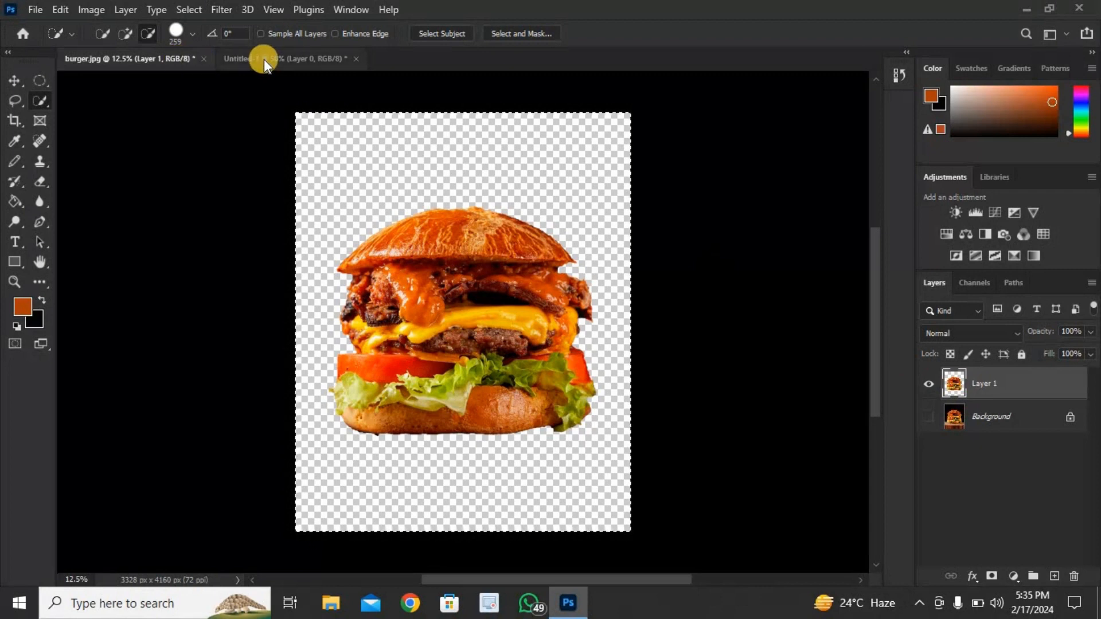
- Move the cut-out burger layer to the centre of the square Untitled-1 poster
left_click(287, 59)
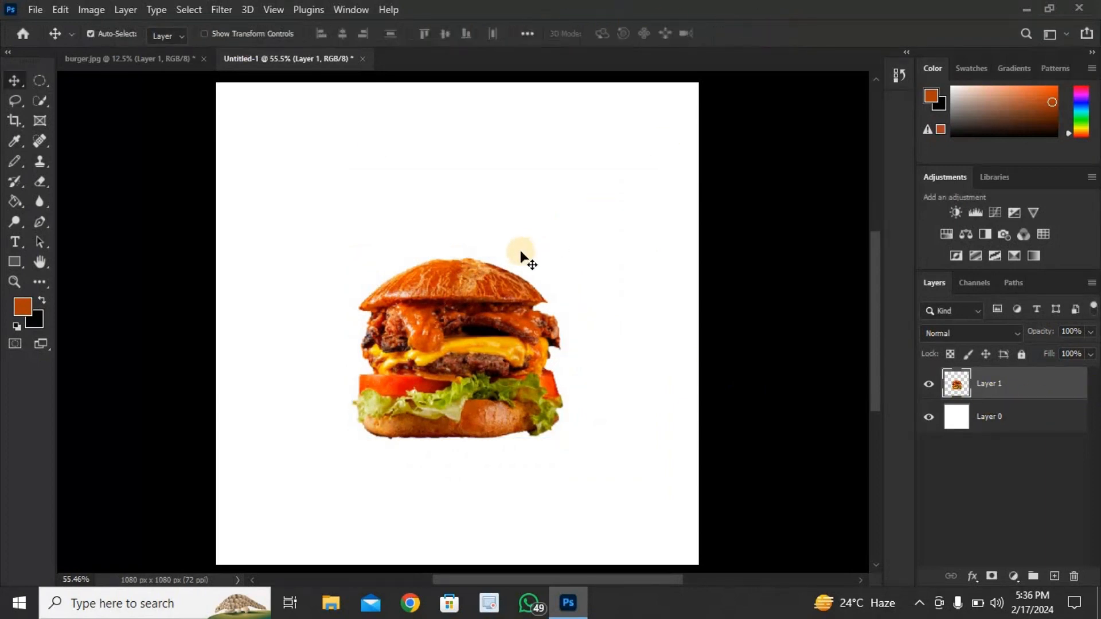
left_click_drag(520, 254, 493, 357)
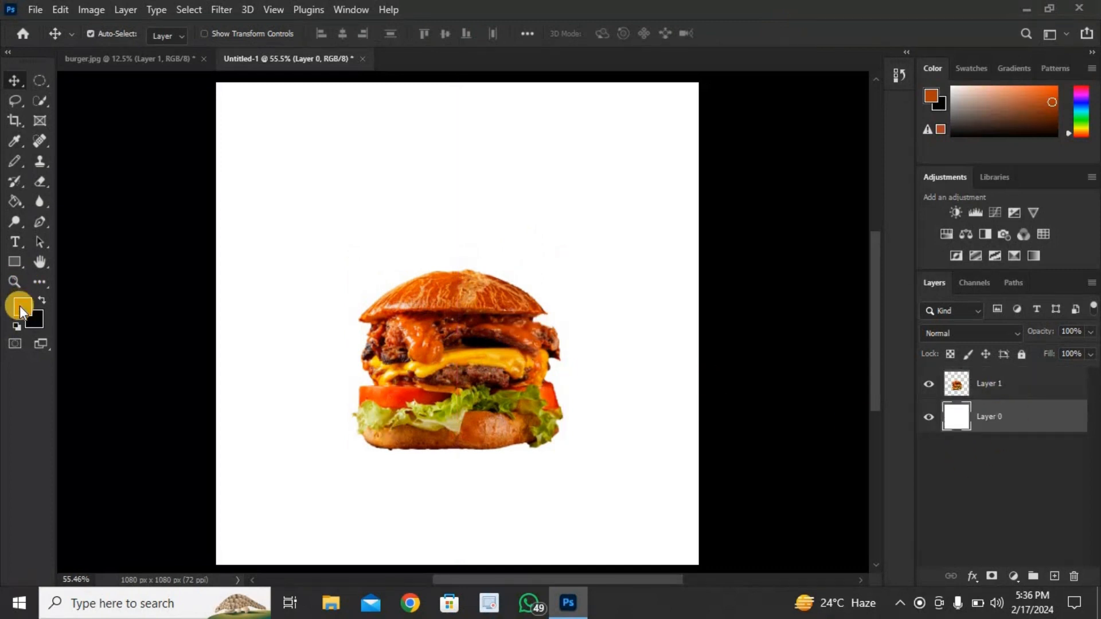
- Sample the bun colour, deepen it to red-orange and bucket-fill the white background
left_click(19, 304)
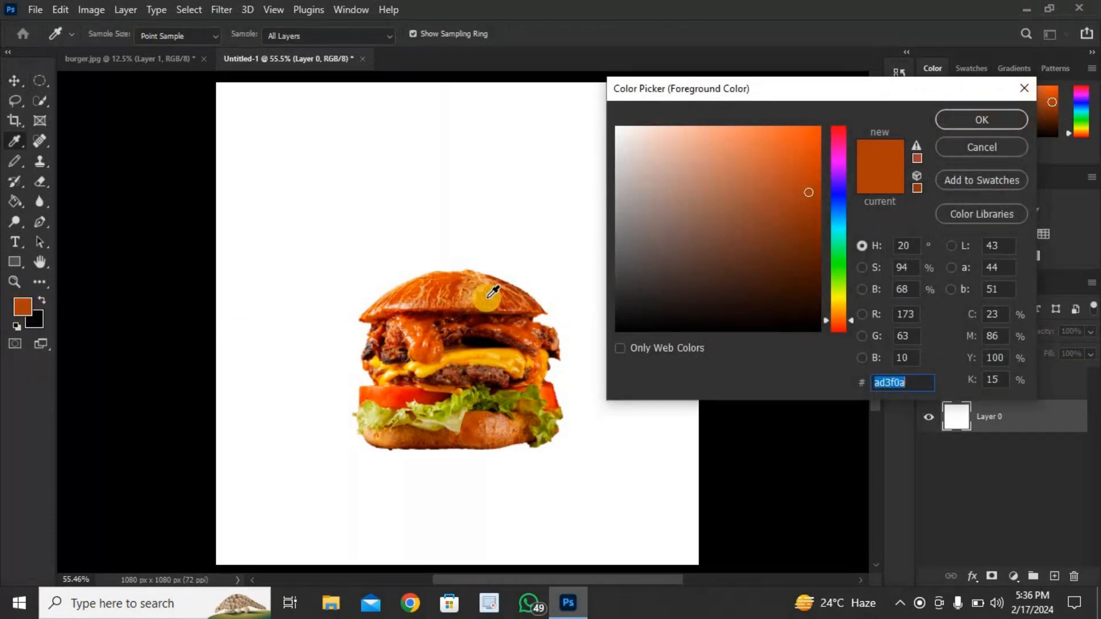
left_click(671, 243)
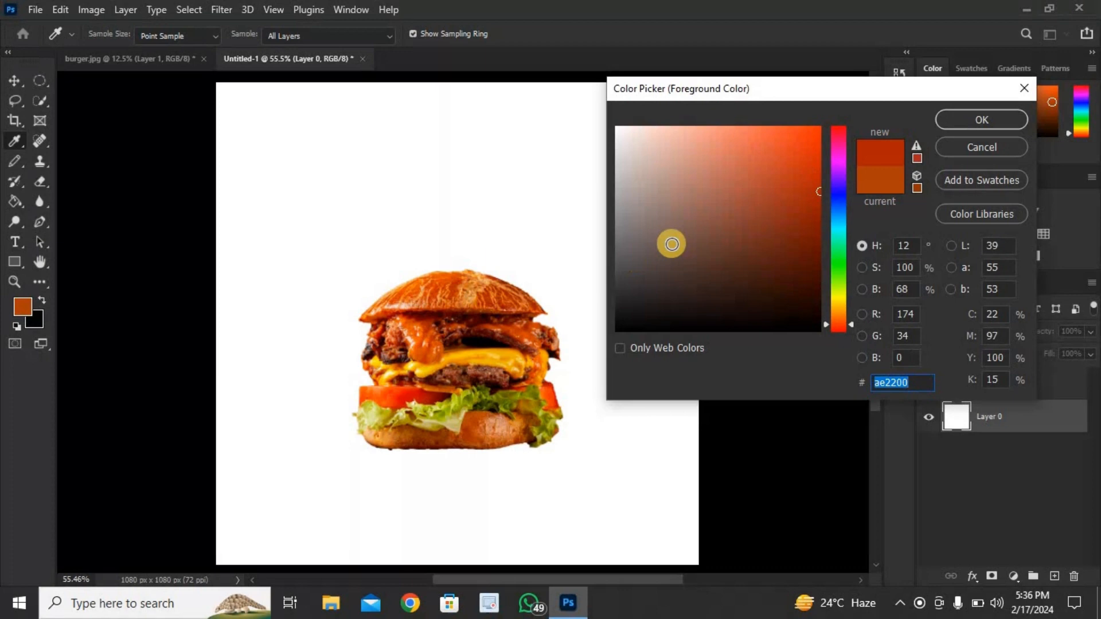
left_click(980, 120)
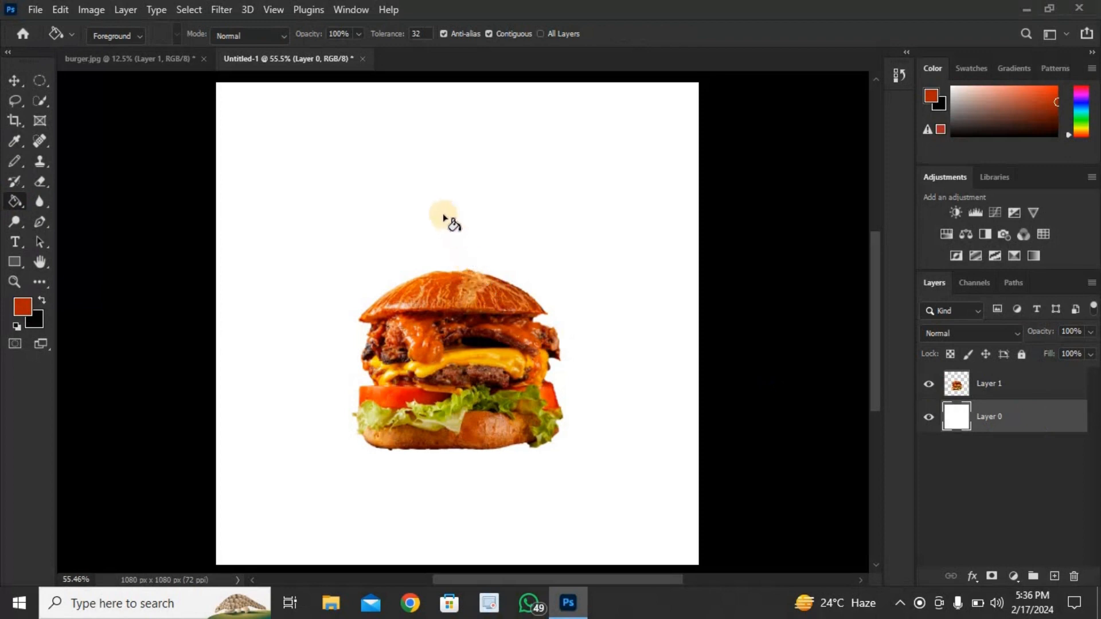
left_click(443, 211)
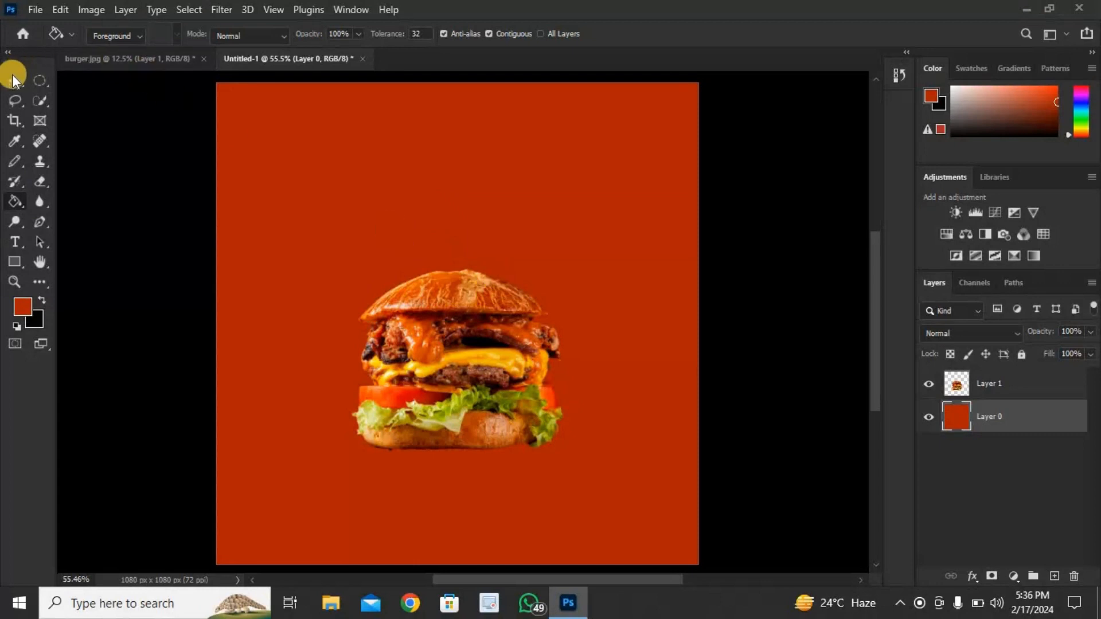
left_click(15, 80)
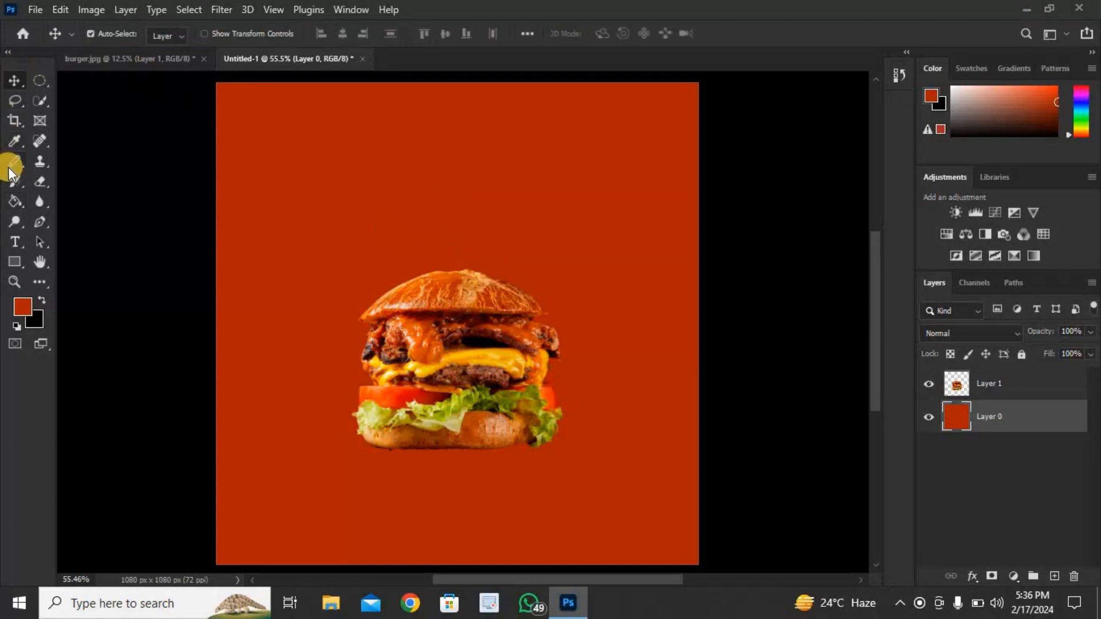
- Brush a large soft orange glow around the burger on a new layer above the background
left_click(15, 162)
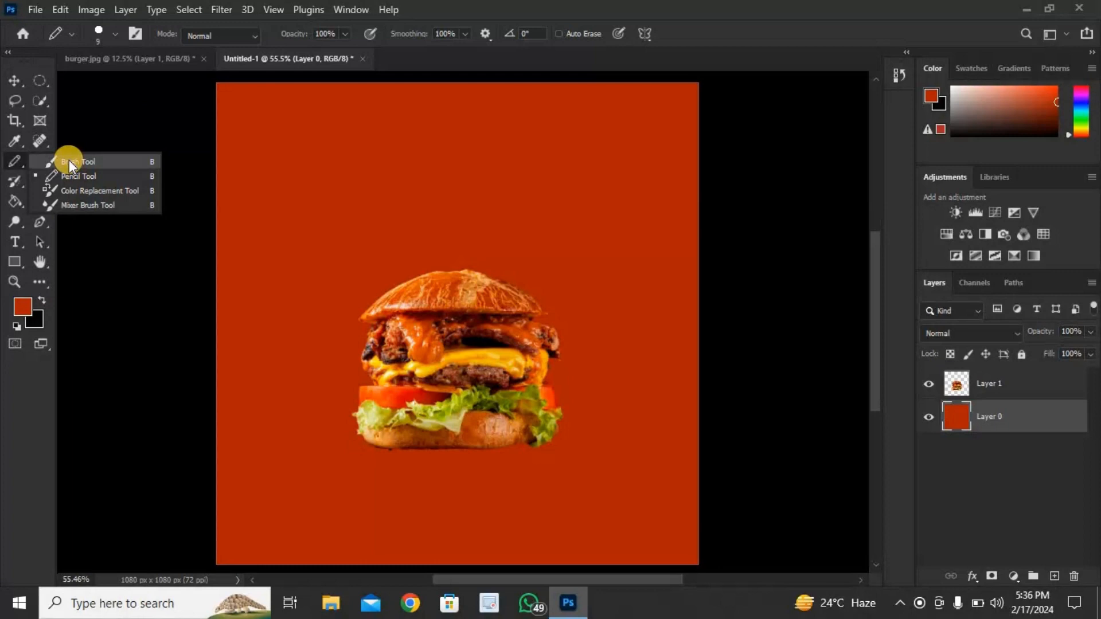
left_click(78, 161)
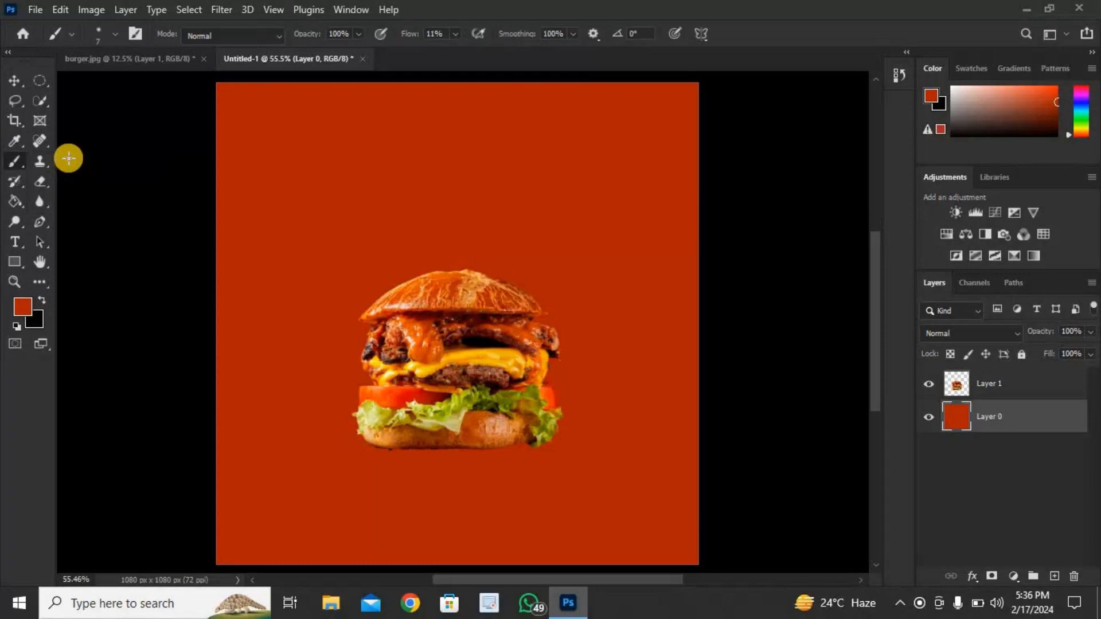
mouse_move(116, 37)
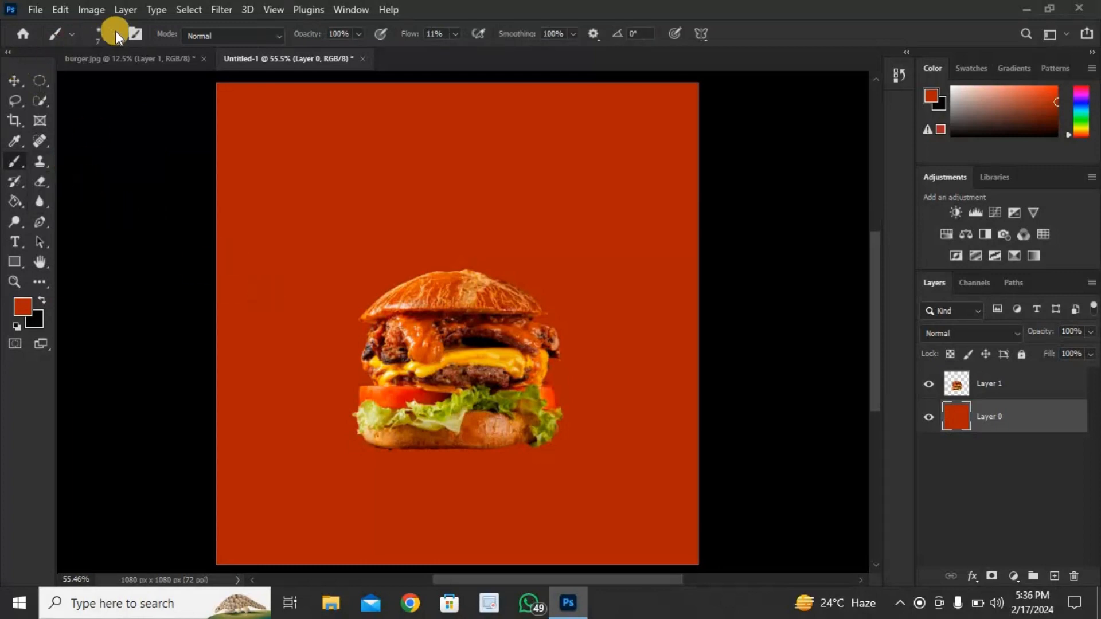
left_click(97, 33)
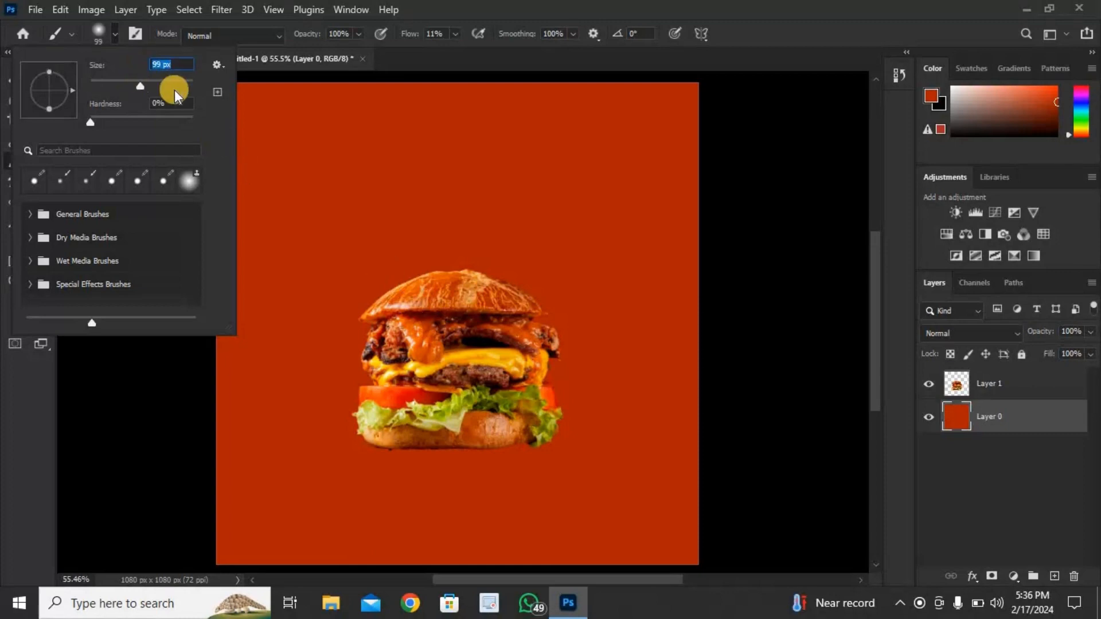
left_click_drag(140, 85, 181, 85)
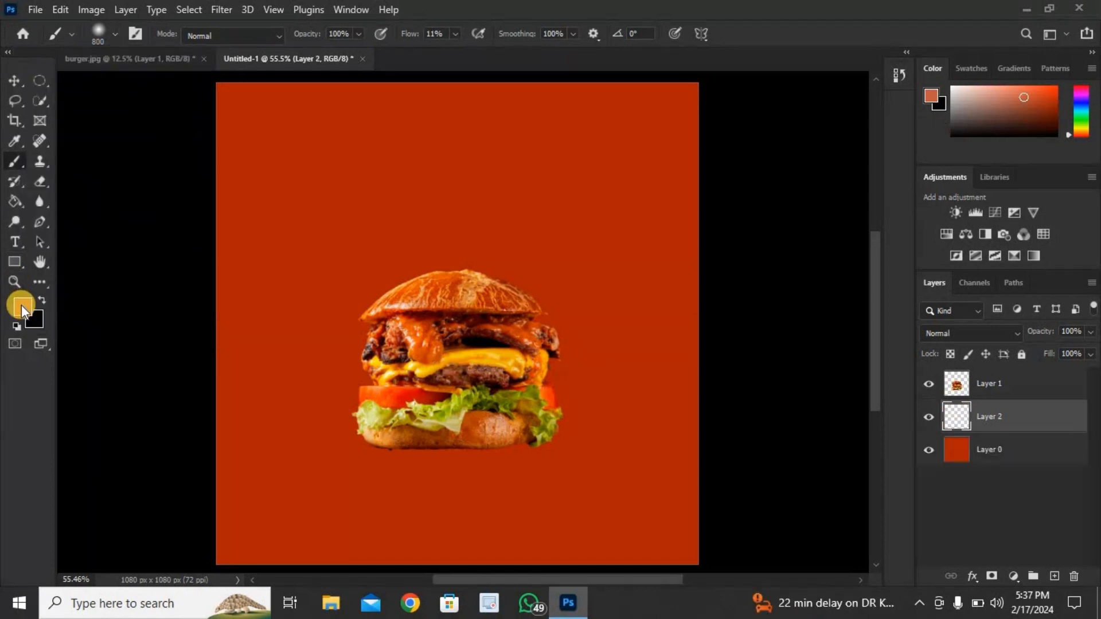
left_click(19, 303)
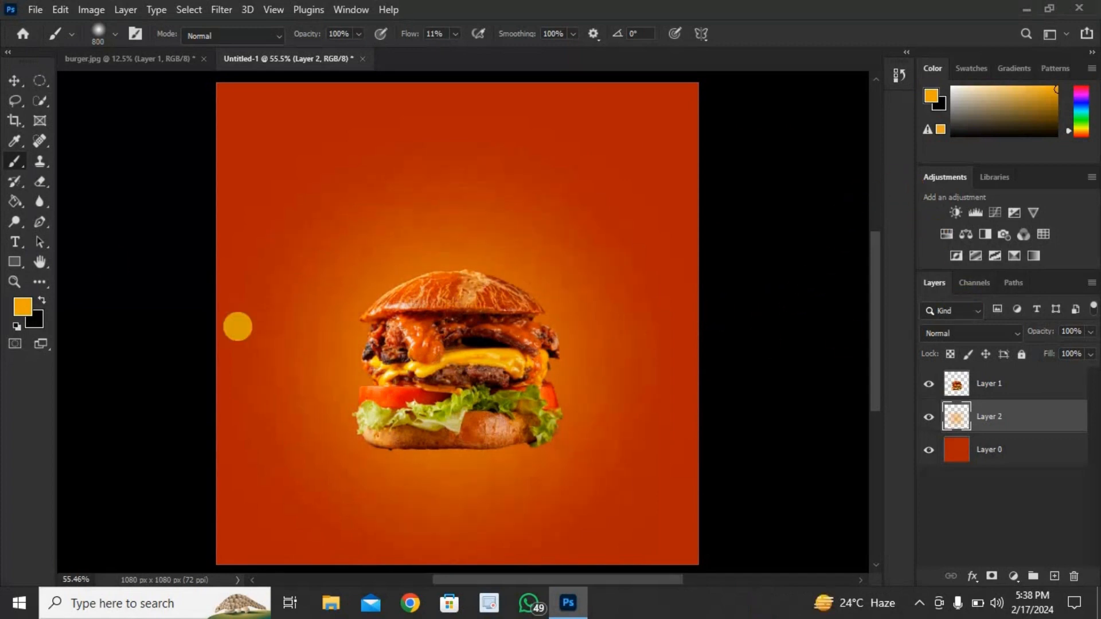
left_click(14, 80)
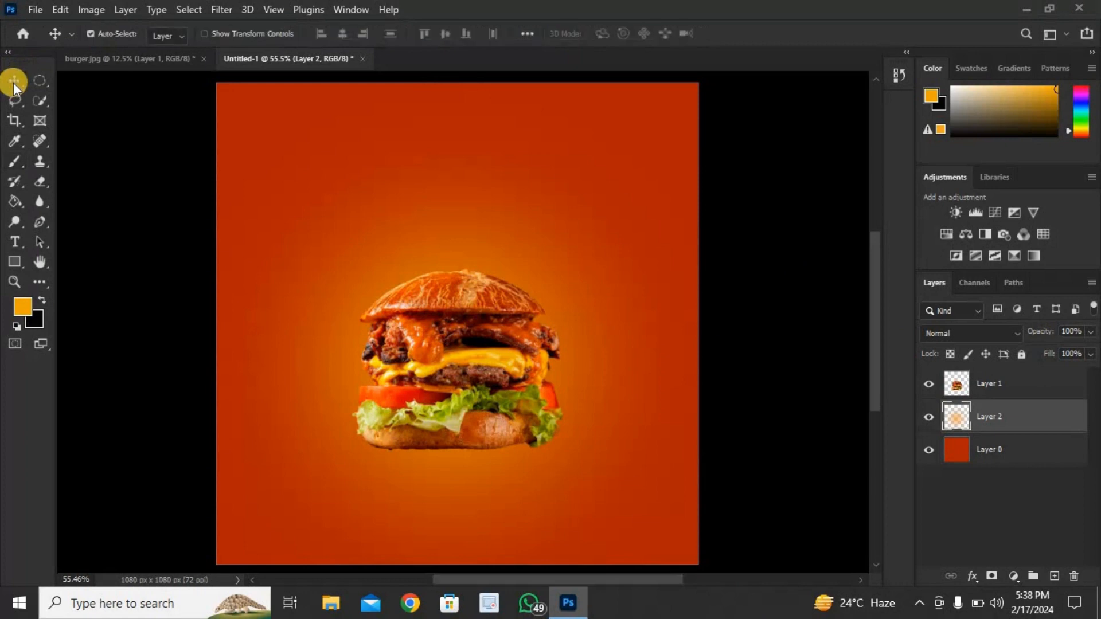
mouse_move(1043, 453)
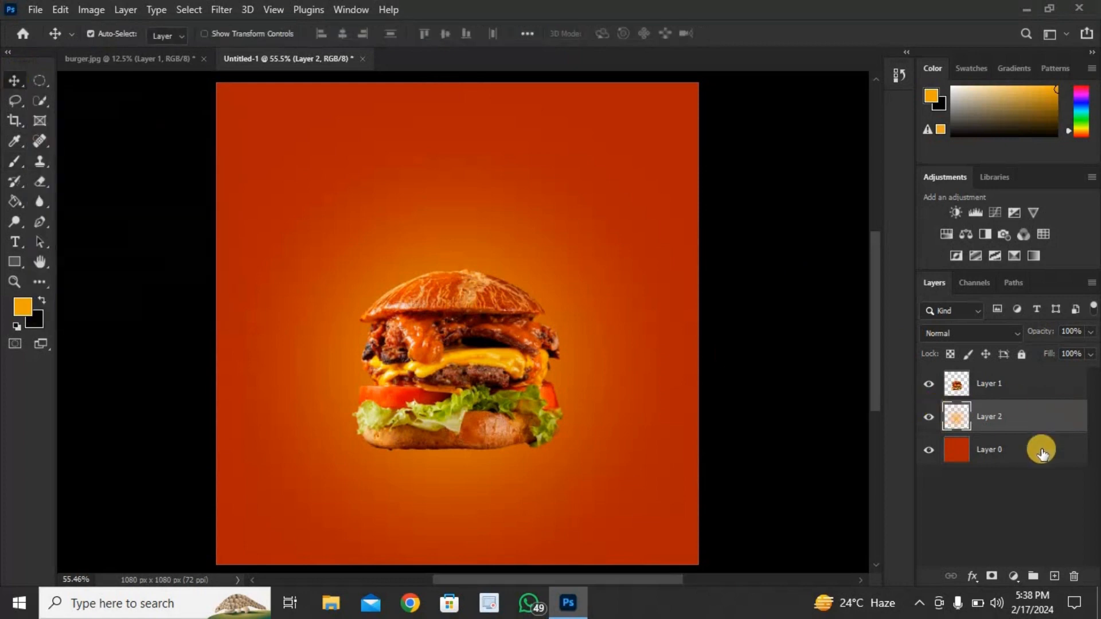
left_click(1053, 576)
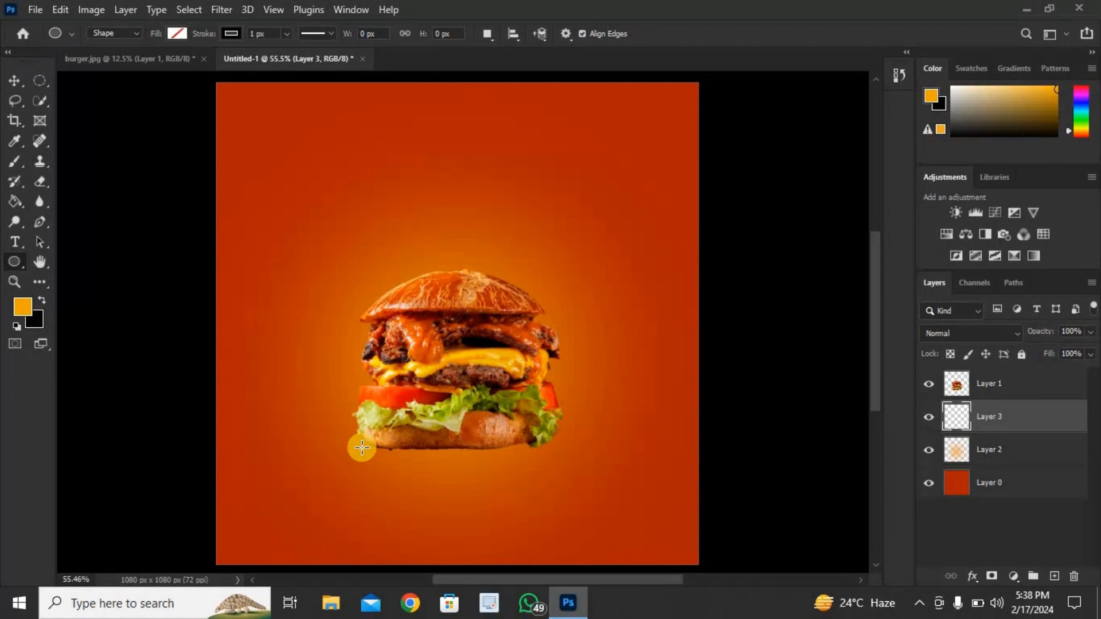
mouse_move(381, 450)
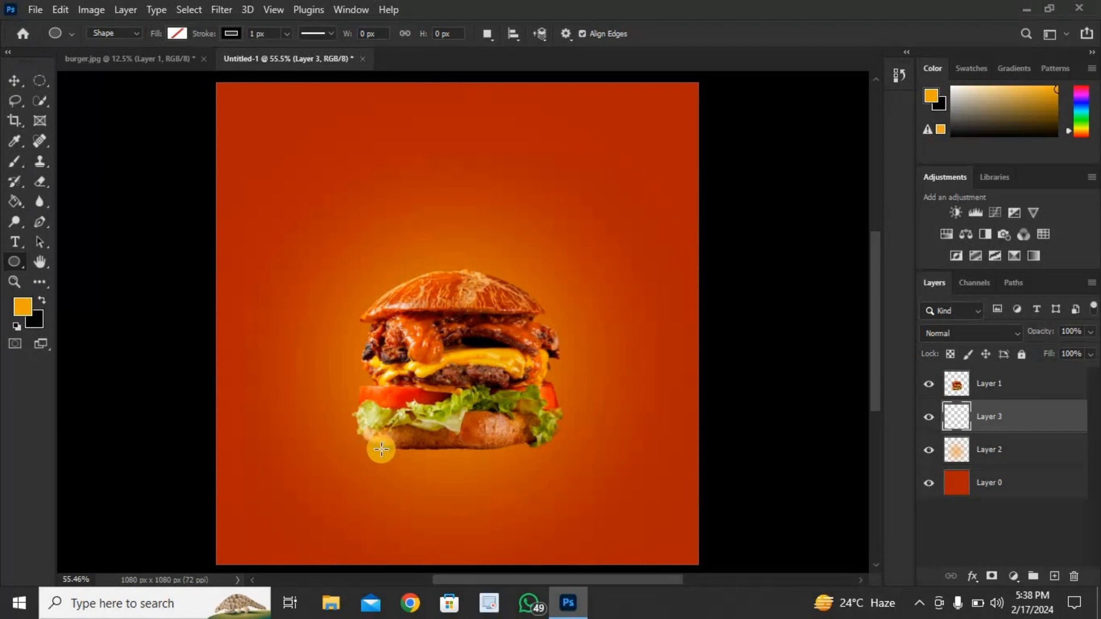
- Draw a flat ellipse under the burger's base and give it a solid black fill
left_click_drag(379, 451, 552, 457)
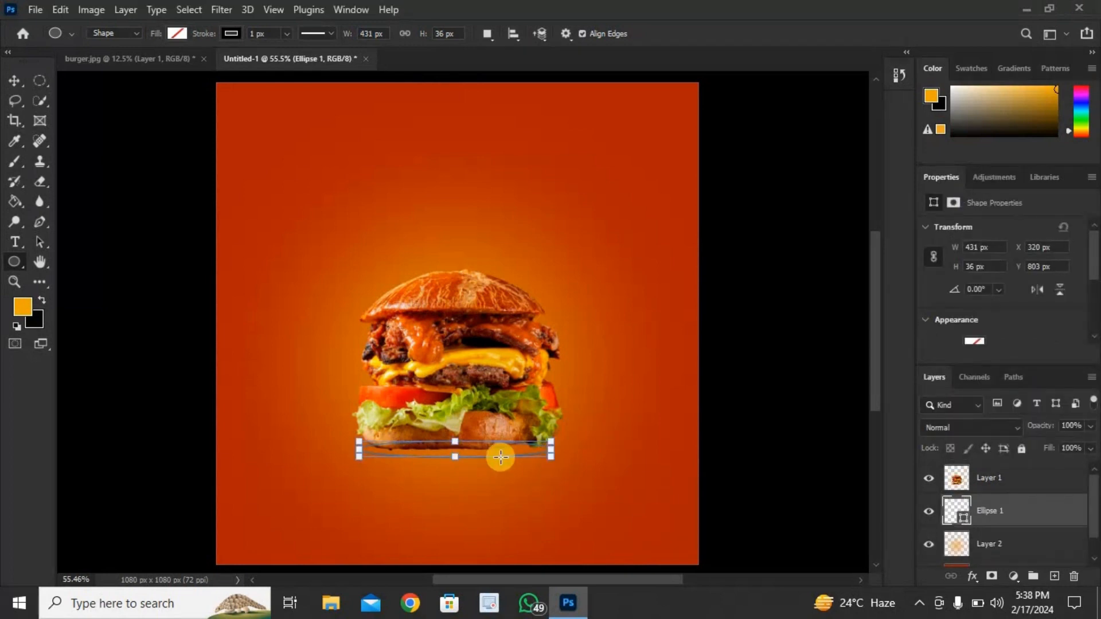
mouse_move(893, 342)
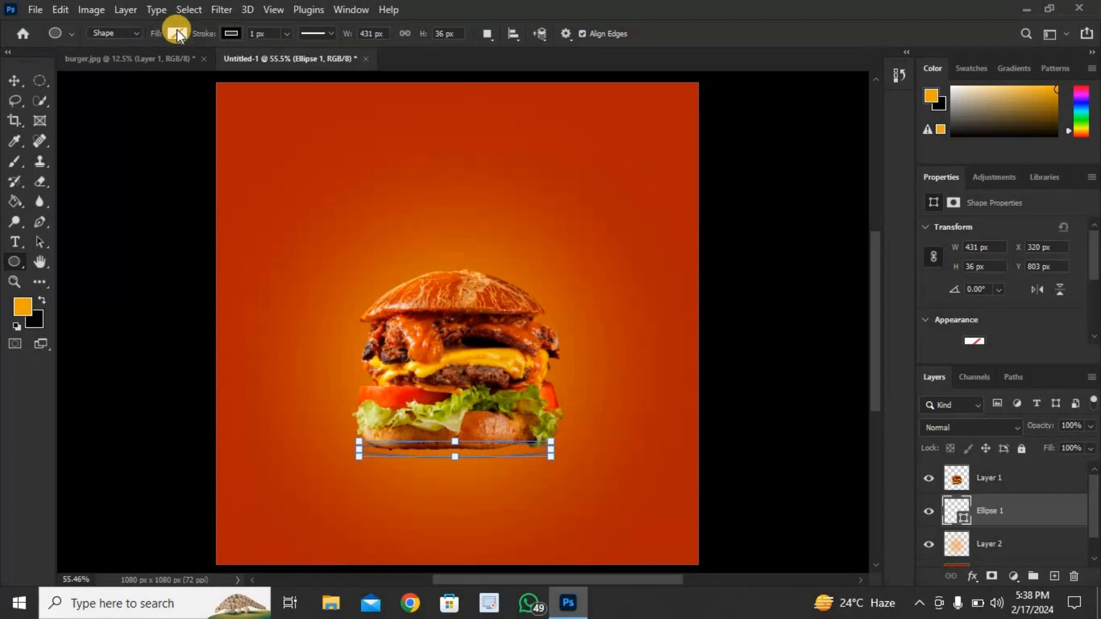
left_click(176, 33)
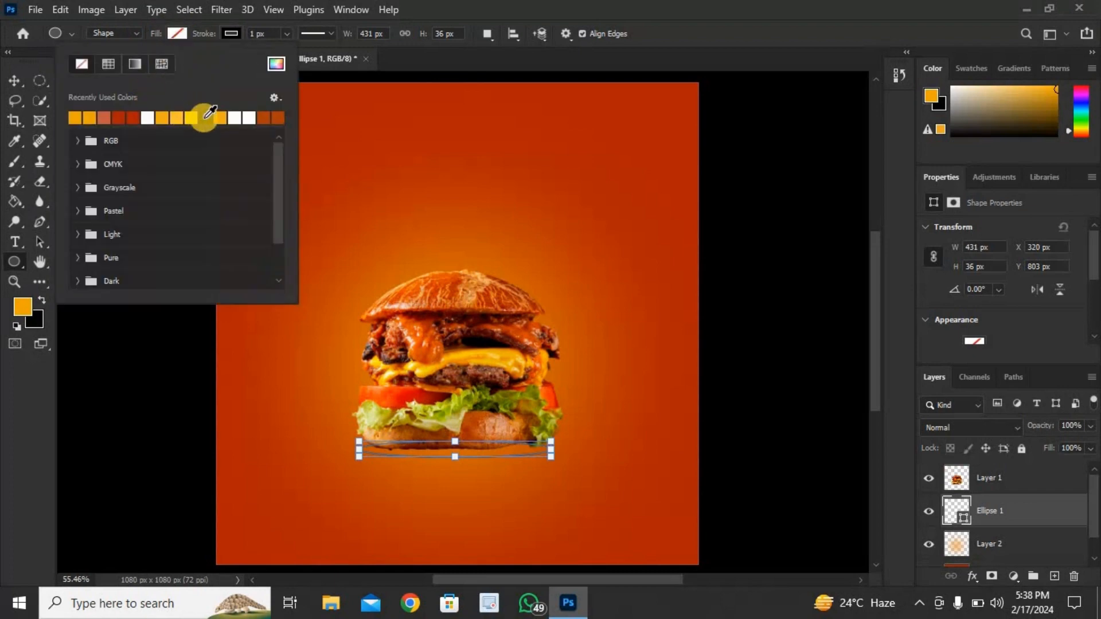
left_click(67, 117)
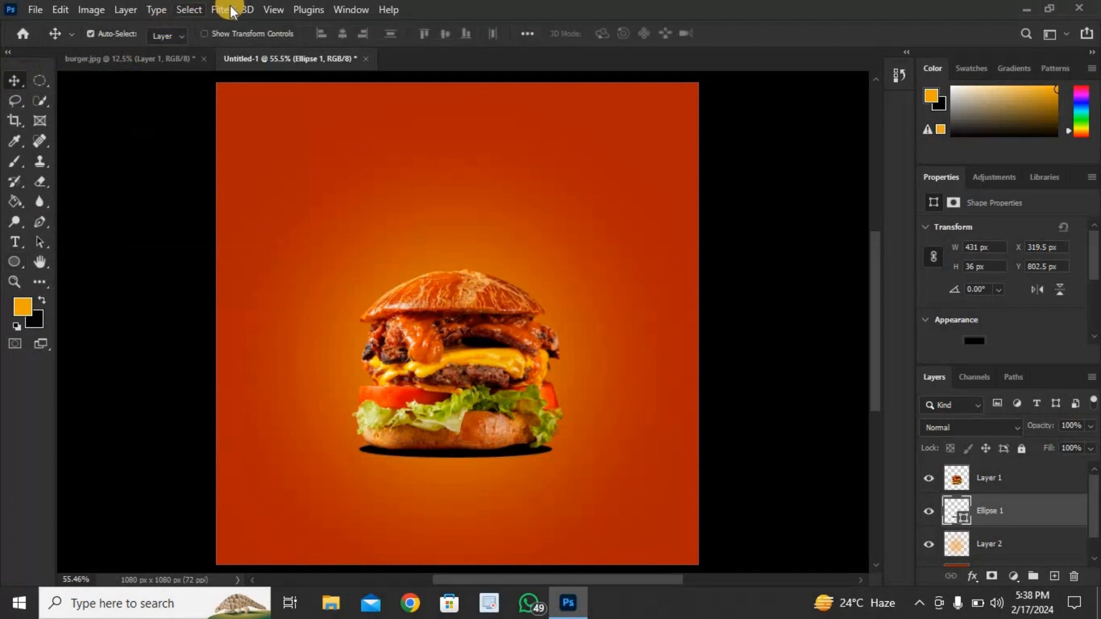
- Apply a Gaussian blur of about 11.1 px to the shadow as a smart object
left_click(221, 9)
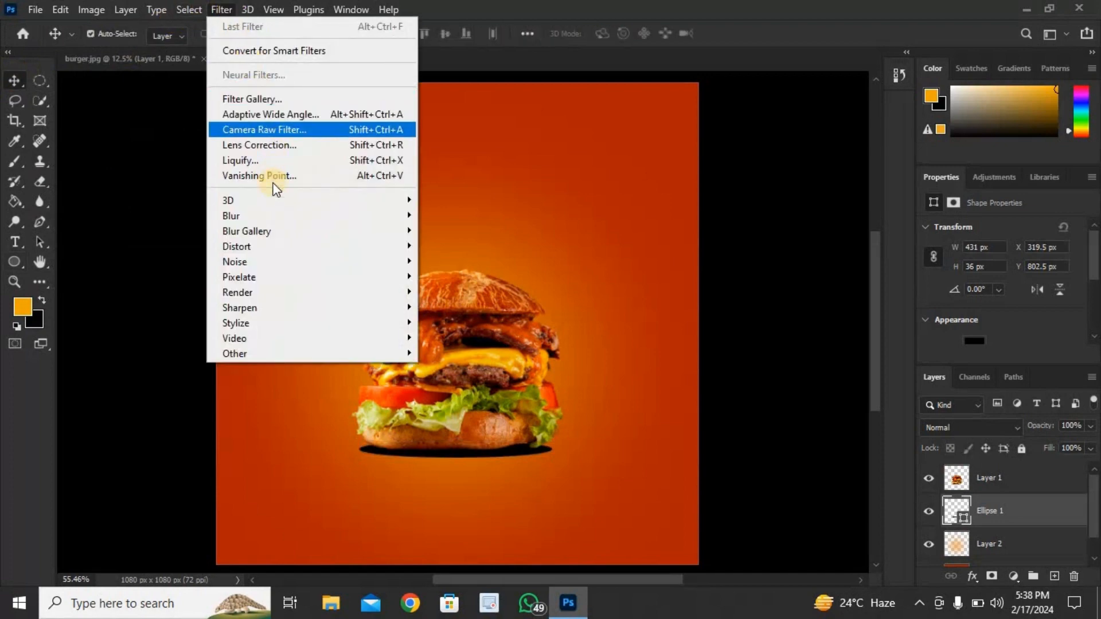
mouse_move(231, 215)
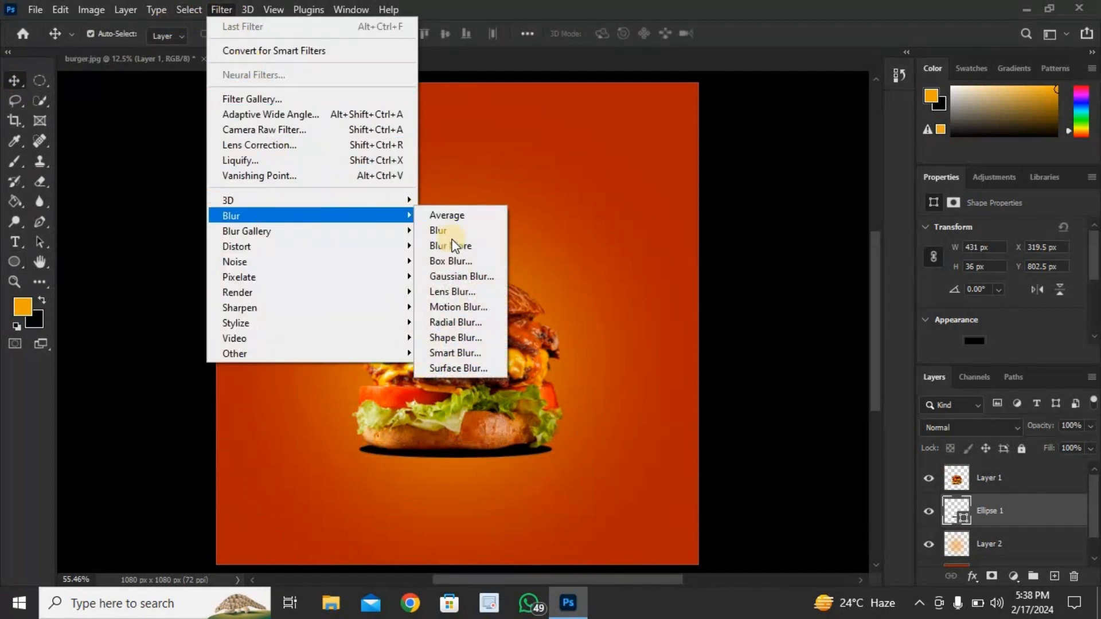
left_click(438, 245)
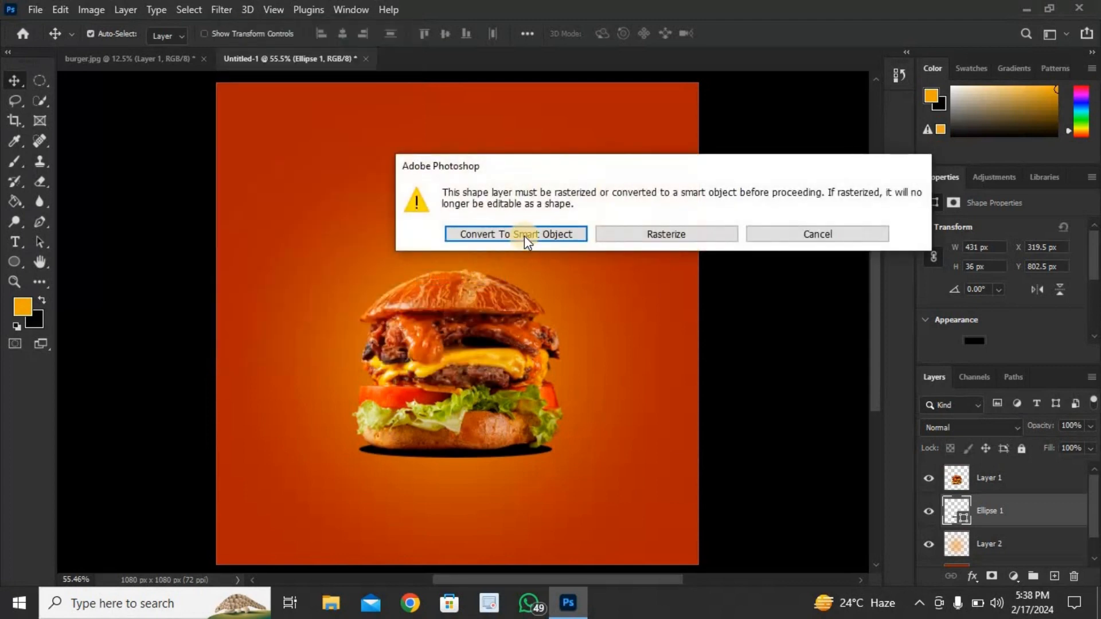
left_click(515, 234)
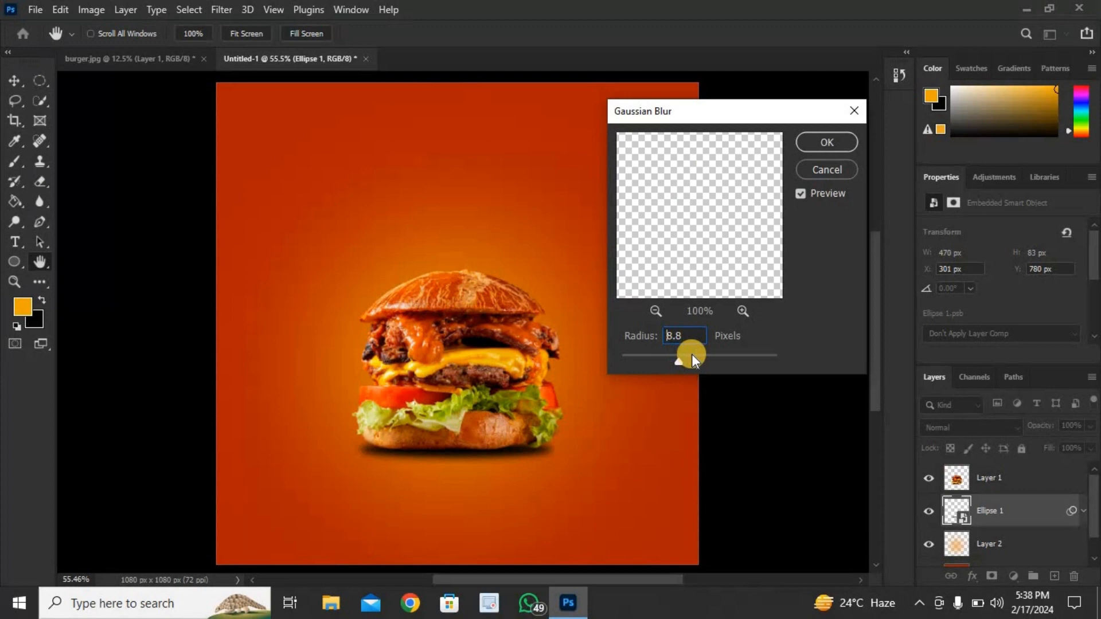
left_click_drag(677, 360, 685, 362)
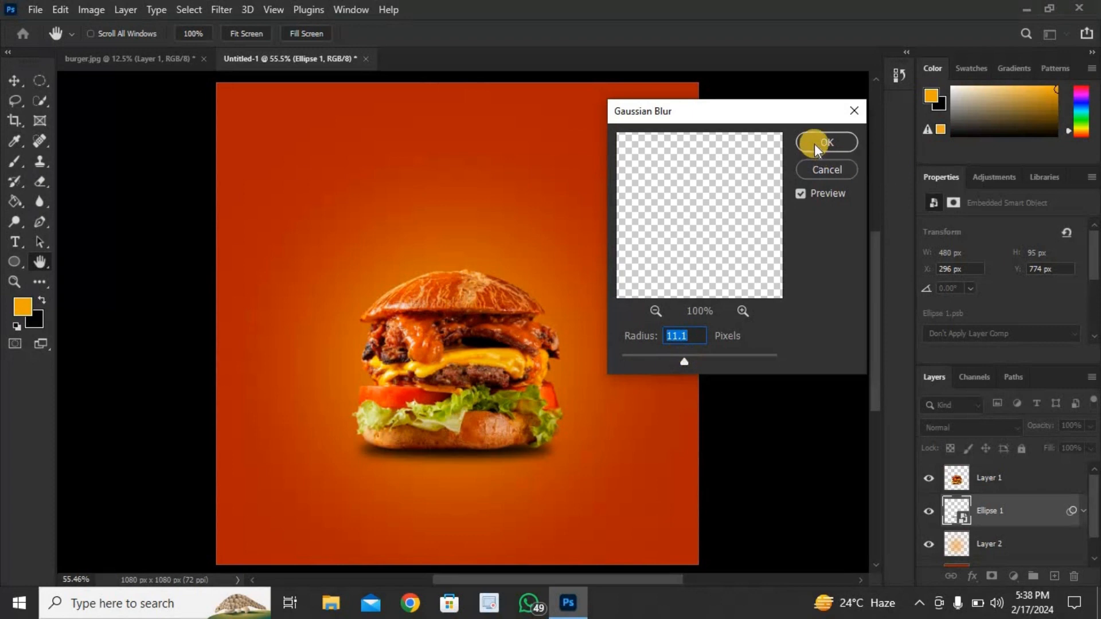
left_click(825, 142)
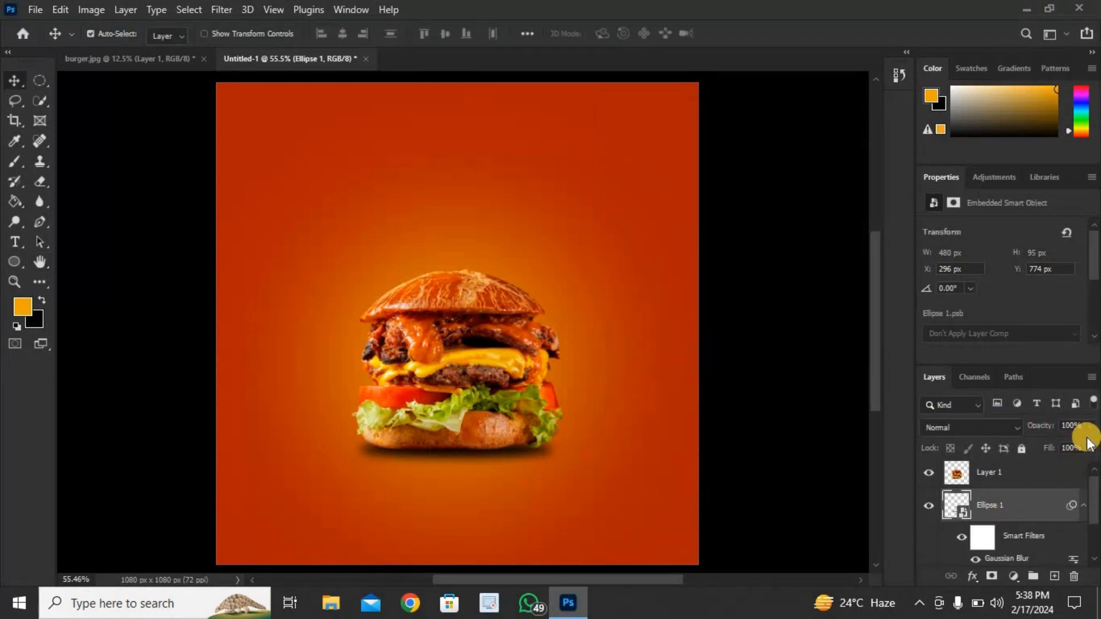
- Lower the shadow layer's opacity to 90%
left_click_drag(1085, 436, 1074, 443)
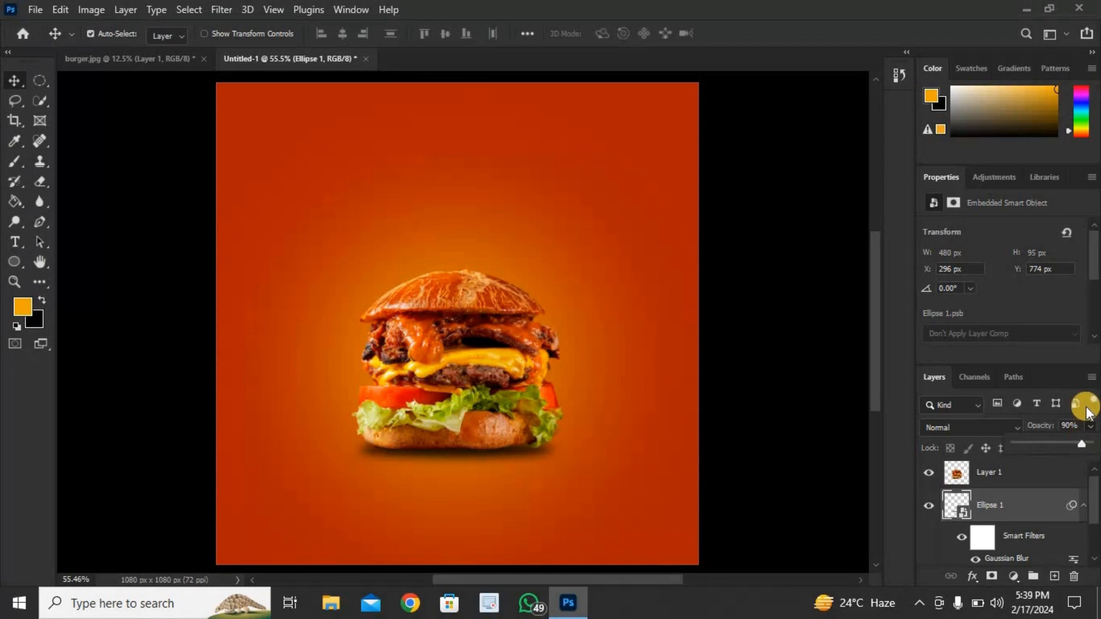
left_click(1070, 424)
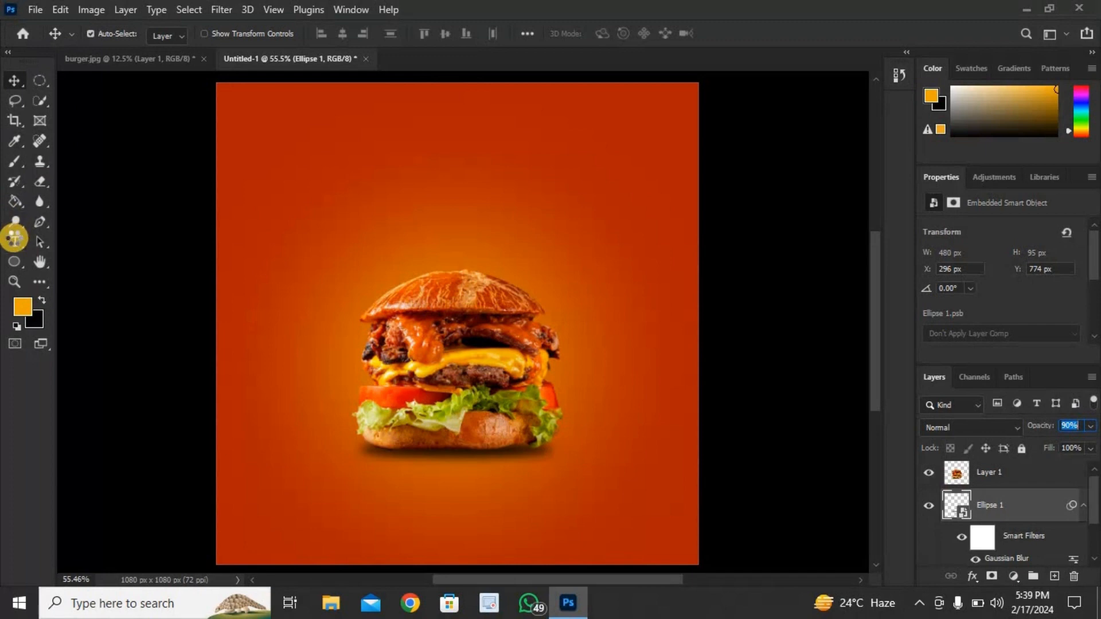
- Create a BURGER text layer and set it in Depressionist 3 Revisited
left_click(14, 238)
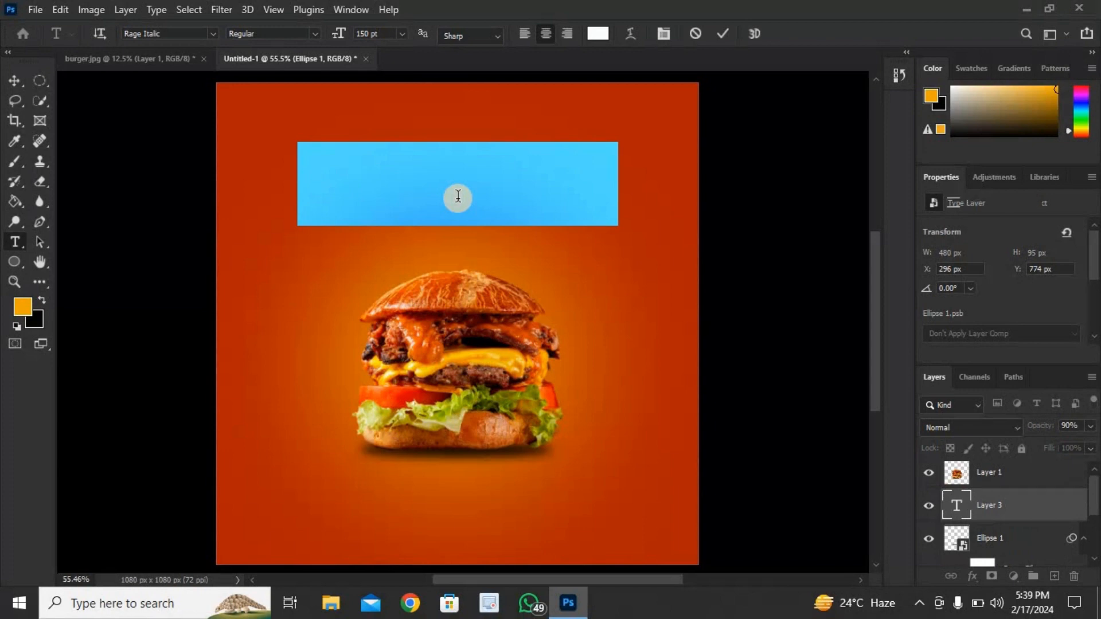
type("Lorem Ipsum")
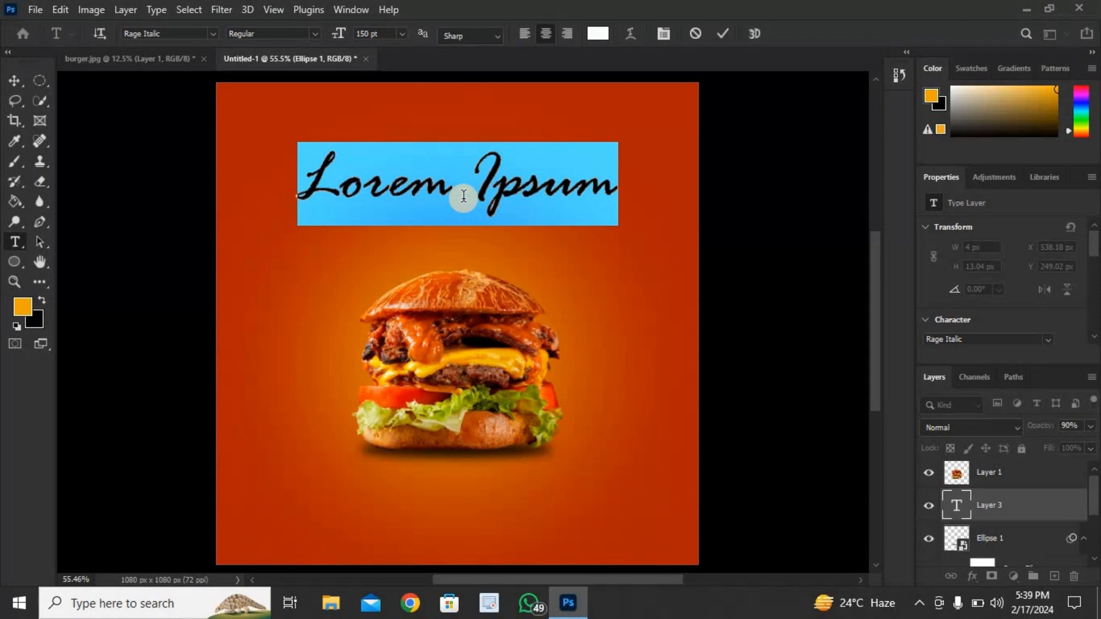
type("BURGER")
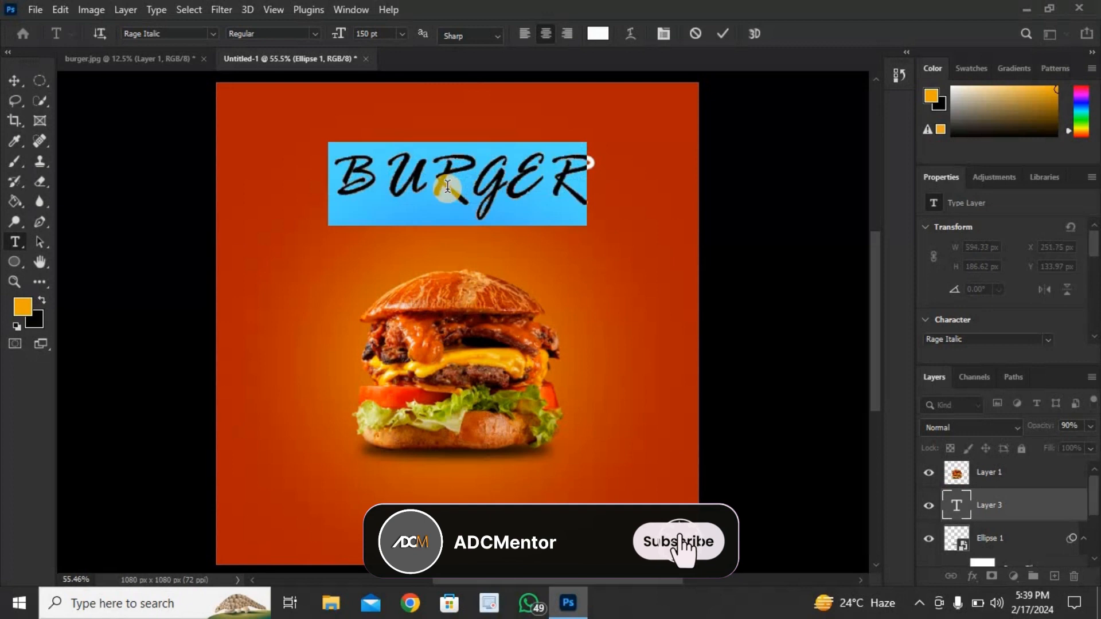
left_click(678, 541)
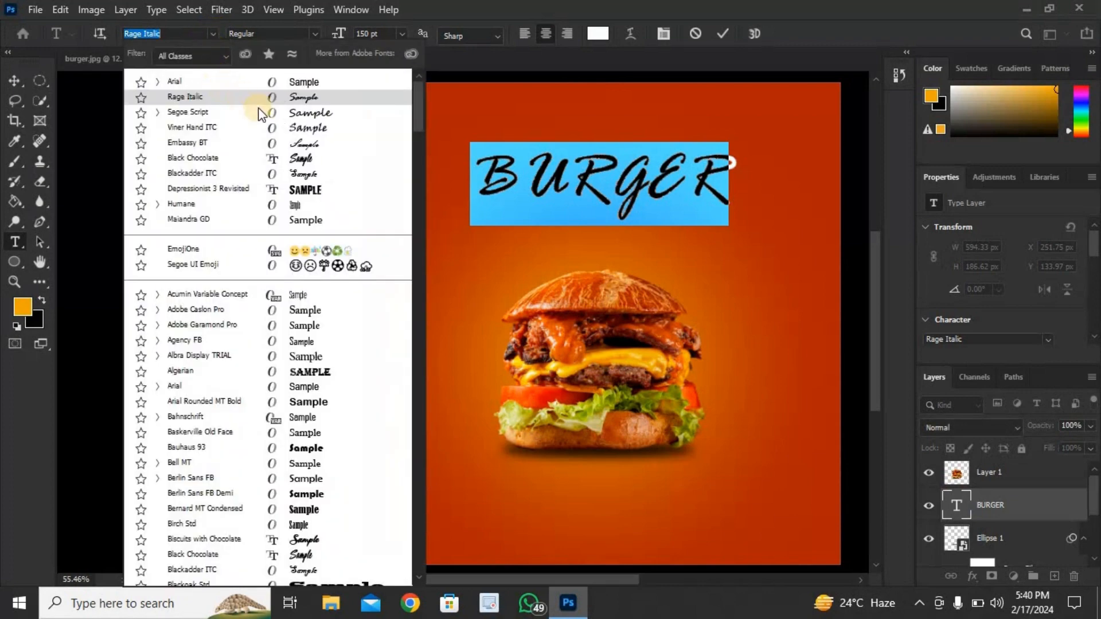
left_click(208, 188)
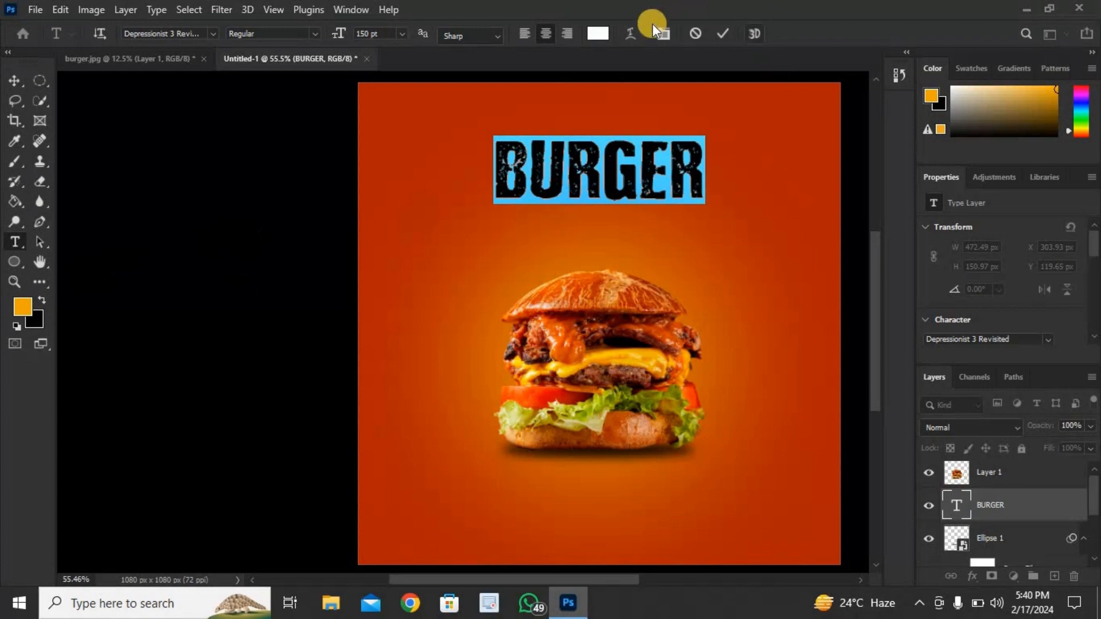
- Colour the BURGER headline golden yellow (f4cb00)
left_click(597, 33)
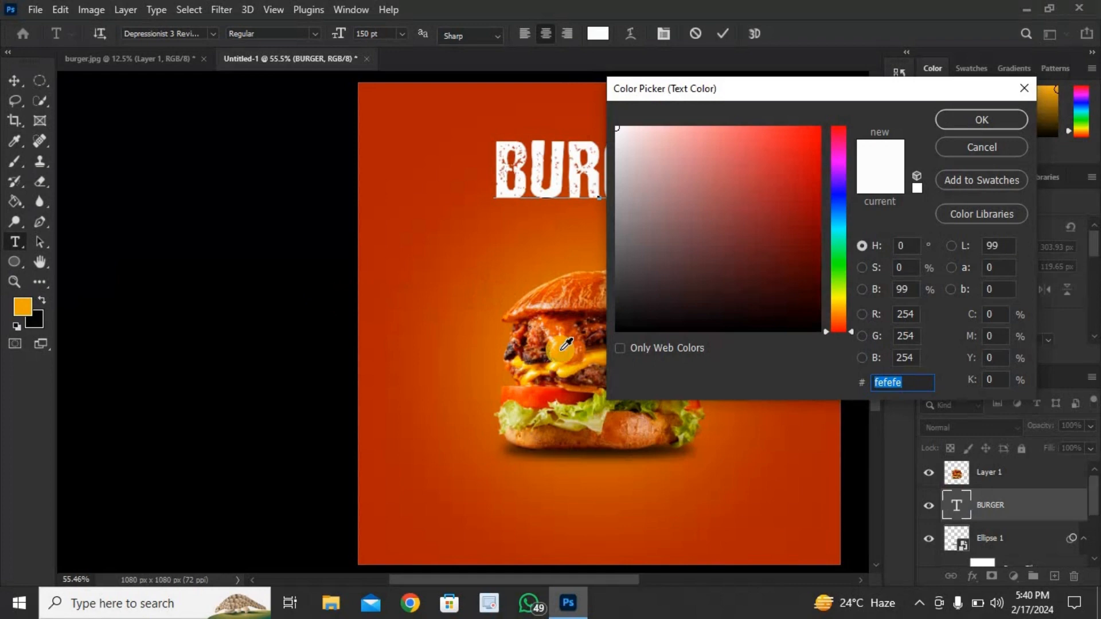
left_click(821, 118)
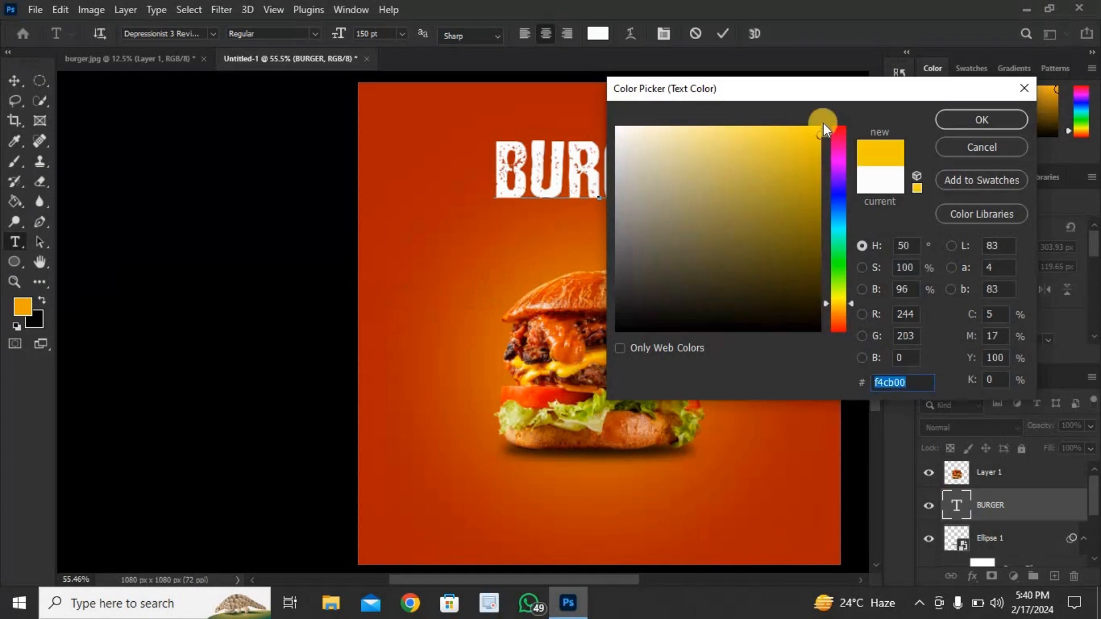
left_click(980, 119)
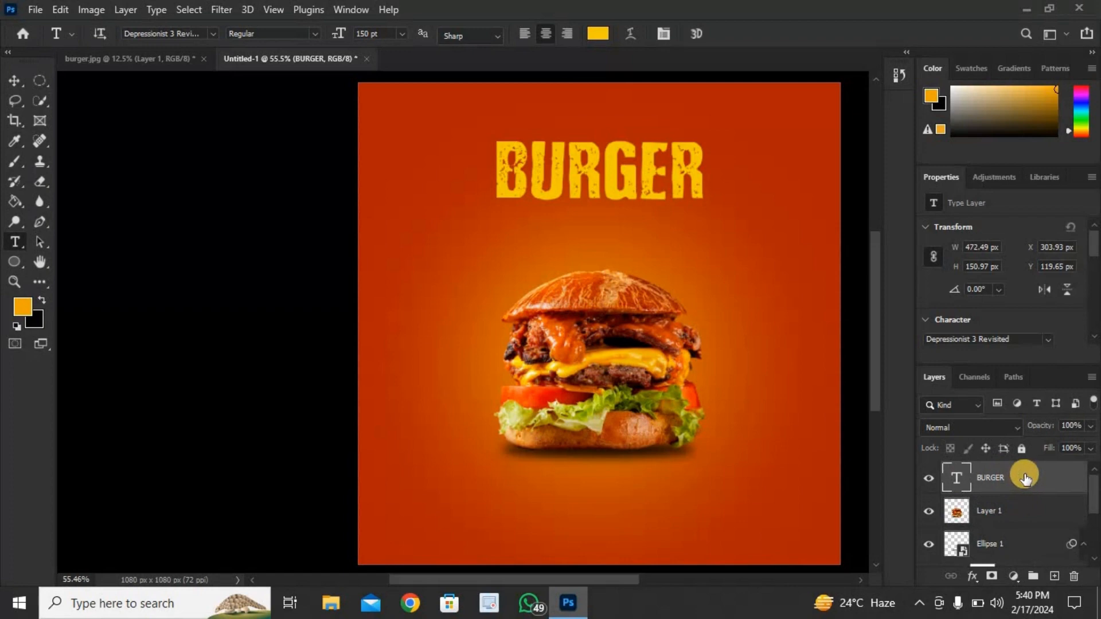
- Set the headline tracking to -75 and stretch the text taller with Free Transform
left_click(638, 169)
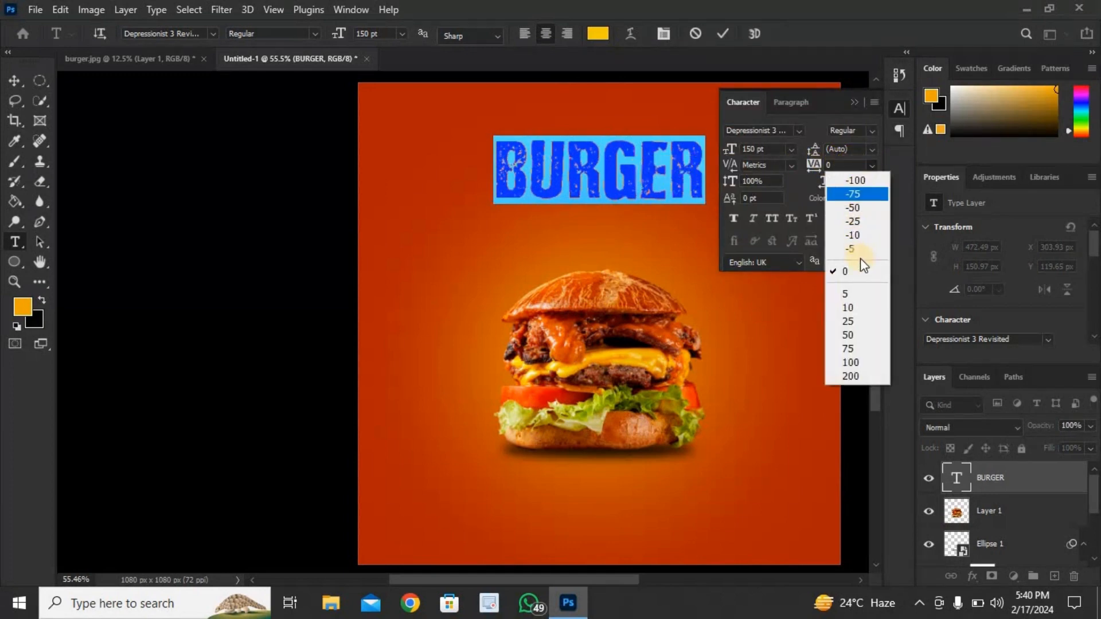
left_click(852, 207)
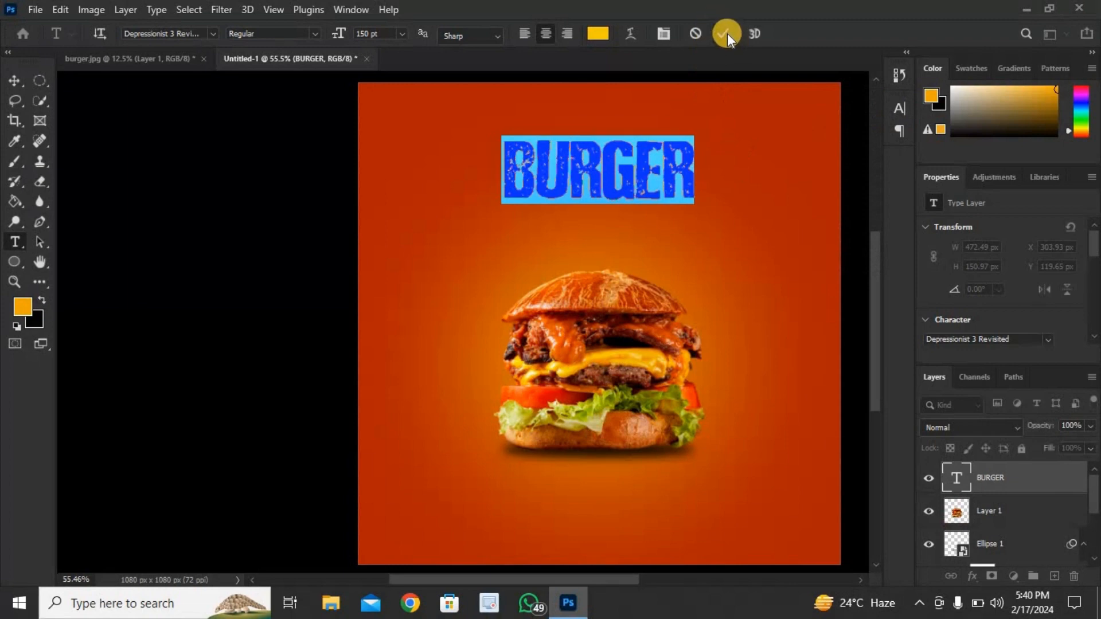
left_click(726, 33)
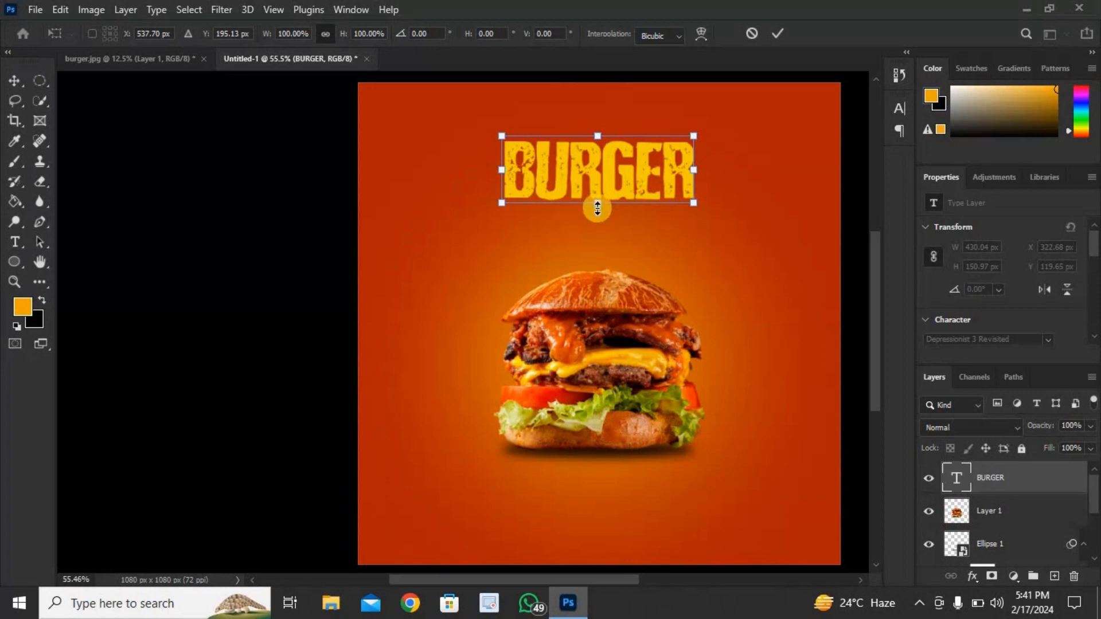
left_click_drag(596, 204, 596, 215)
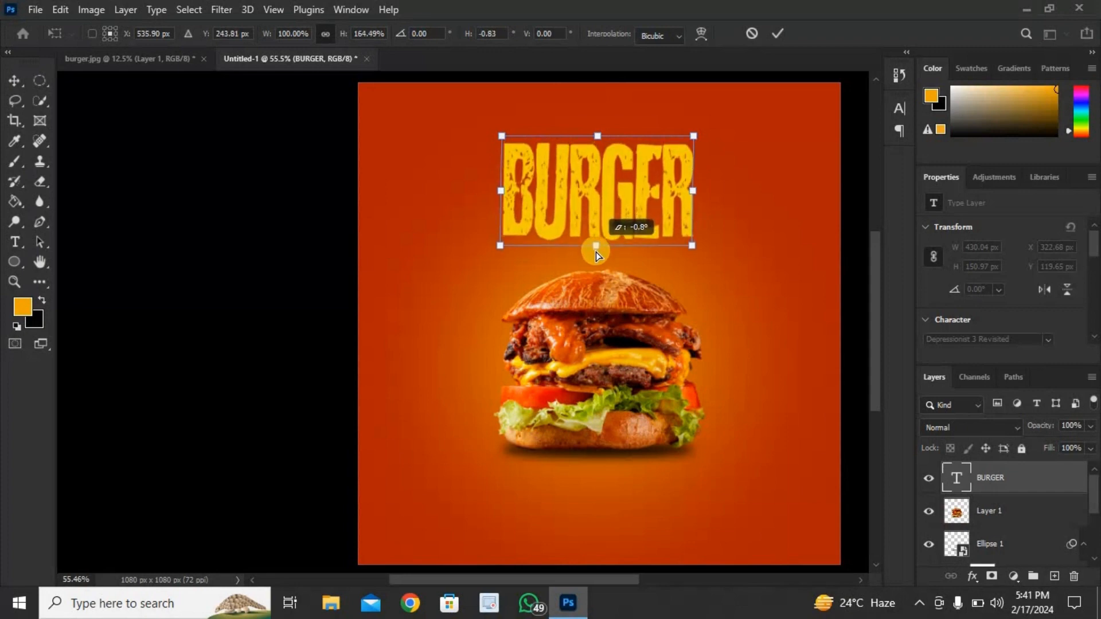
left_click_drag(597, 246, 596, 252)
type("SPECIAL")
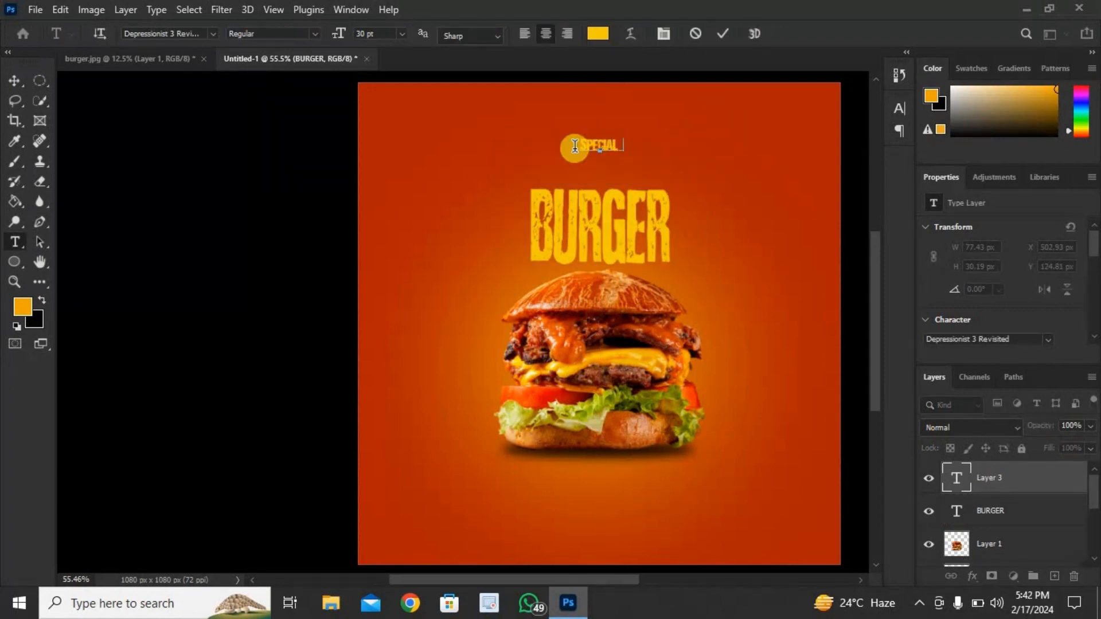
- Write Special Delecious in white Rage Italic at 60 pt and commit the text
type("DELECIOUS")
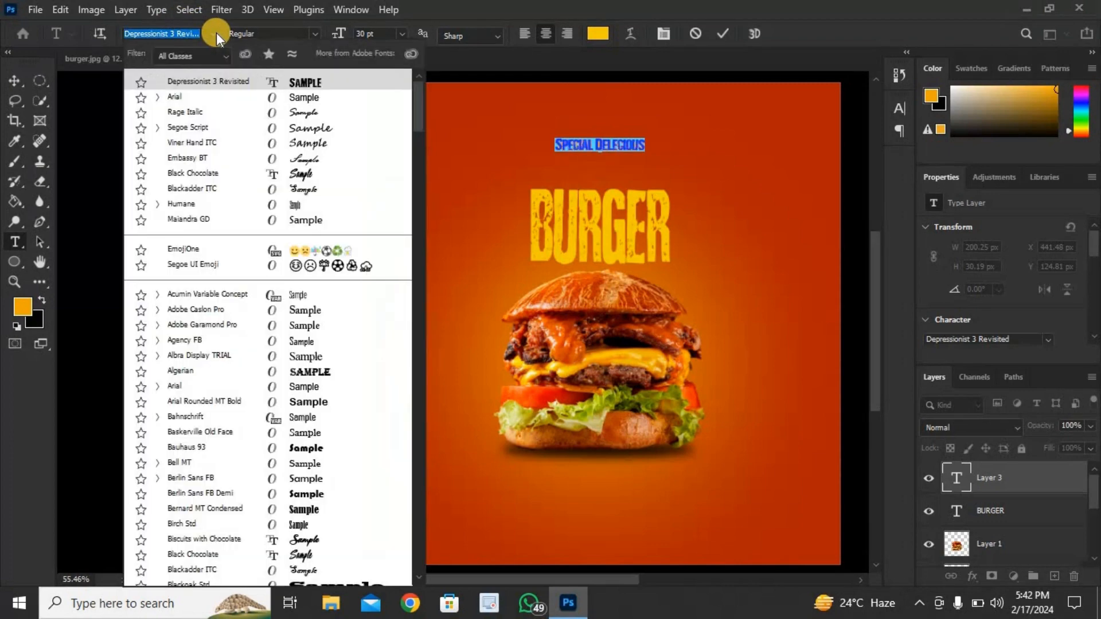
left_click(185, 113)
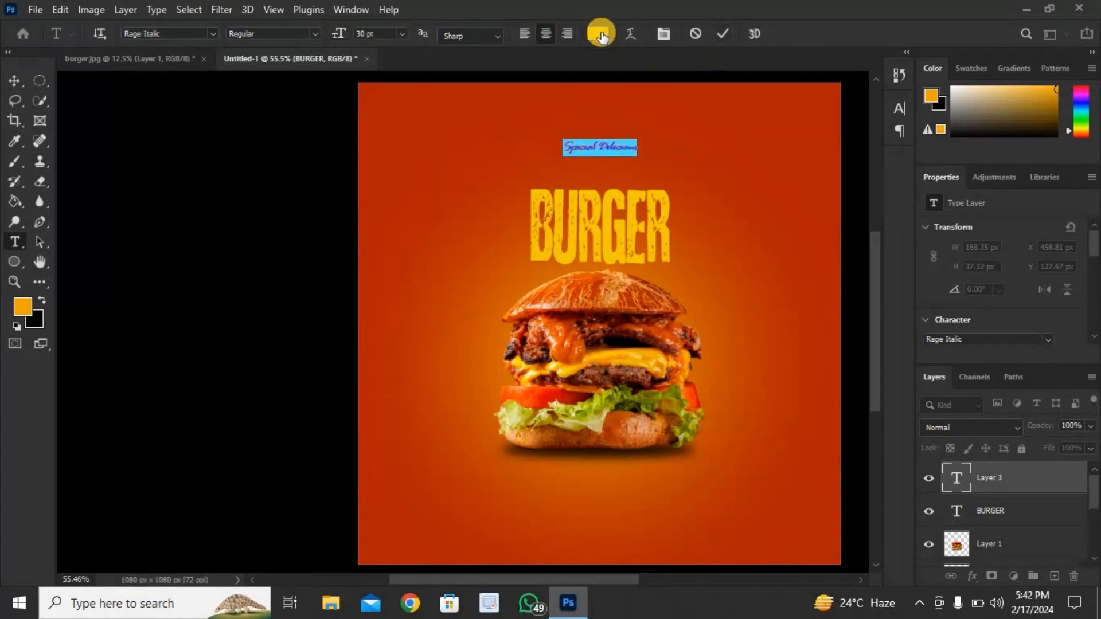
left_click(597, 34)
type("ffffff")
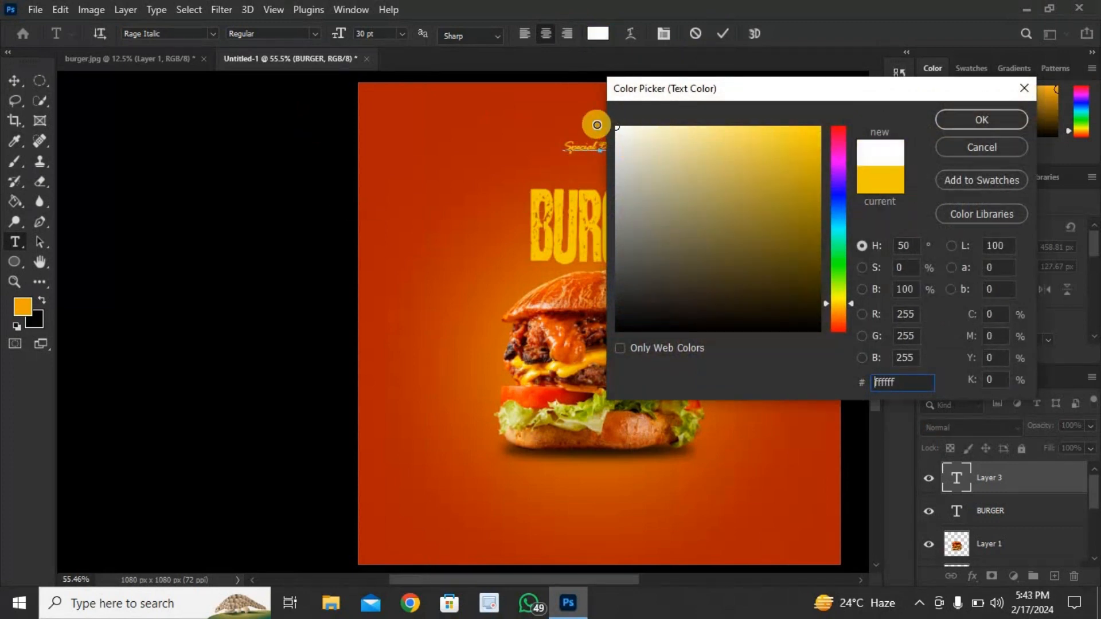
left_click(981, 119)
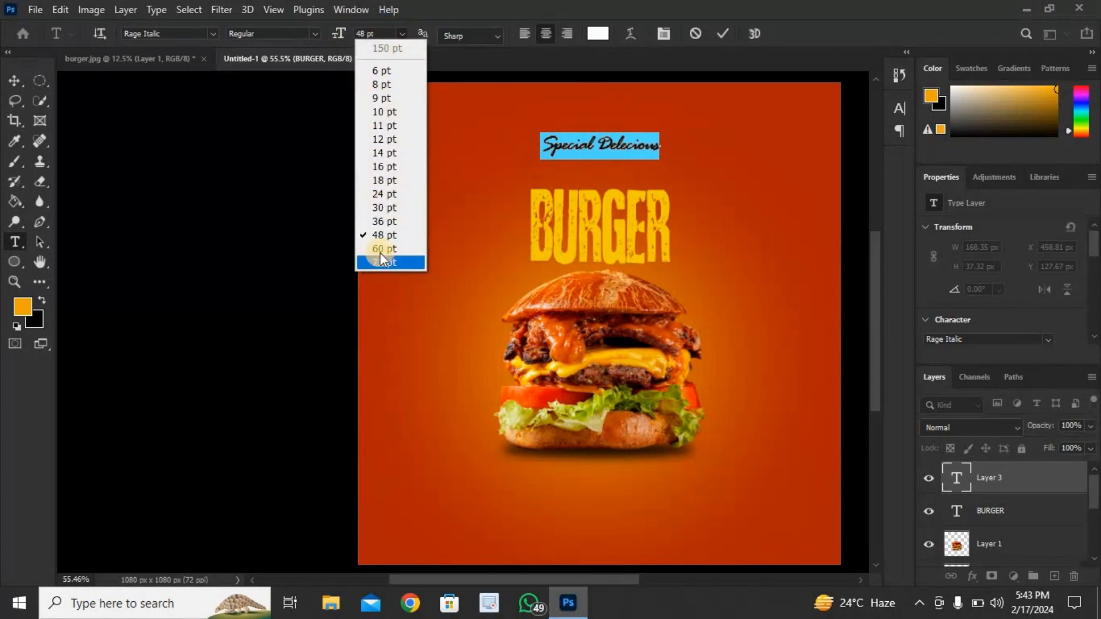
left_click(383, 248)
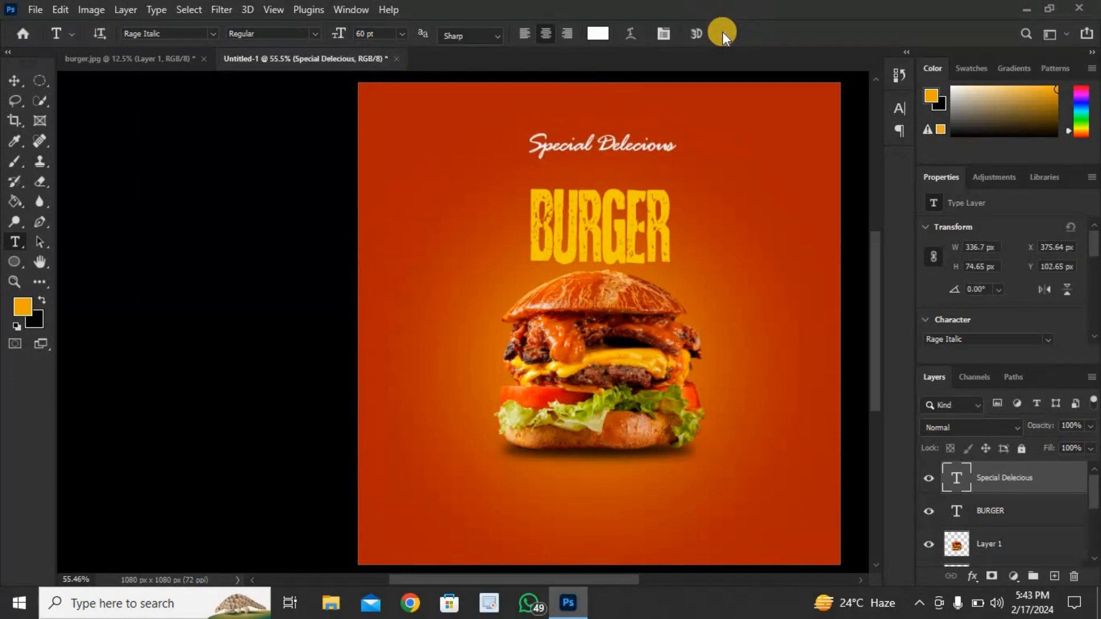
left_click(15, 81)
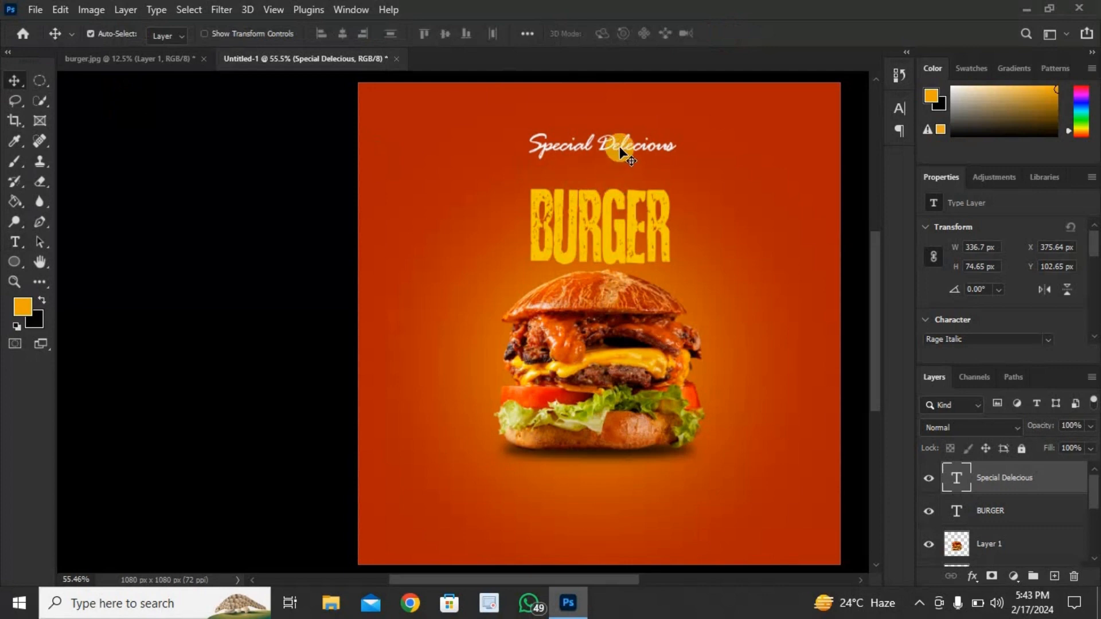
- Drag the Special Delecious tagline down to sit just above the BURGER headline
left_click_drag(622, 149, 636, 172)
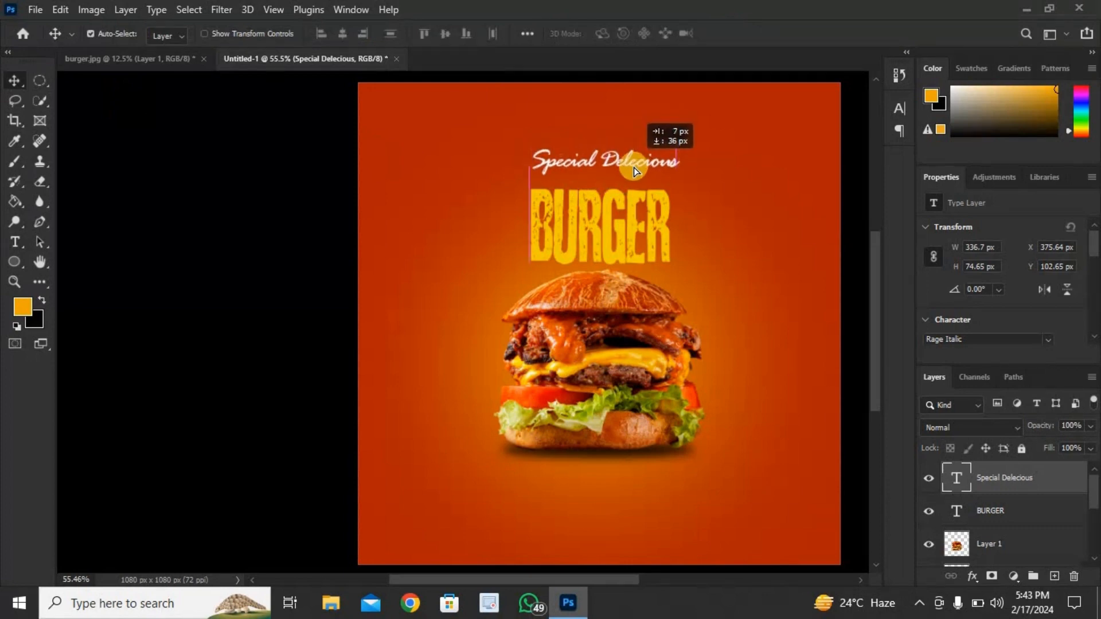
left_click_drag(630, 162, 629, 171)
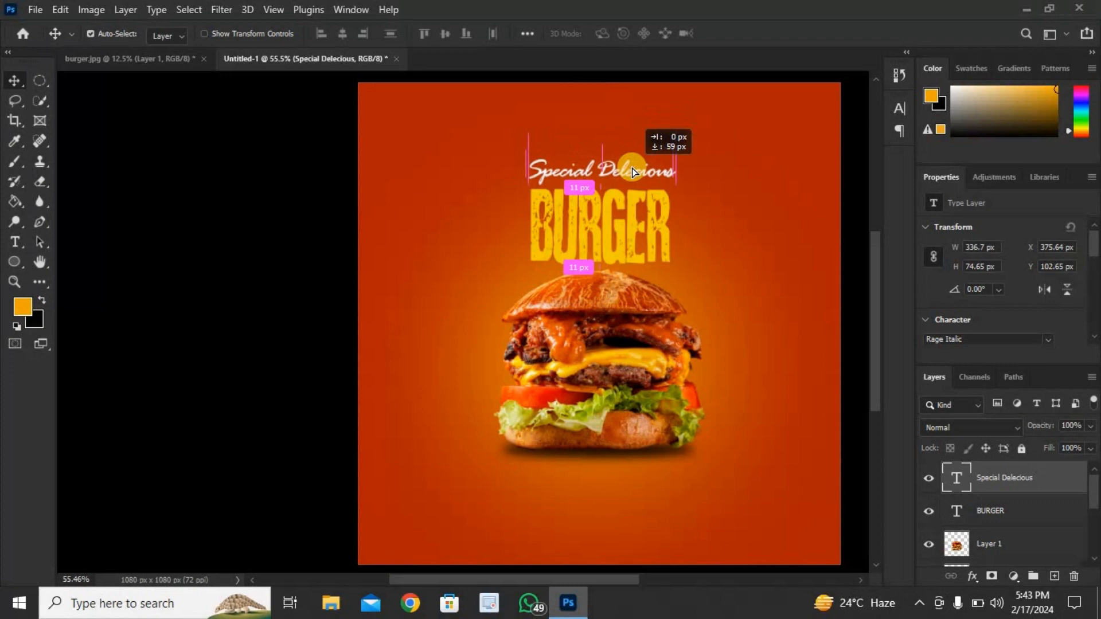
mouse_move(631, 175)
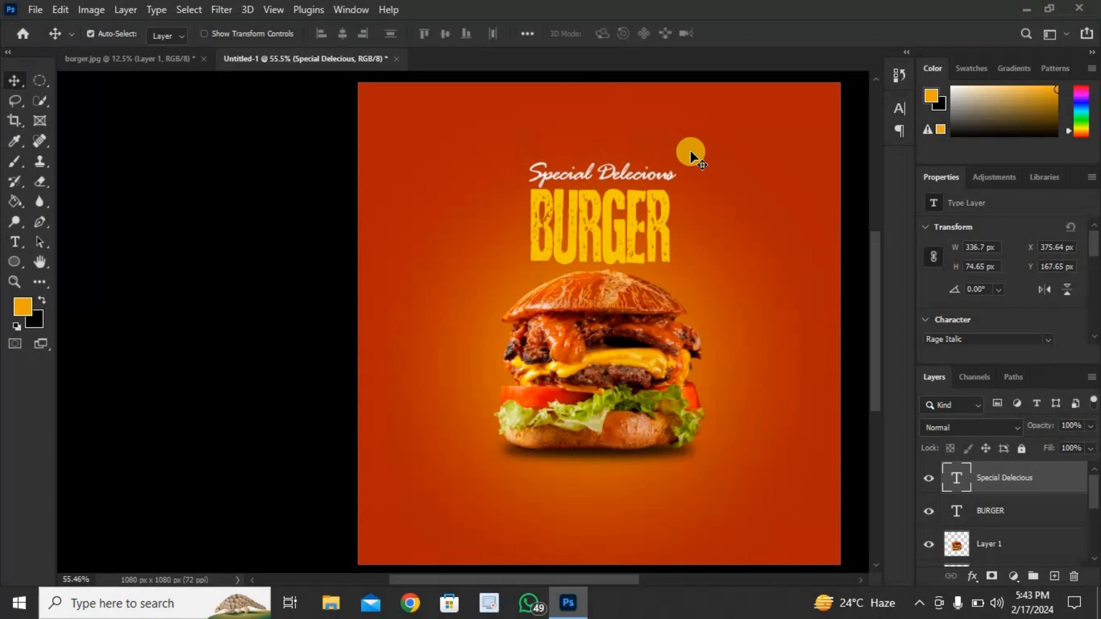
left_click_drag(602, 163, 602, 176)
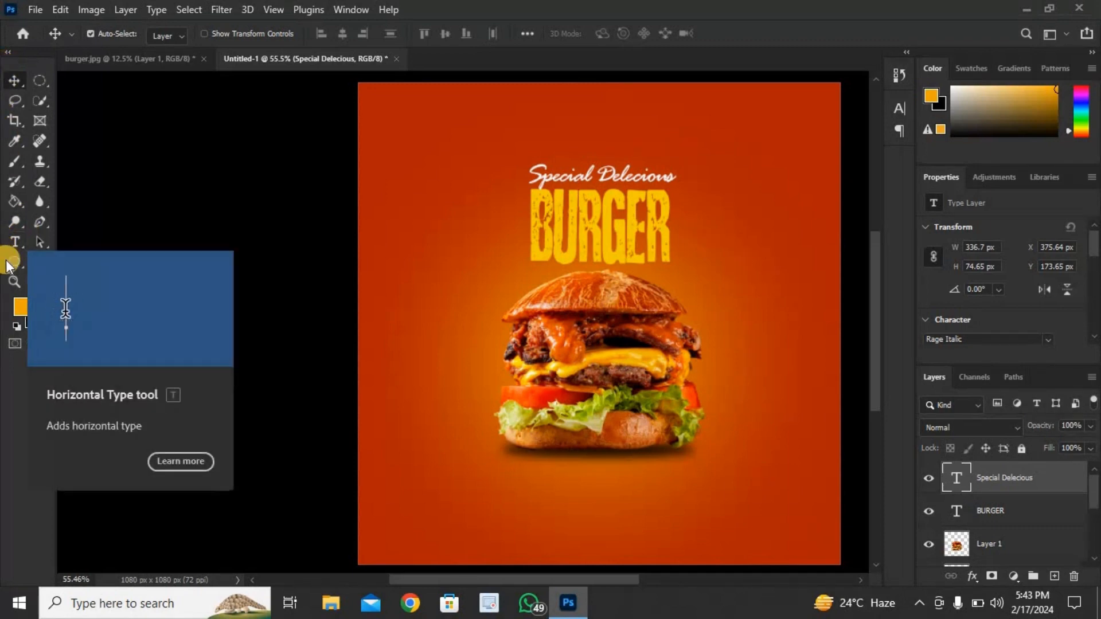
- Draw a small rectangle under the burger with the Rectangle tool and fill it yellow
left_click(15, 261)
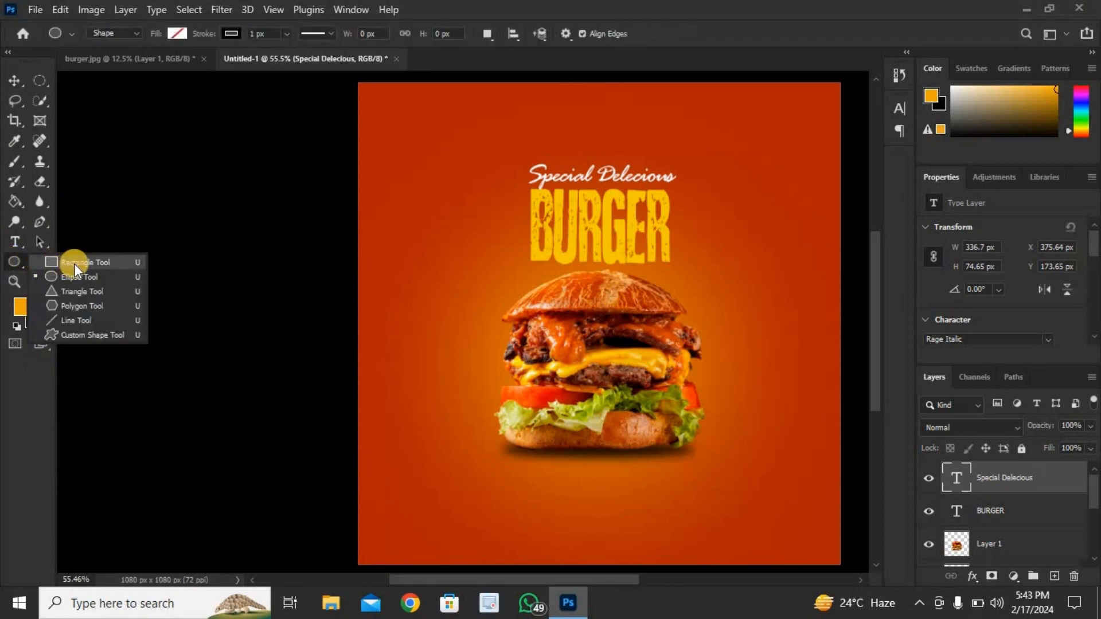
left_click(84, 261)
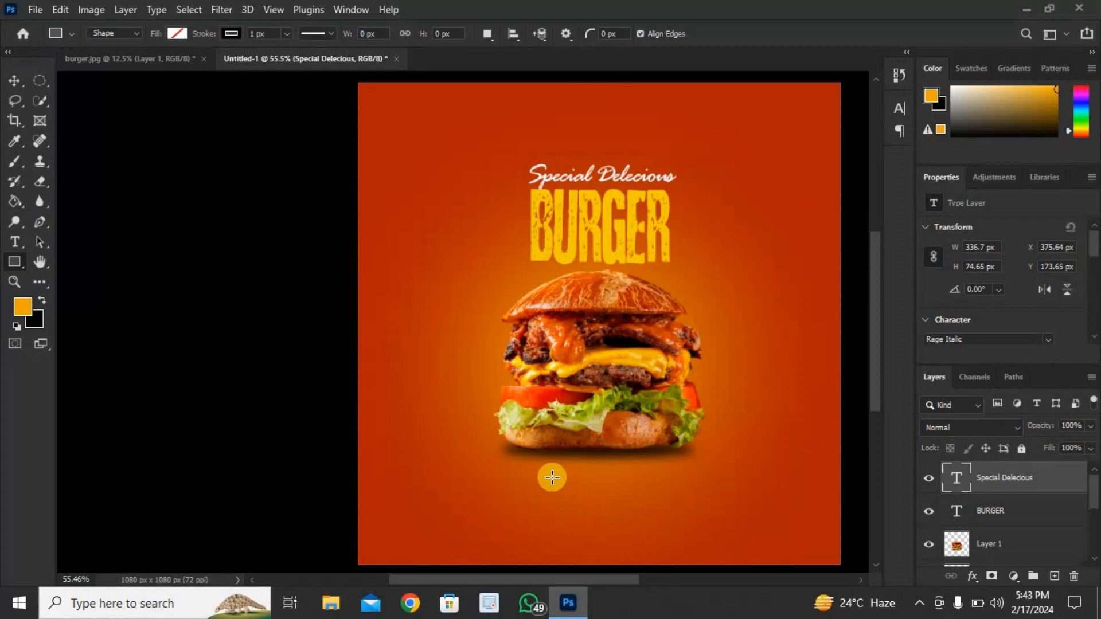
left_click_drag(551, 477, 612, 489)
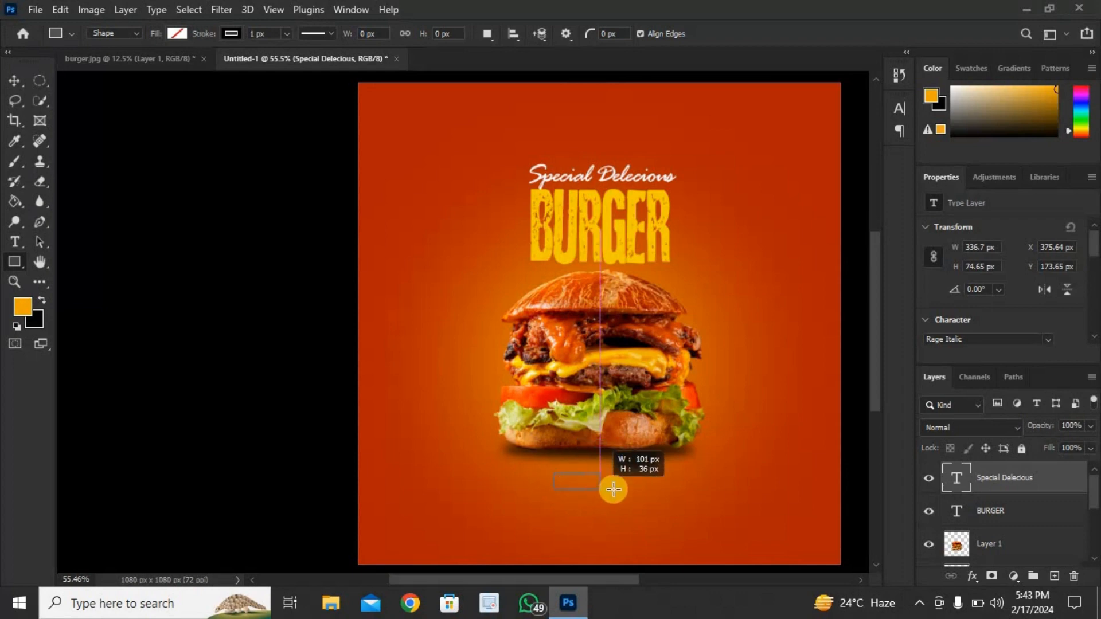
left_click_drag(612, 489, 640, 492)
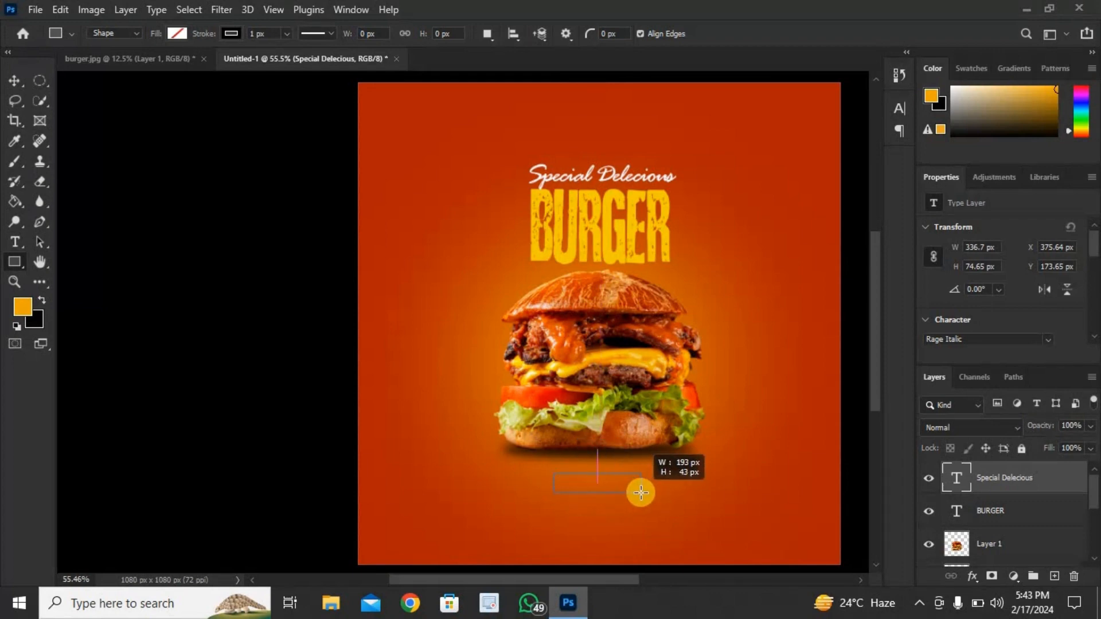
left_click_drag(640, 492, 637, 490)
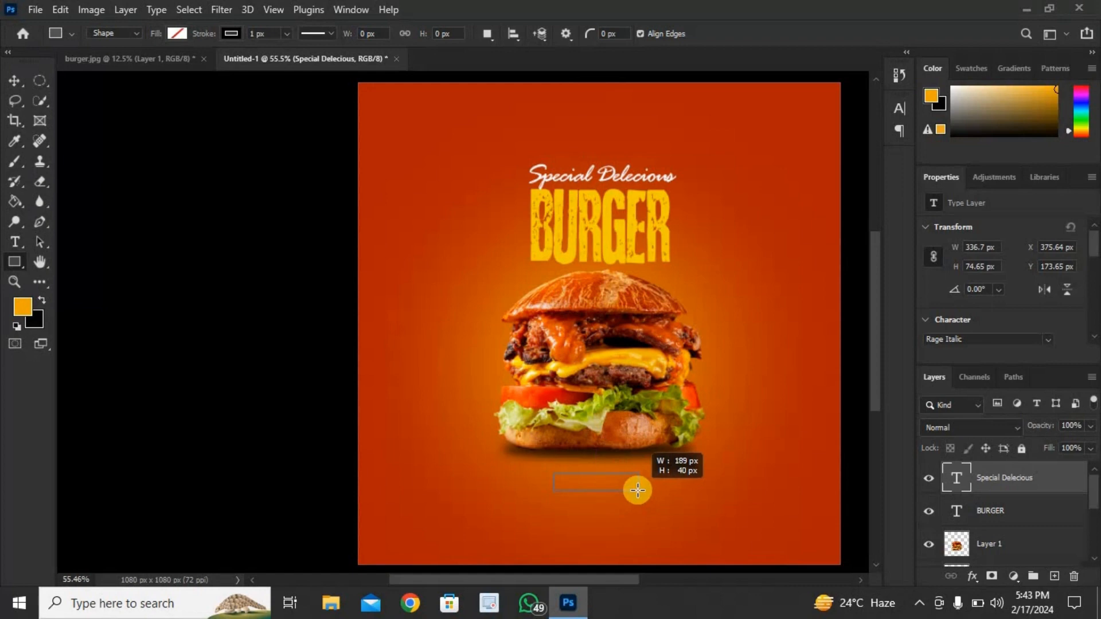
left_click_drag(554, 474, 638, 490)
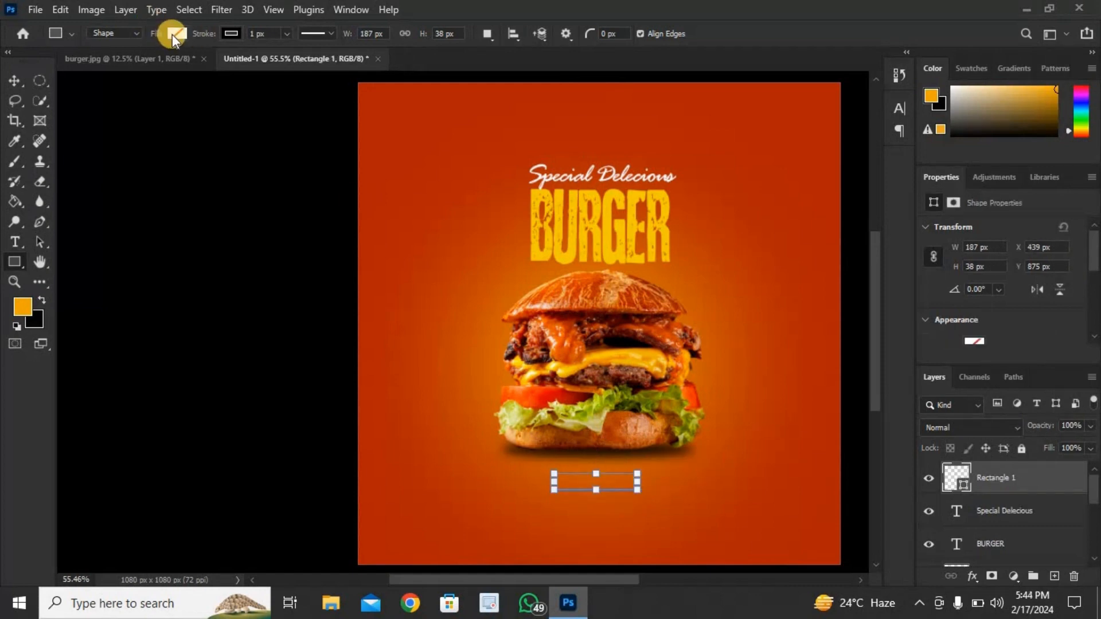
left_click(171, 33)
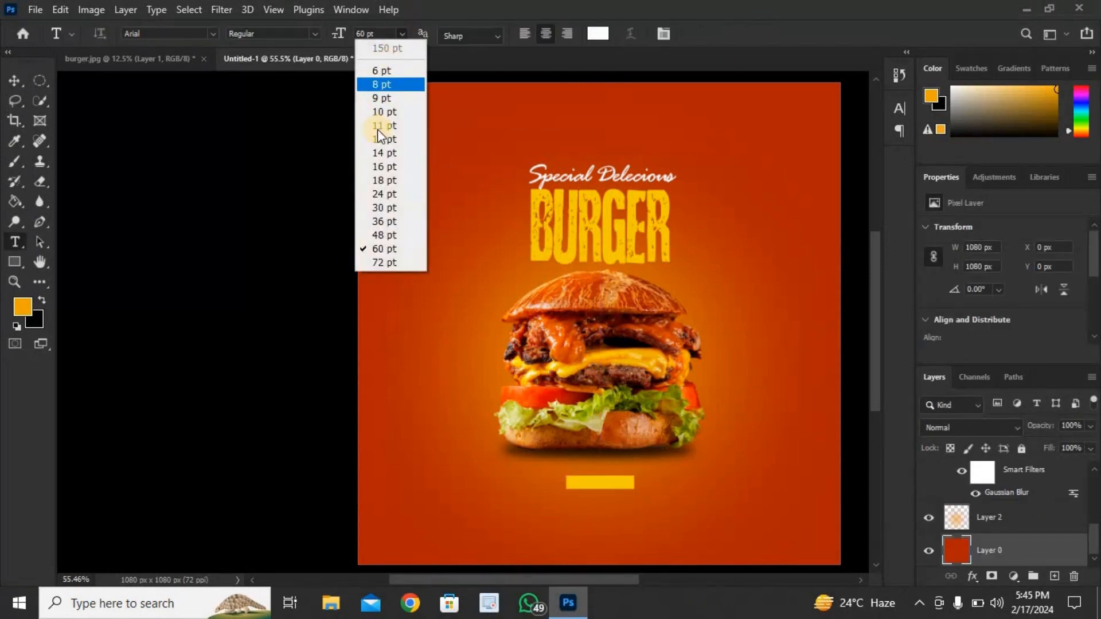
- Type ORDER NOW at 14 pt on the yellow button in bold black and commit it
left_click(384, 139)
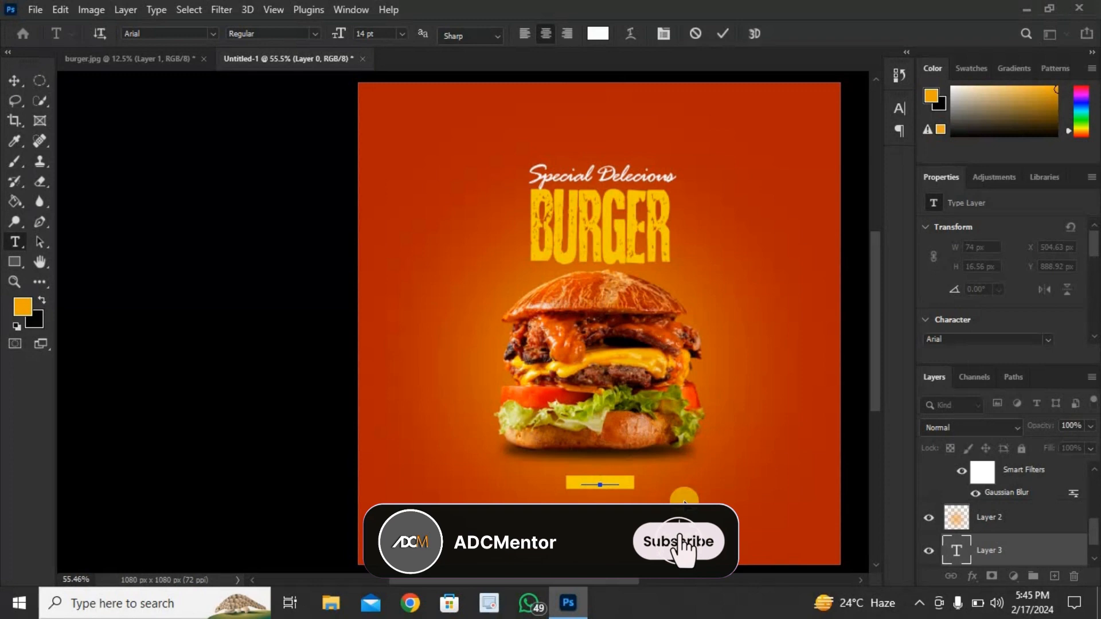
left_click(685, 540)
type("ORDER NOW")
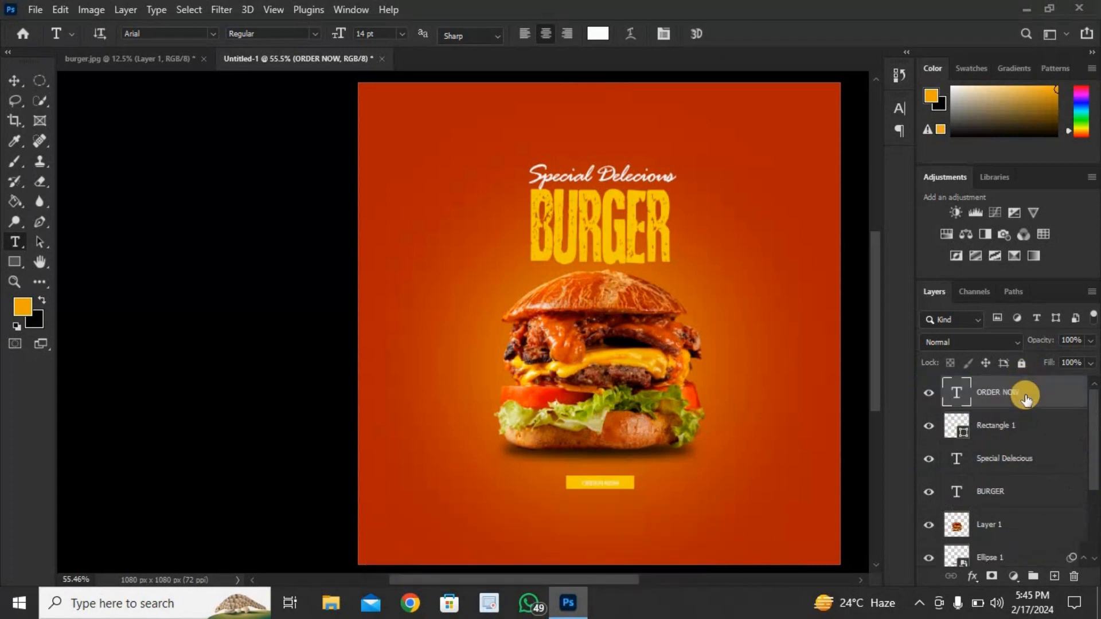
mouse_move(586, 464)
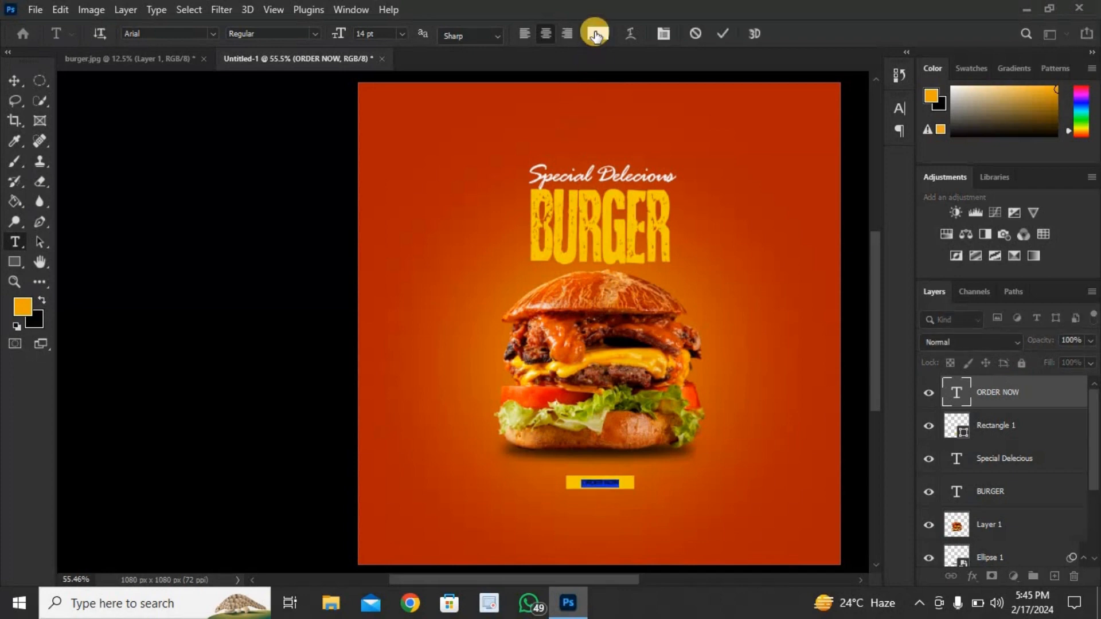
left_click(593, 33)
type("000000")
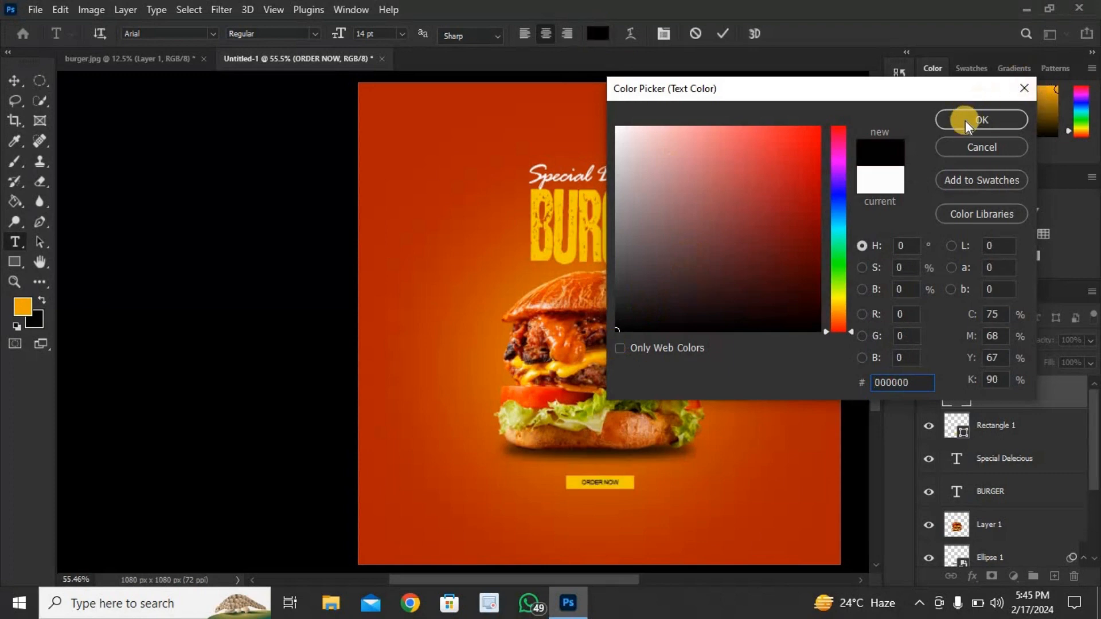
left_click(979, 119)
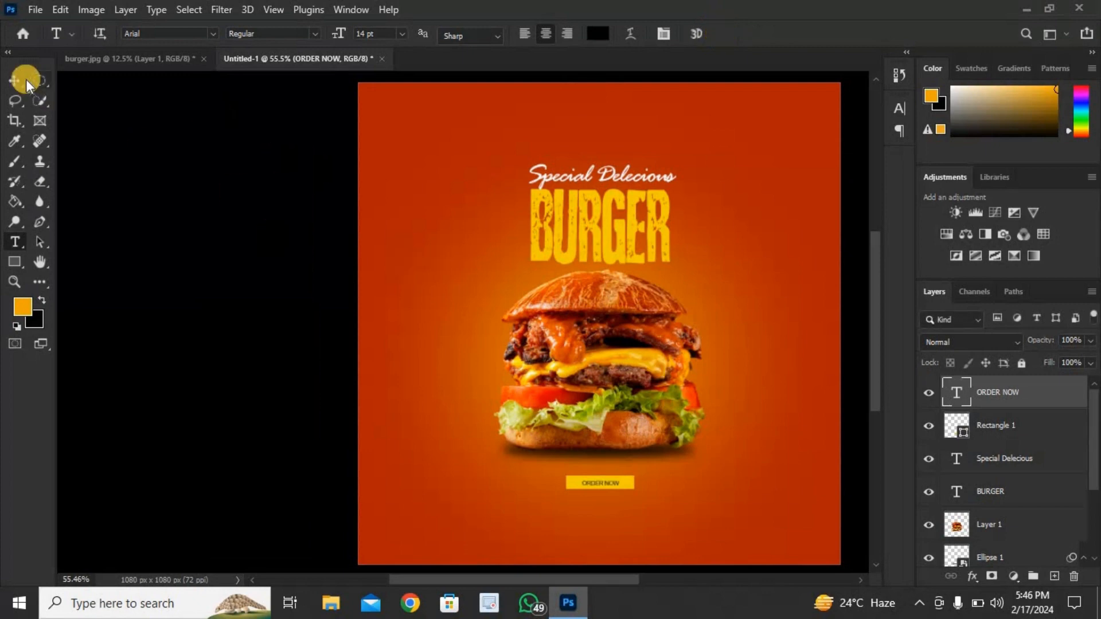
left_click(15, 80)
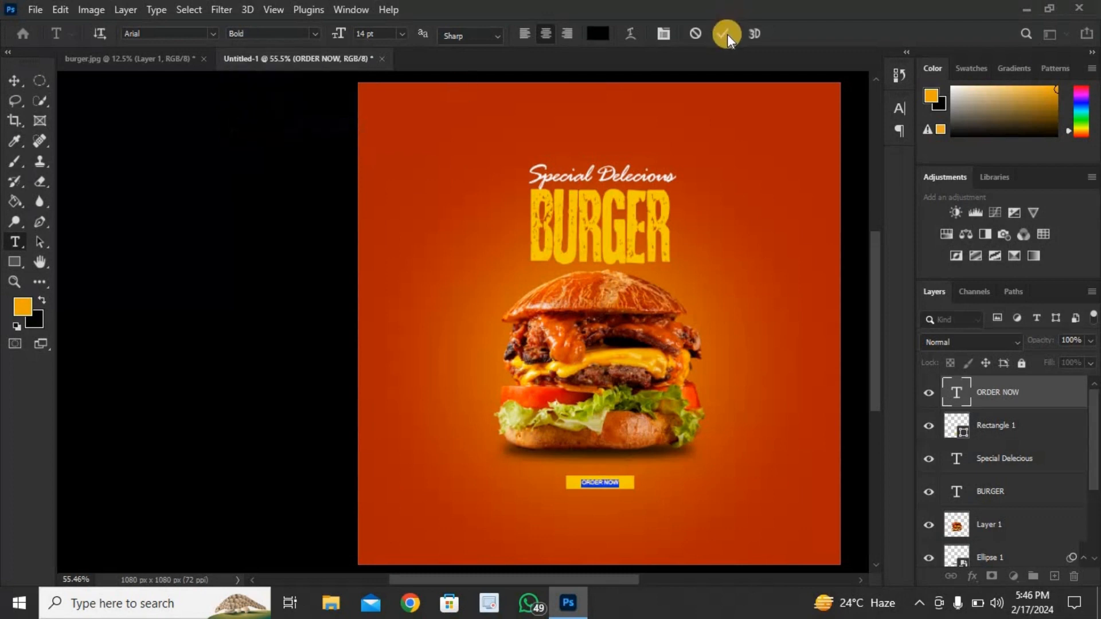
left_click(725, 33)
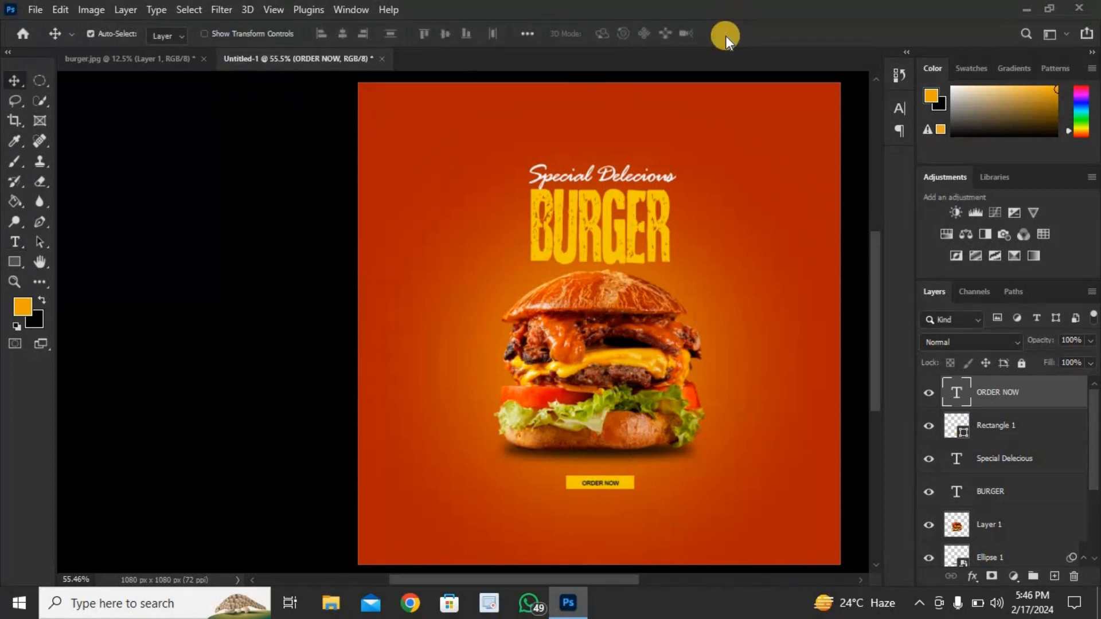
mouse_move(757, 413)
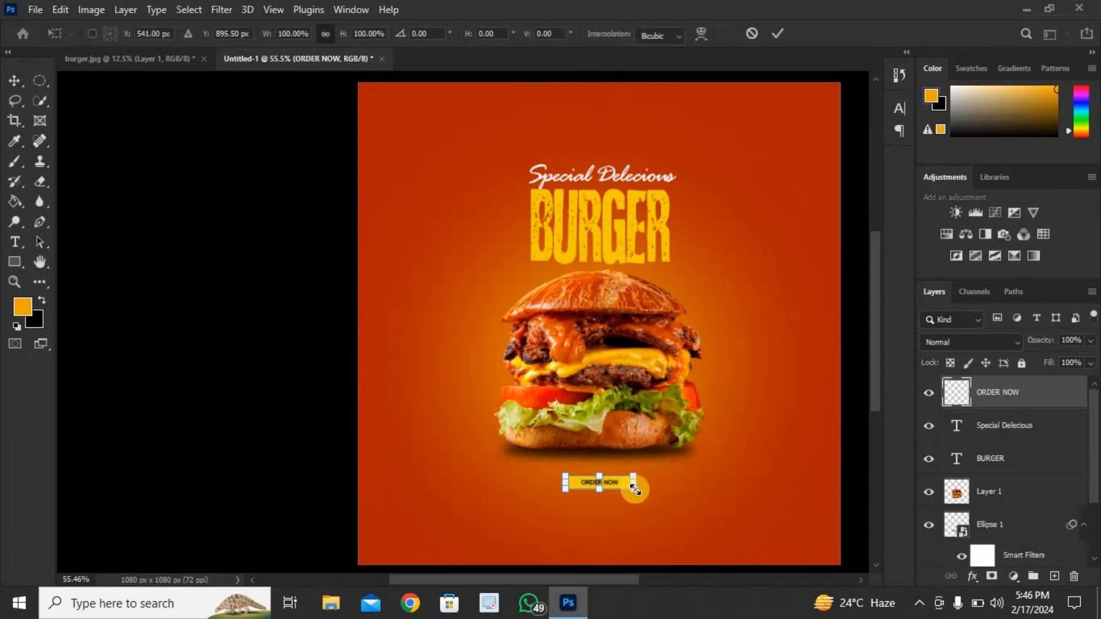
- Scale the ORDER NOW button and label larger with a corner transform handle
left_click_drag(636, 490, 645, 499)
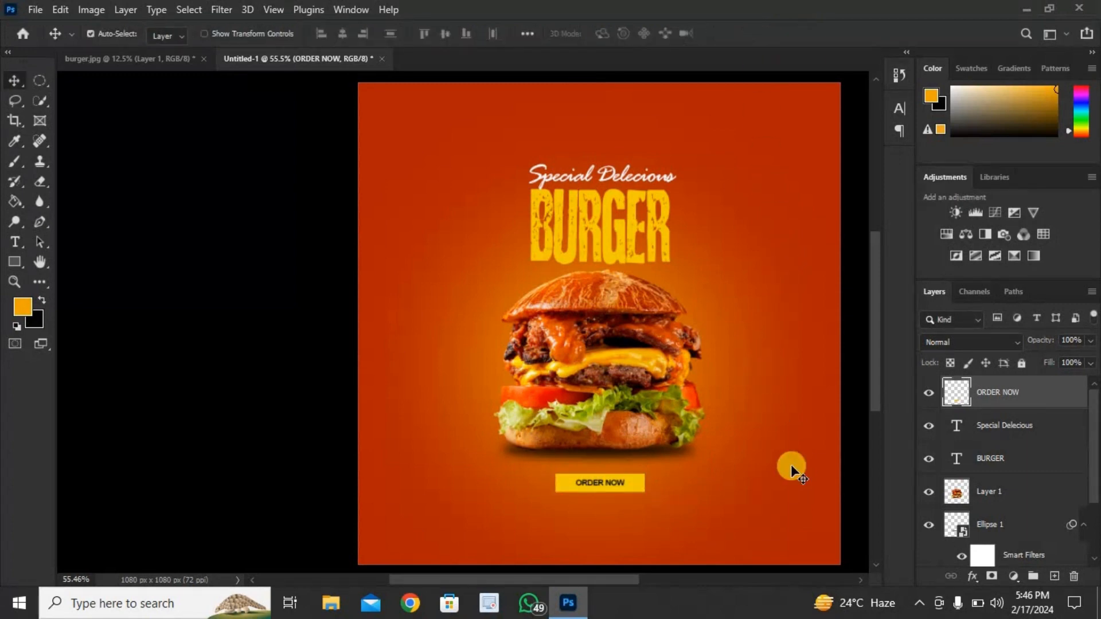
mouse_move(653, 526)
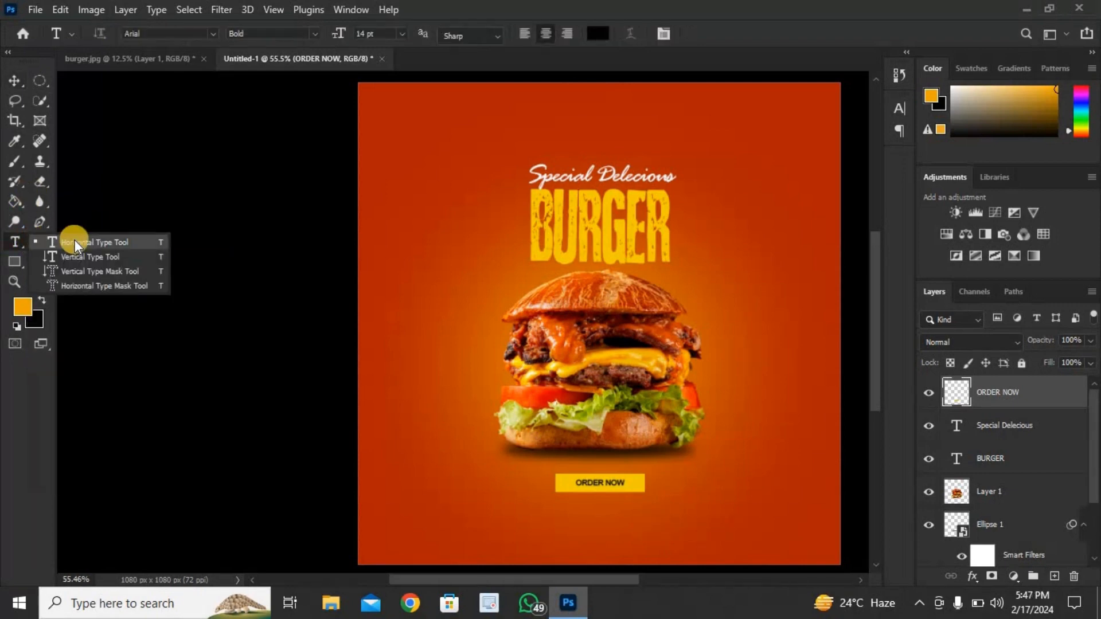
left_click(101, 242)
type("123-456-7890")
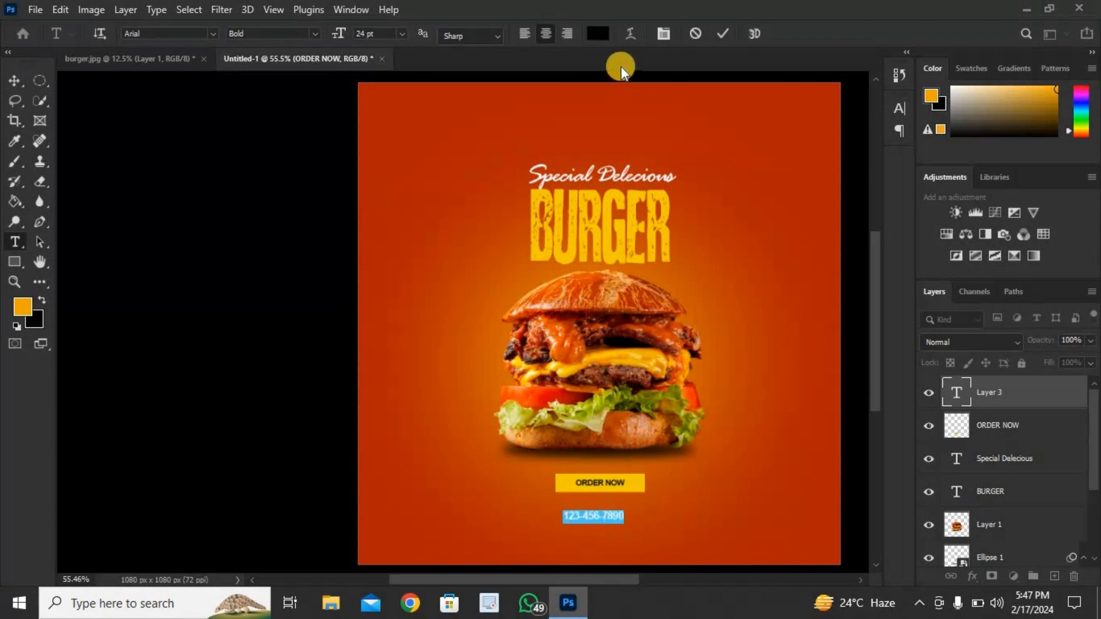
left_click(595, 33)
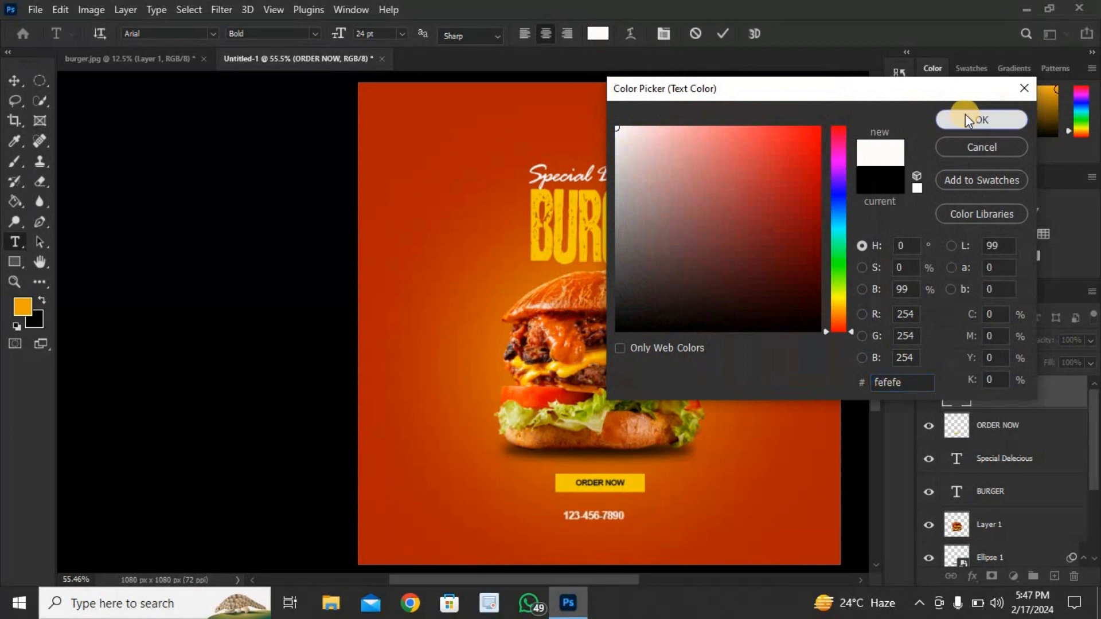
left_click(981, 119)
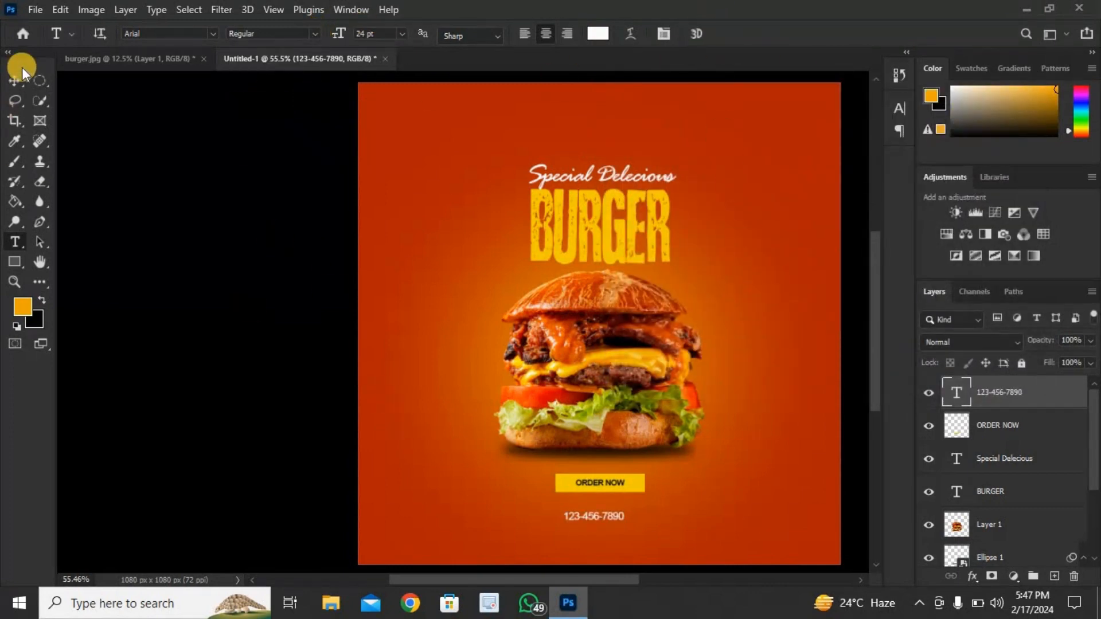
- Move the phone number under the button and Alt-drag a duplicate line beneath it
left_click(15, 80)
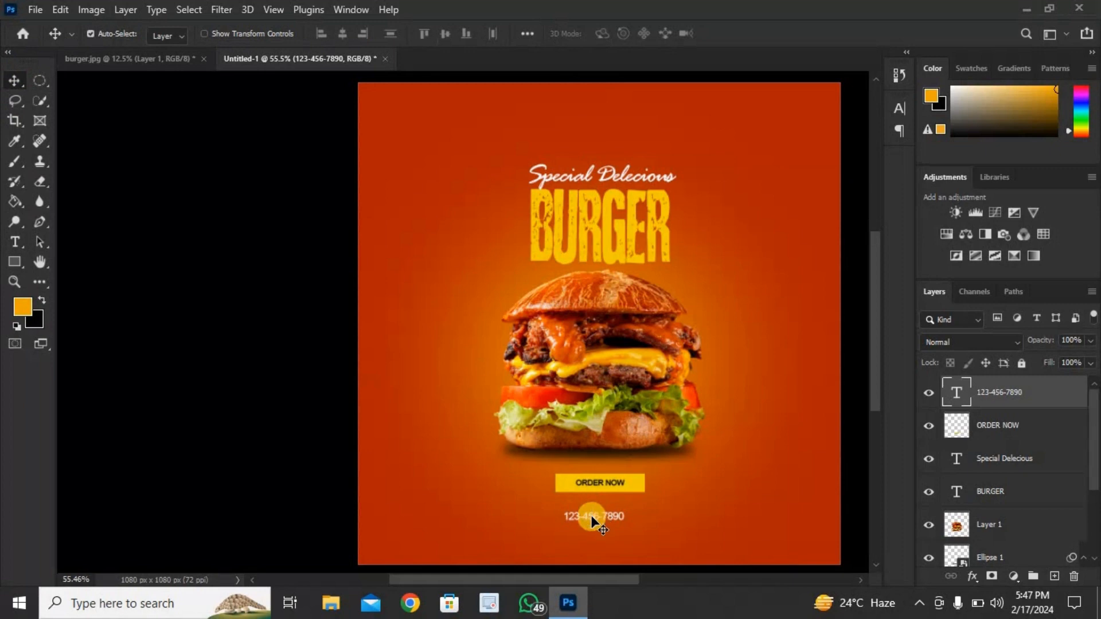
left_click_drag(586, 517, 600, 517)
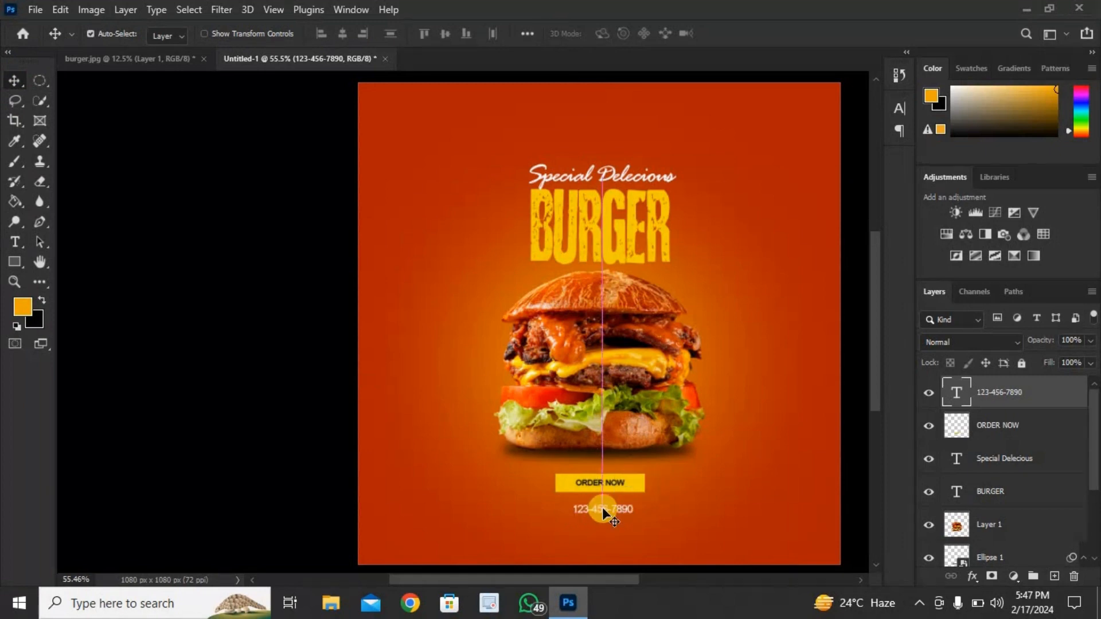
left_click_drag(600, 510, 606, 523)
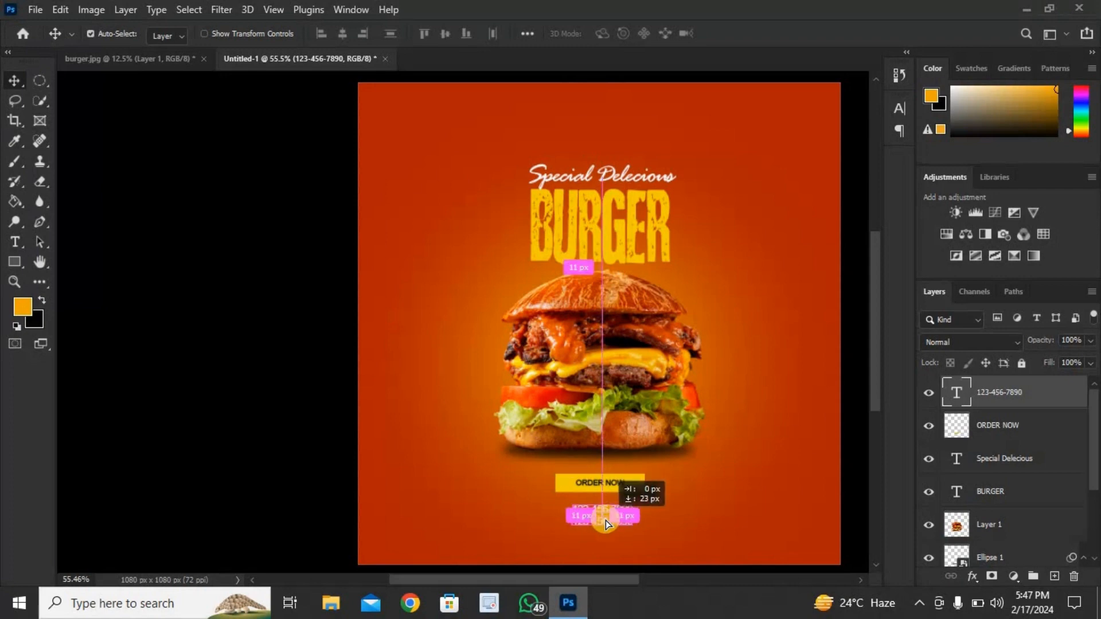
left_click_drag(605, 516, 619, 533)
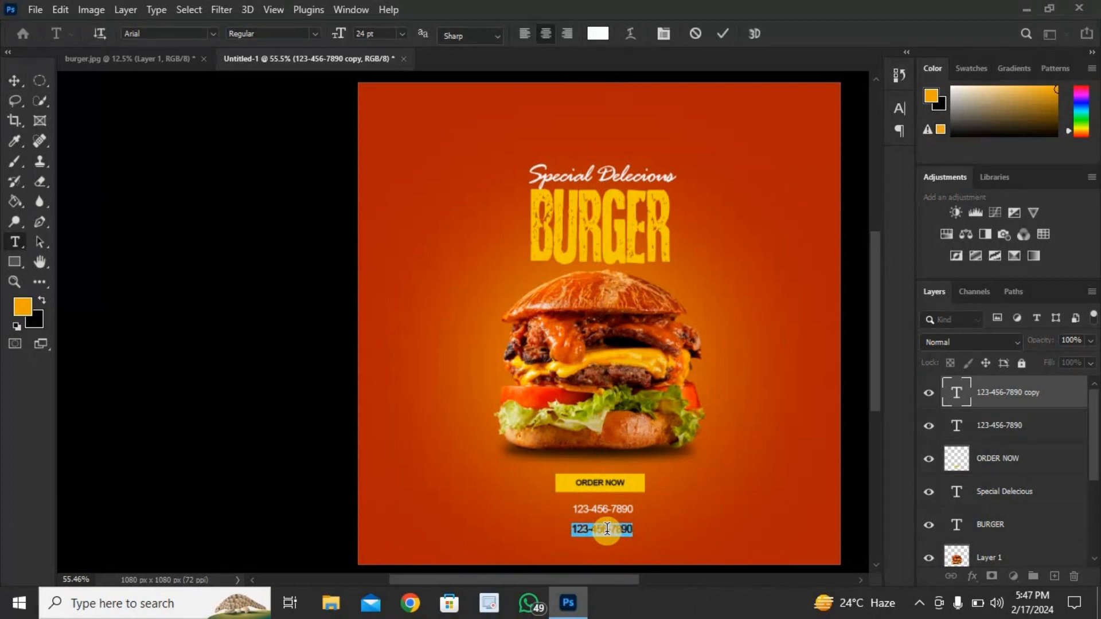
type("www.")
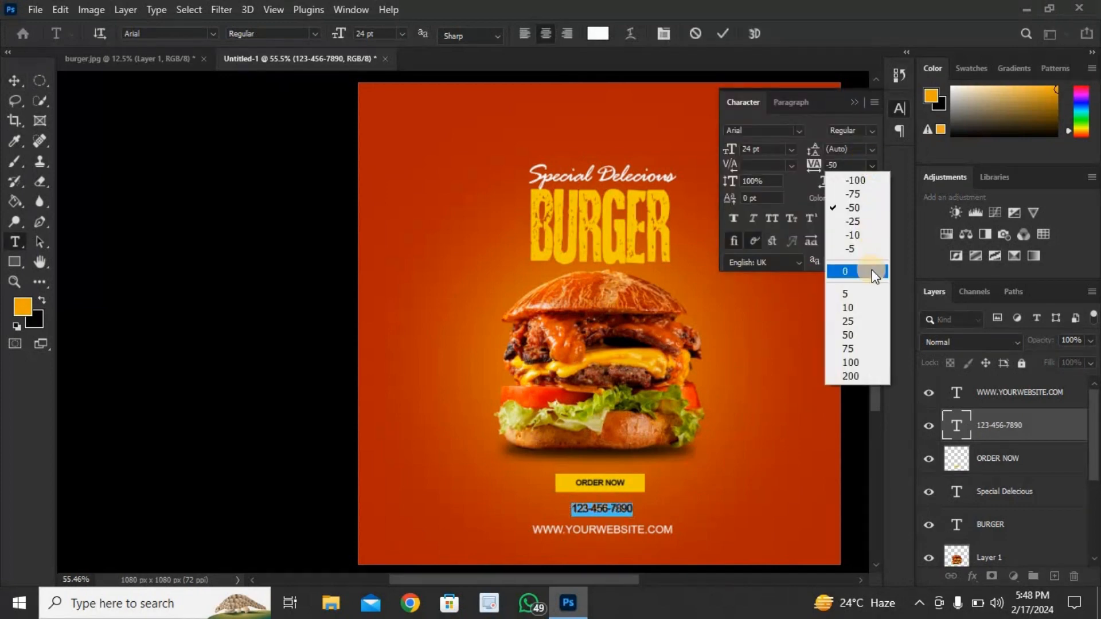
left_click(846, 270)
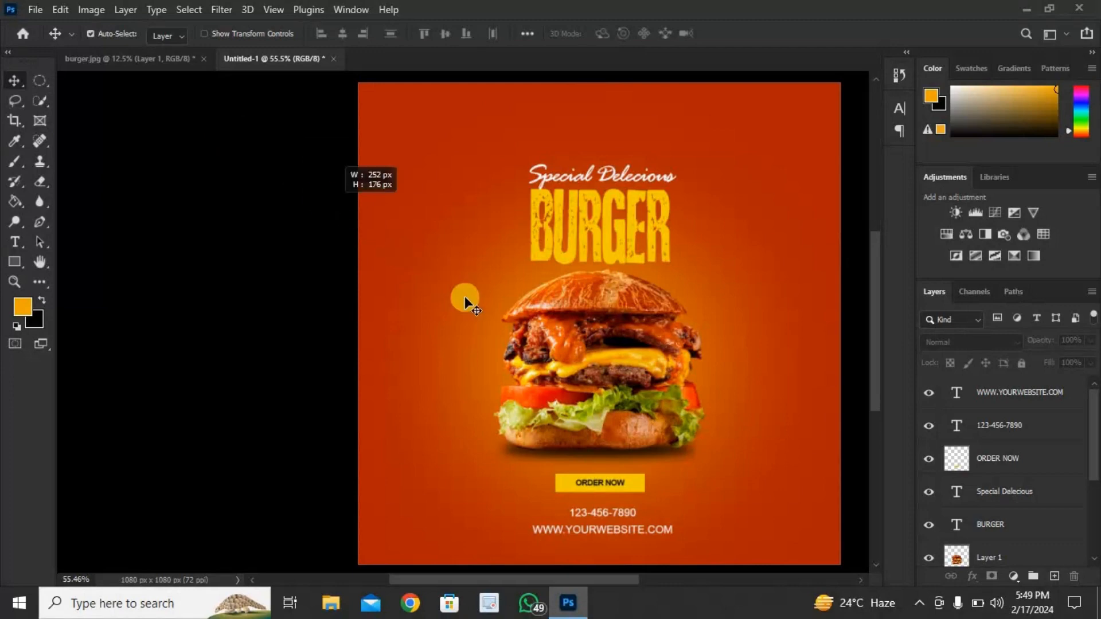
- Marquee-select all poster elements and drag them slightly higher on the canvas
left_click_drag(464, 297, 750, 543)
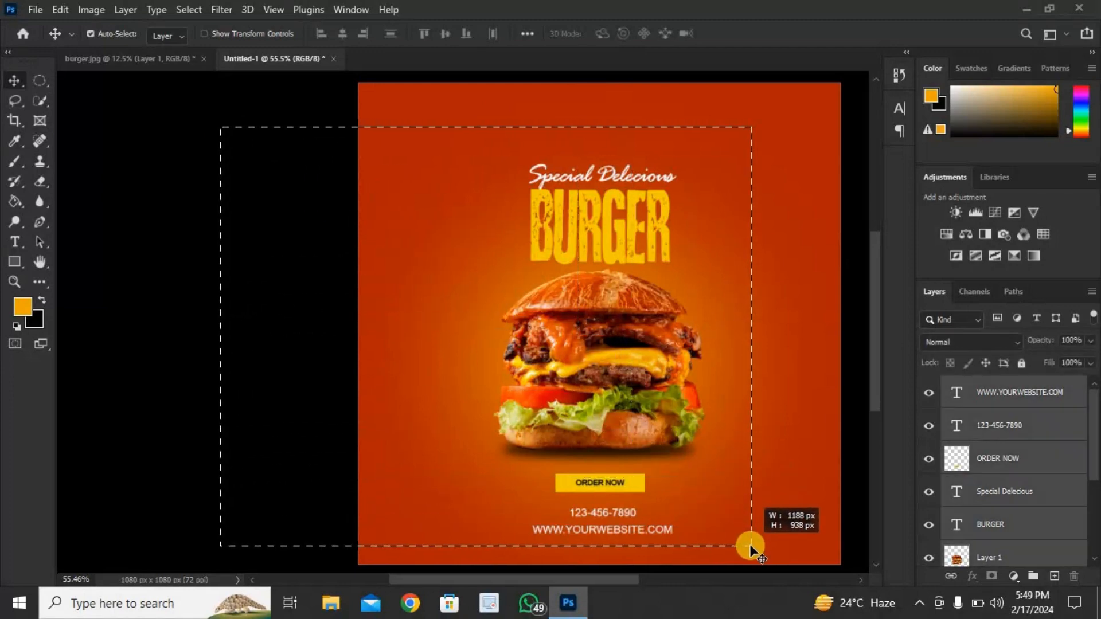
left_click_drag(750, 546, 771, 497)
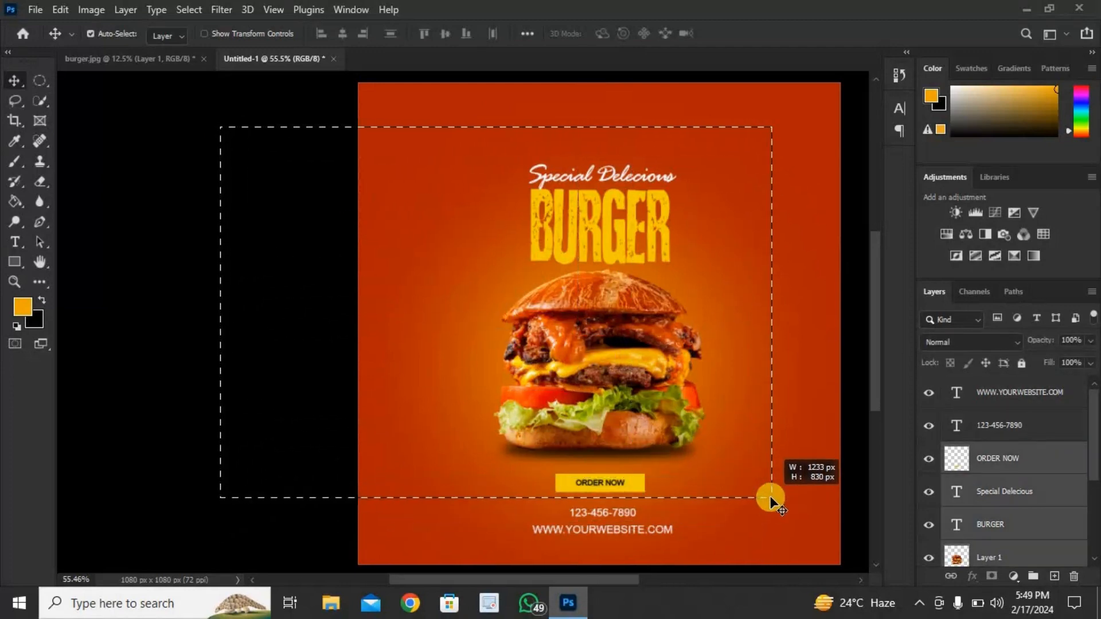
left_click_drag(771, 499, 775, 463)
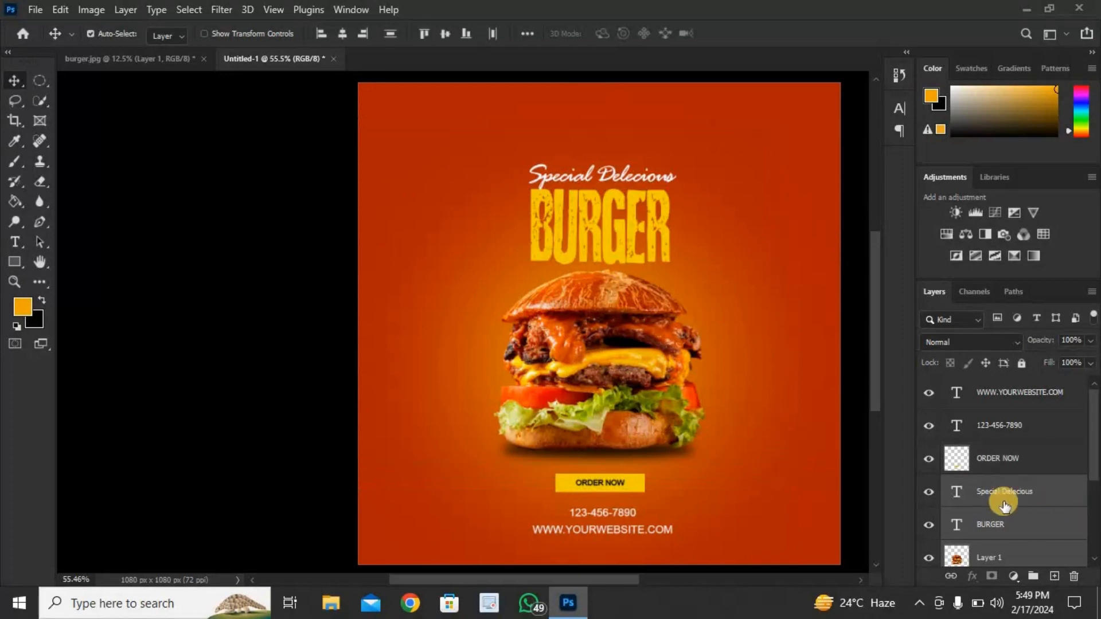
scroll("down", 3)
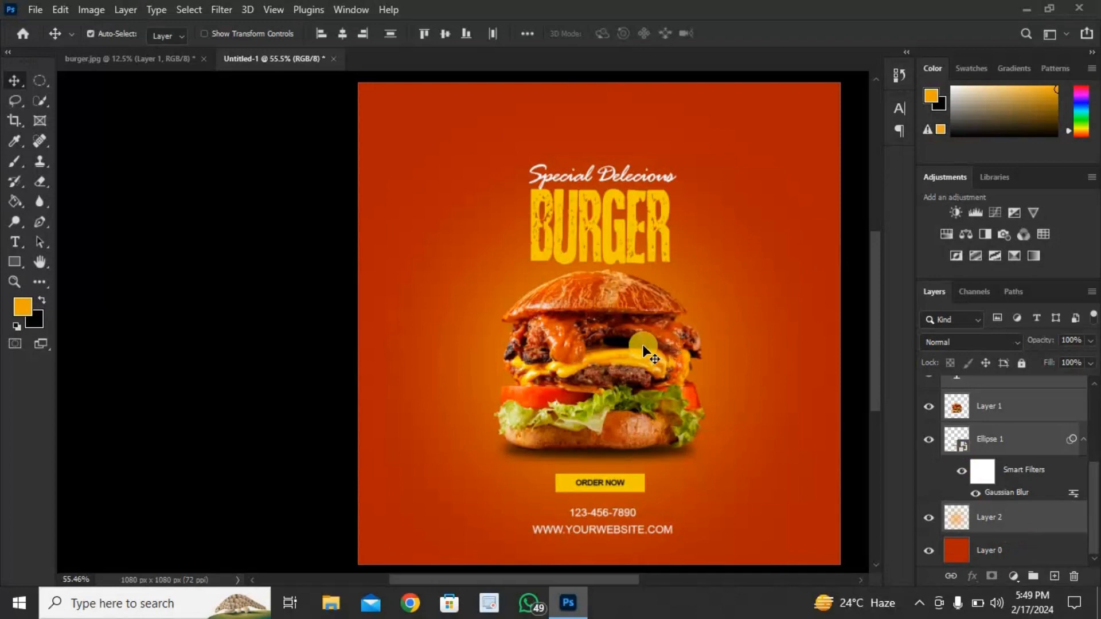
left_click_drag(644, 351, 639, 330)
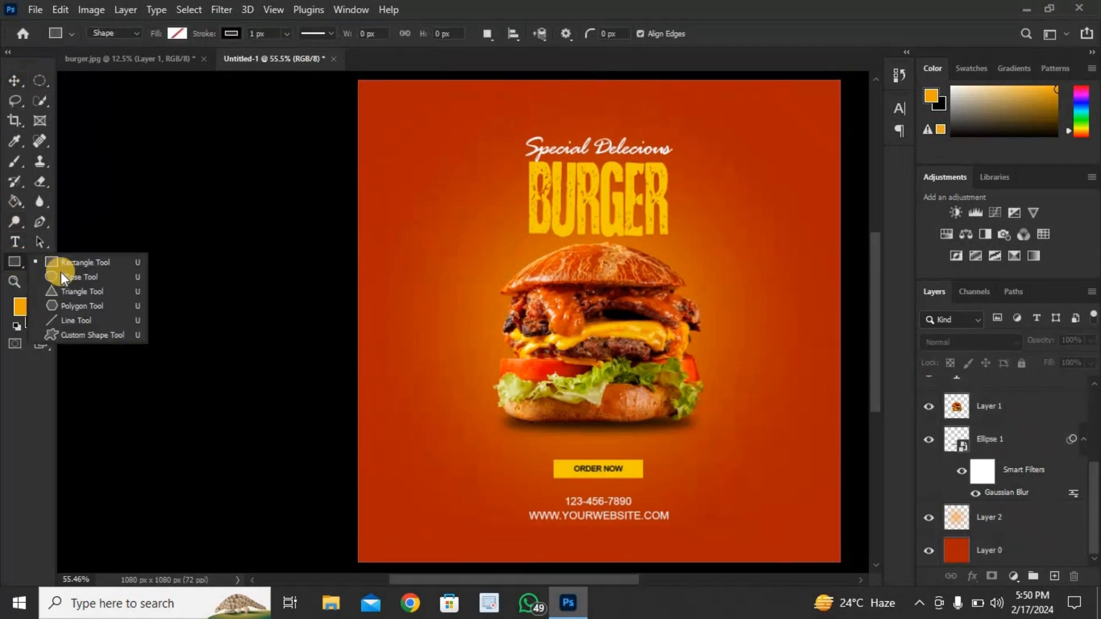
- Draw an unfilled yellow-stroked circle with the Ellipse tool beside the burger's upper right
left_click(81, 276)
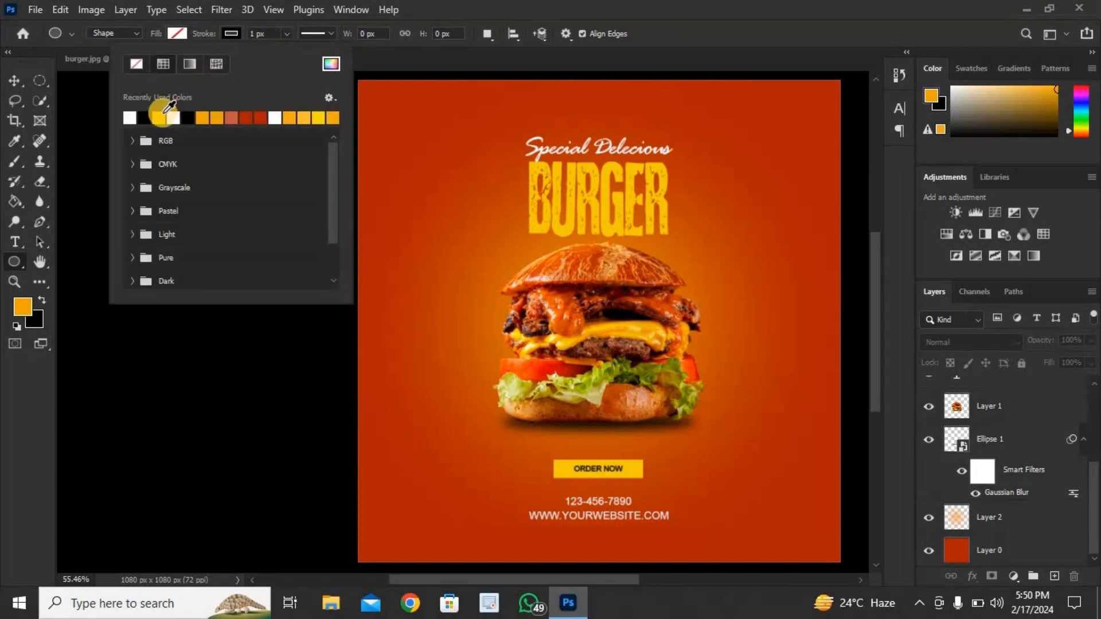
left_click(160, 117)
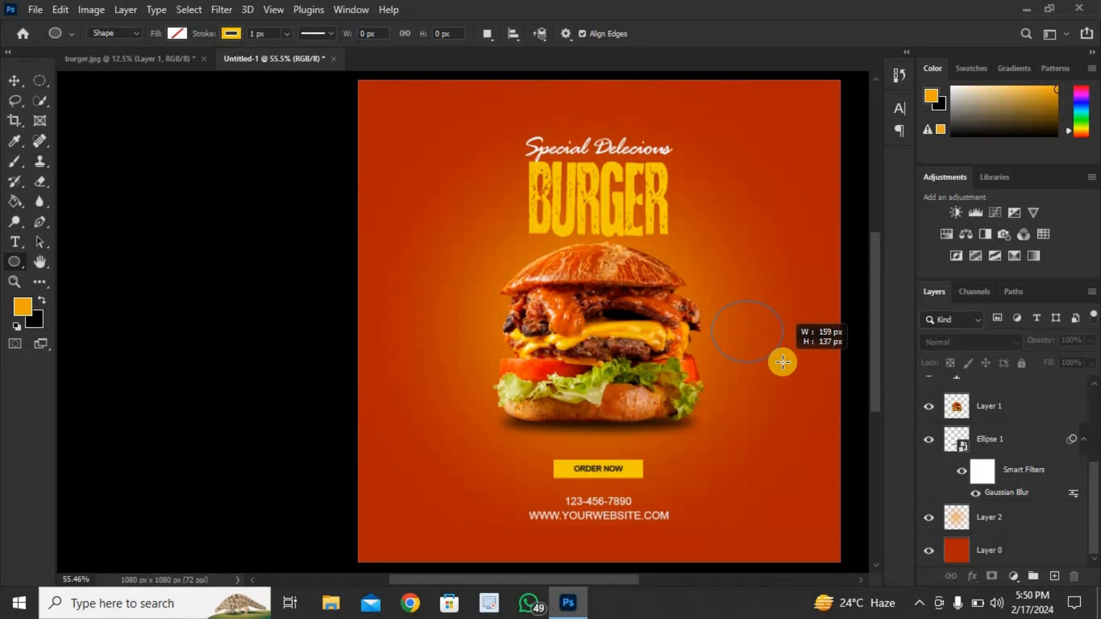
left_click_drag(712, 302, 783, 361)
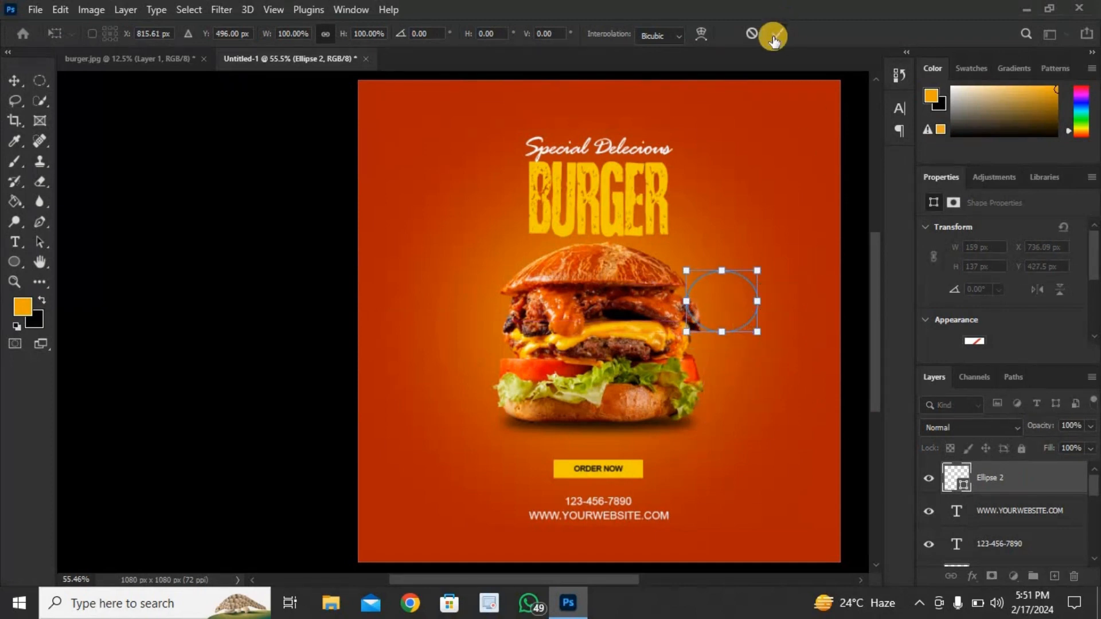
- Start a text box inside the circle and type UPTO
left_click(15, 242)
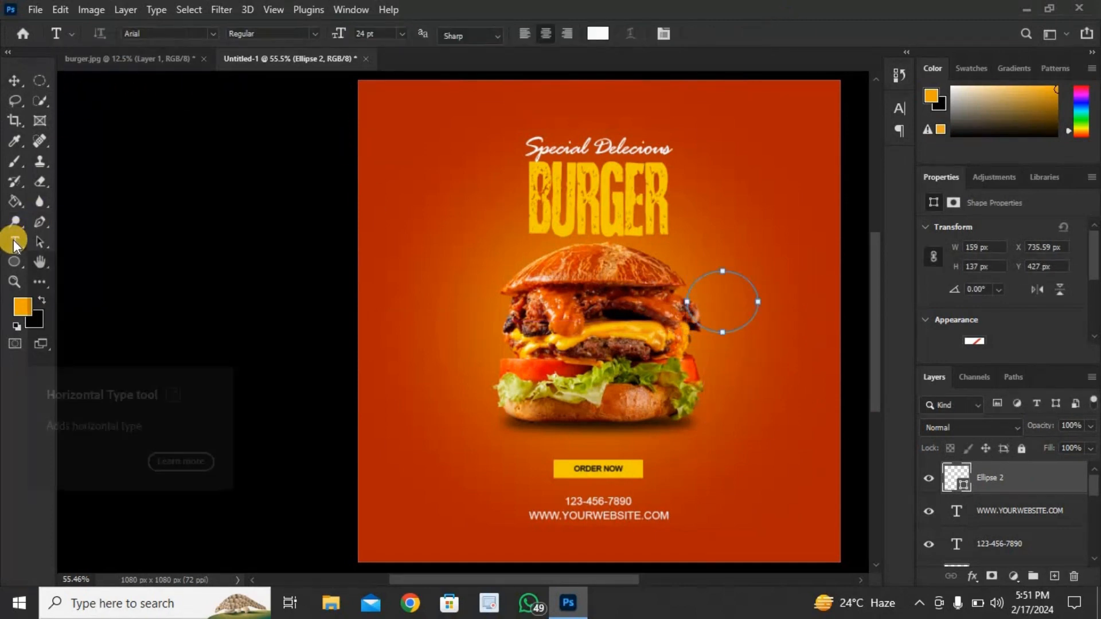
left_click(13, 242)
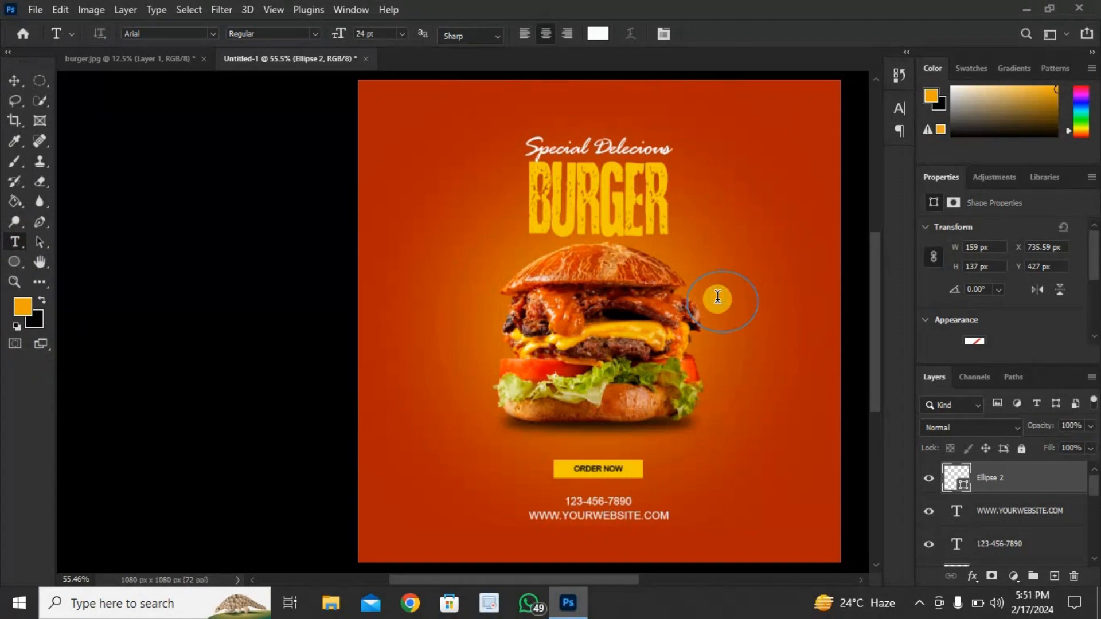
left_click(716, 295)
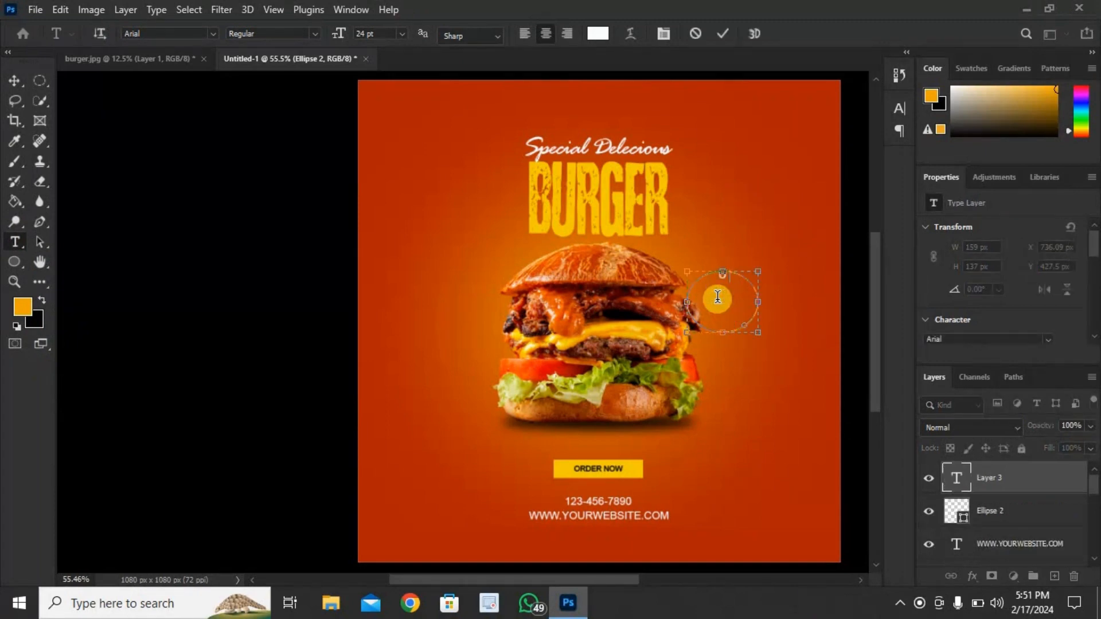
type("UPTO")
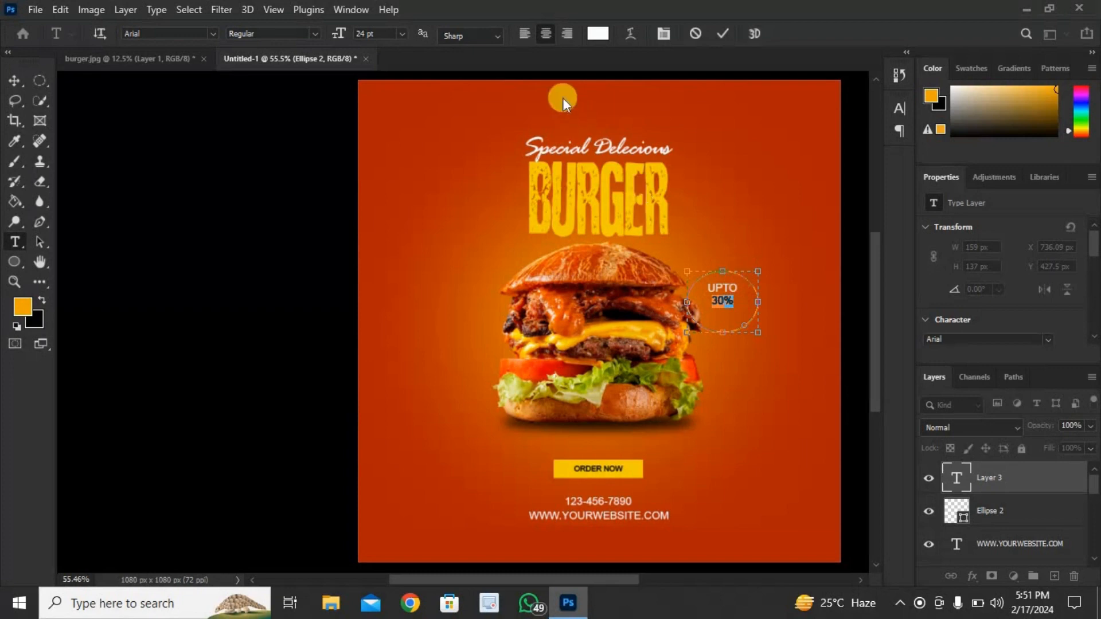
- Set 30% to 48 pt, colour the badge text pale yellow and commit it
left_click(401, 33)
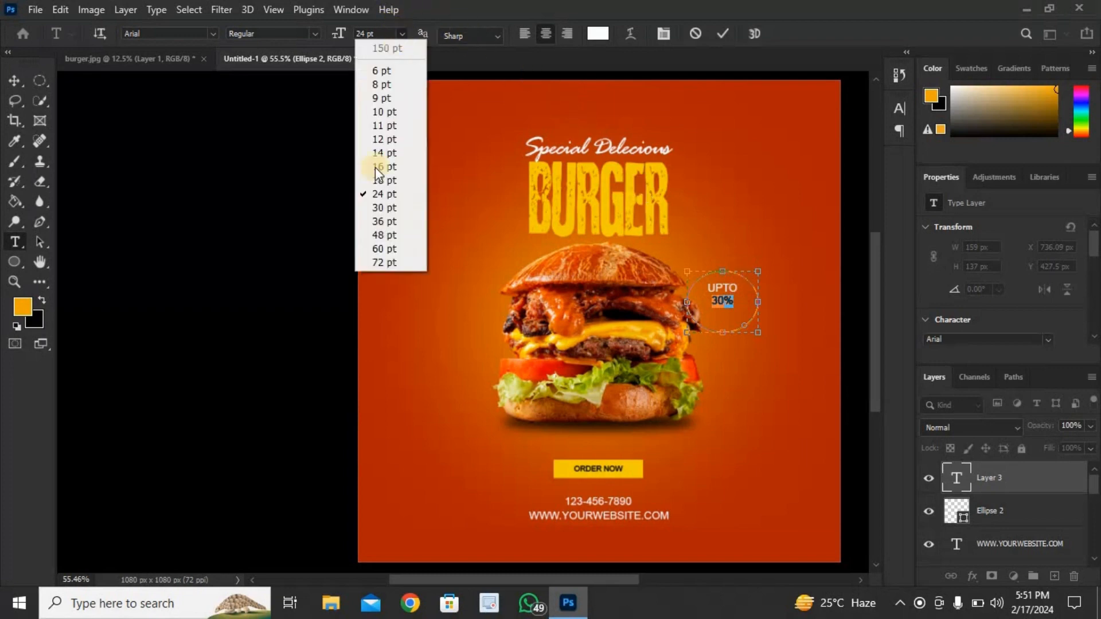
left_click(383, 235)
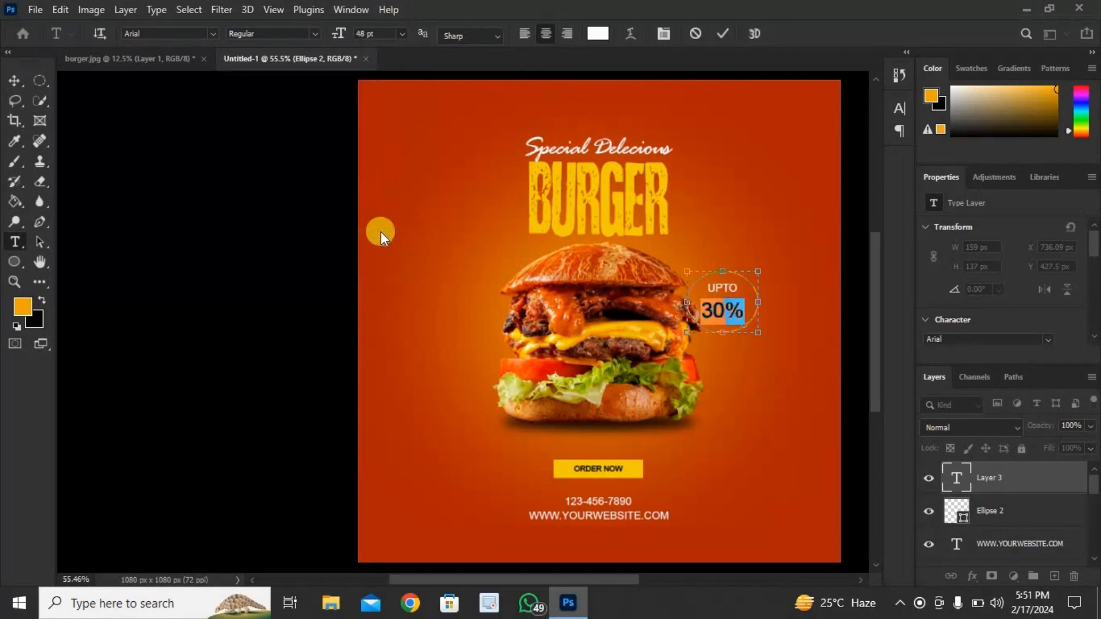
mouse_move(720, 36)
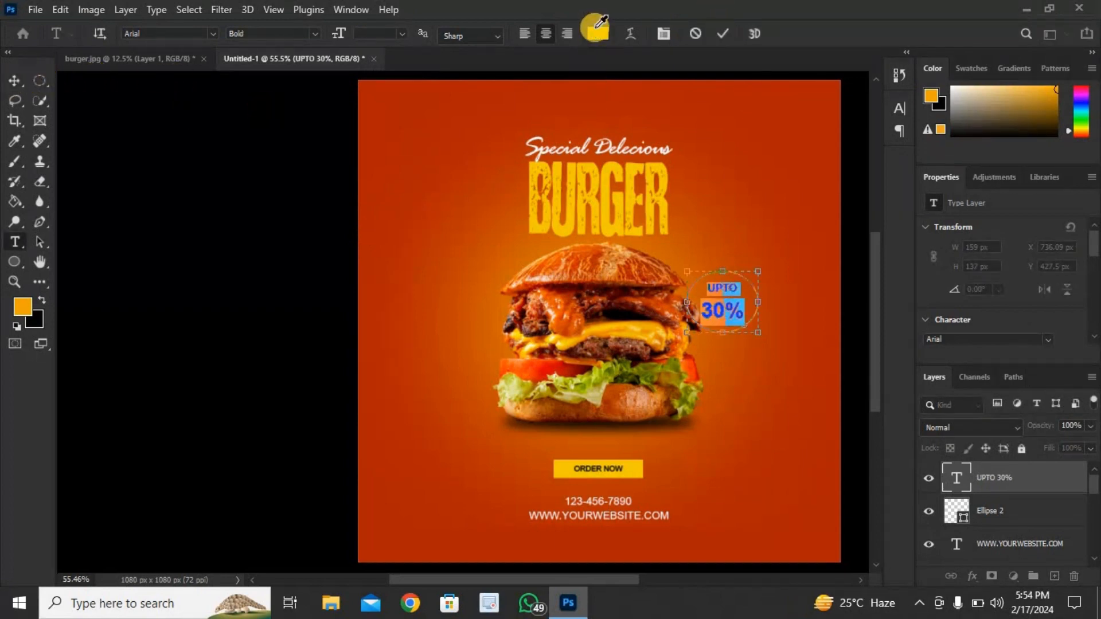
left_click(596, 33)
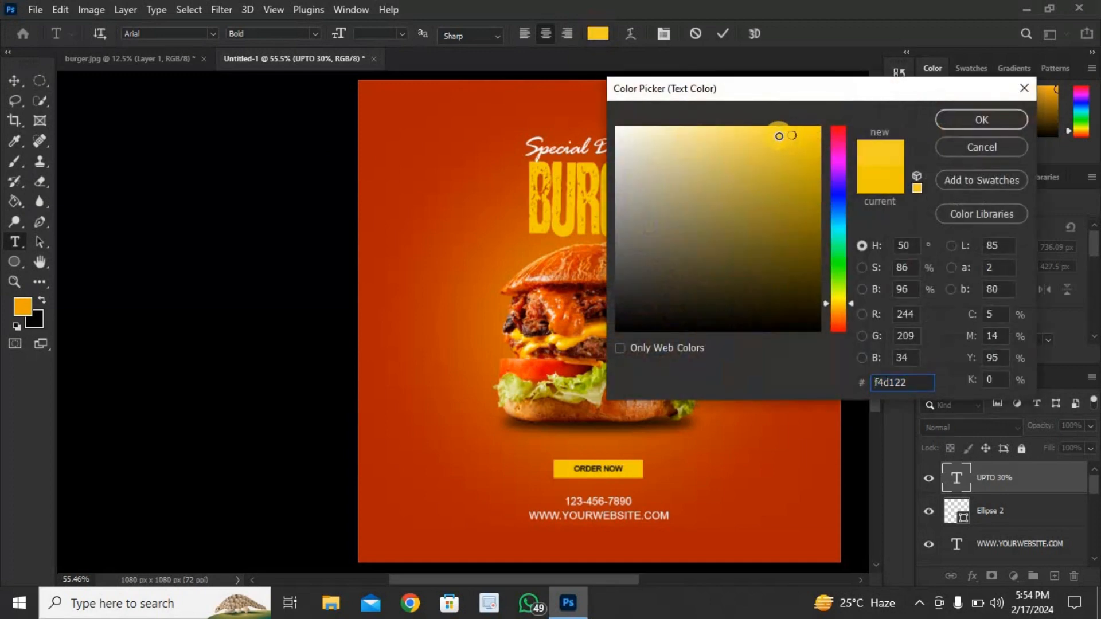
left_click(740, 130)
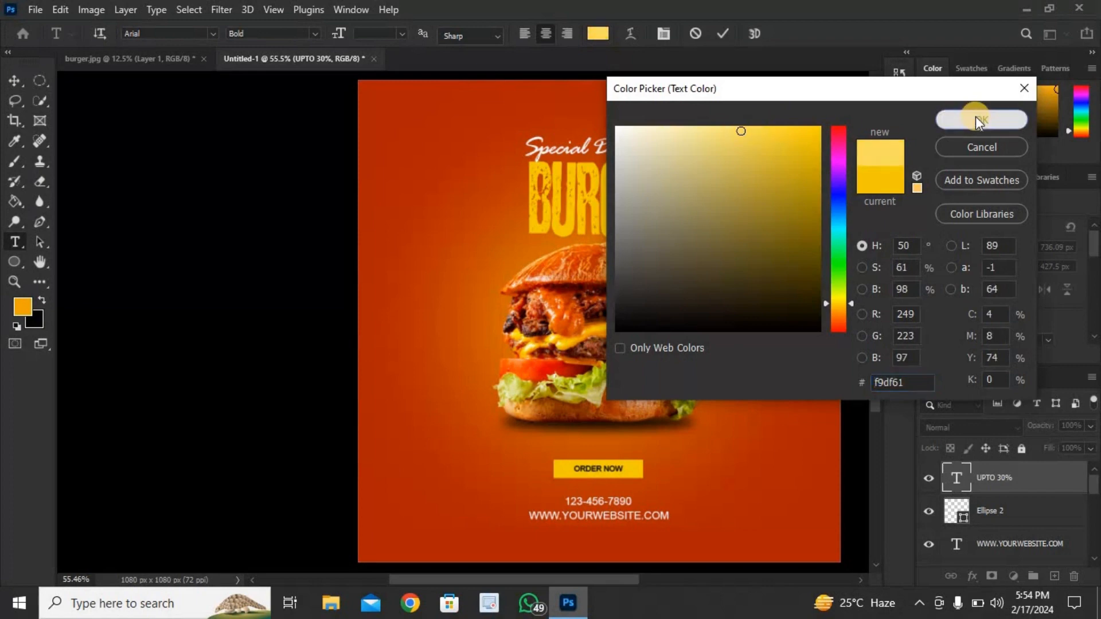
left_click(979, 120)
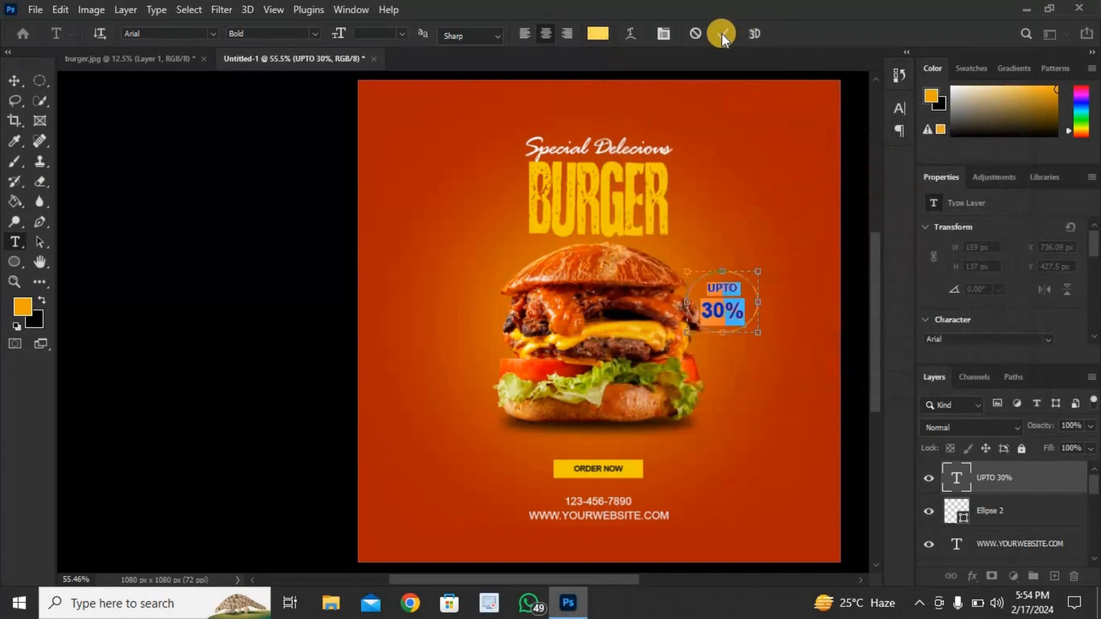
left_click(15, 81)
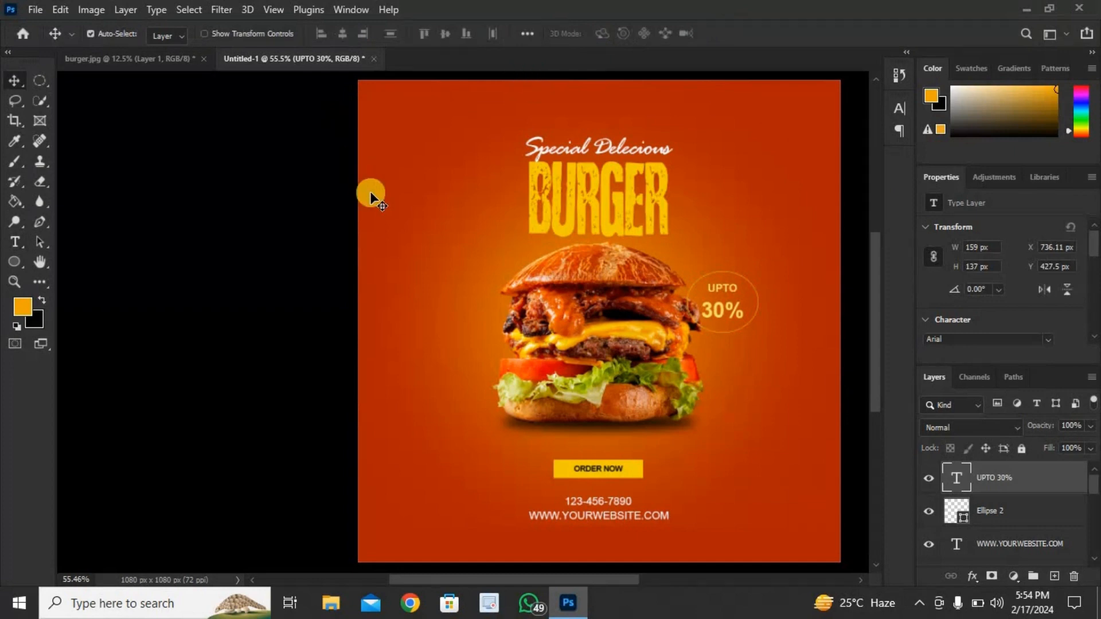
mouse_move(1043, 537)
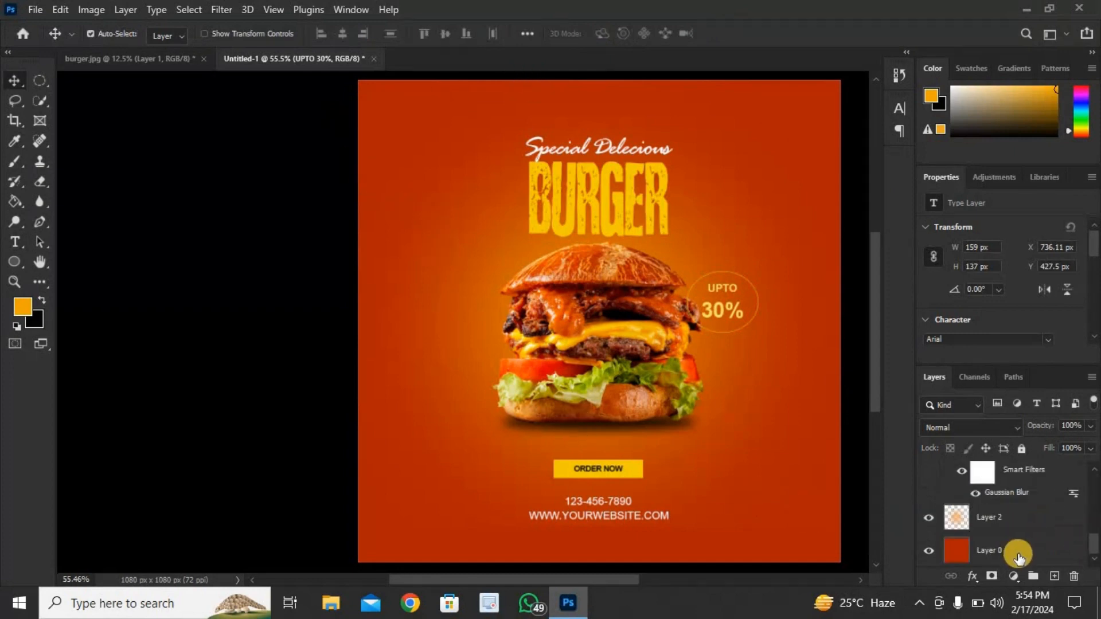
- Add a Brightness/Contrast layer over Layer 0 with Brightness -85 and Contrast 0
left_click(990, 549)
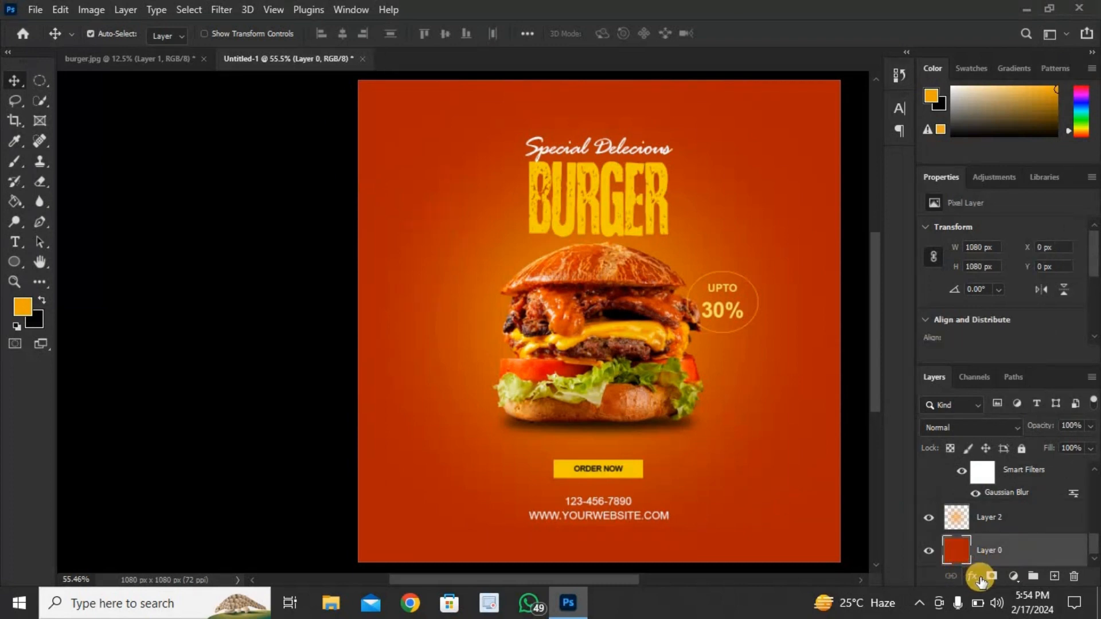
left_click(981, 578)
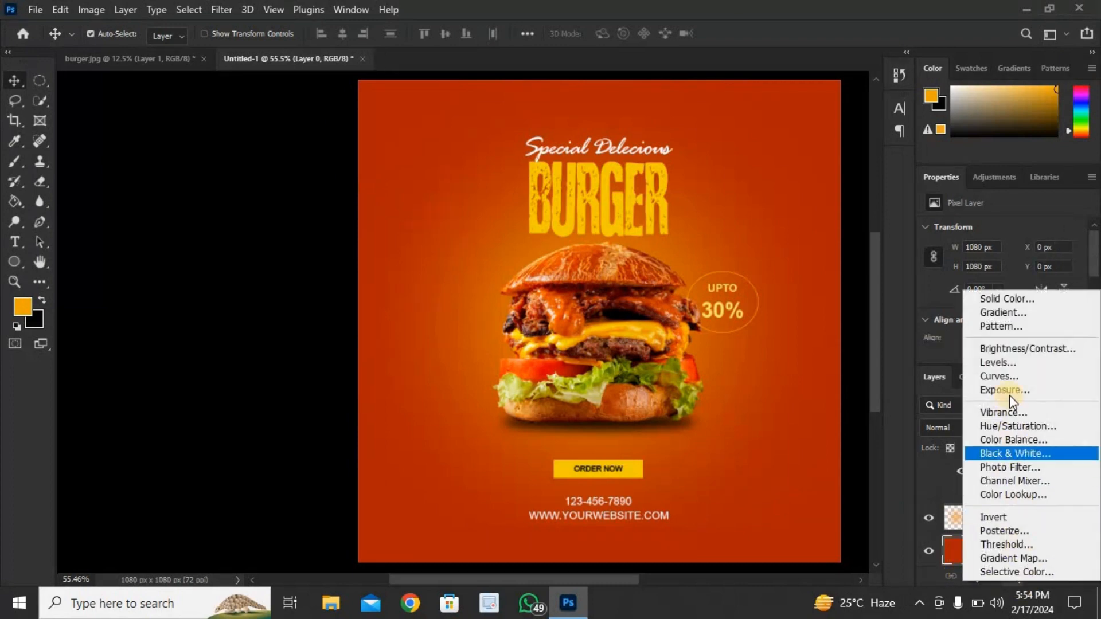
mouse_move(1019, 351)
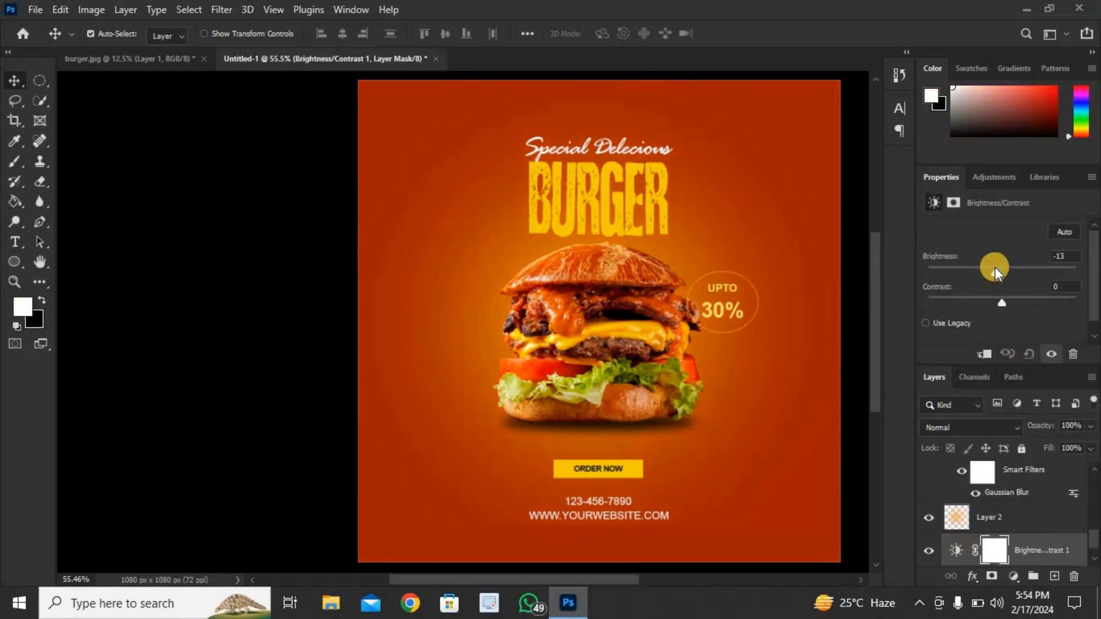
left_click_drag(993, 265, 969, 265)
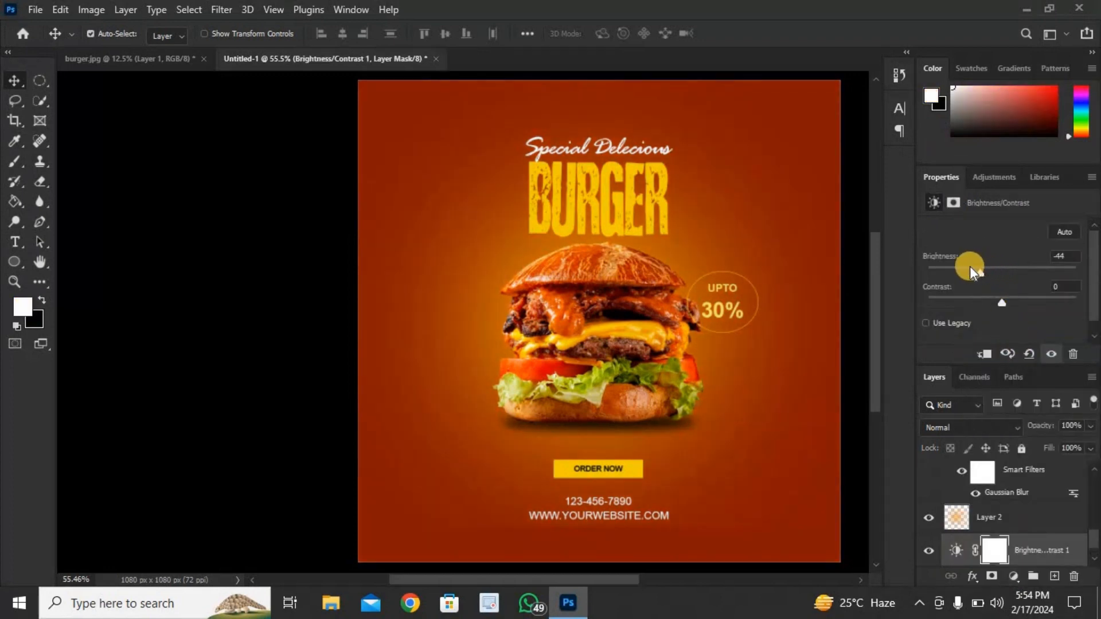
left_click_drag(969, 268, 959, 267)
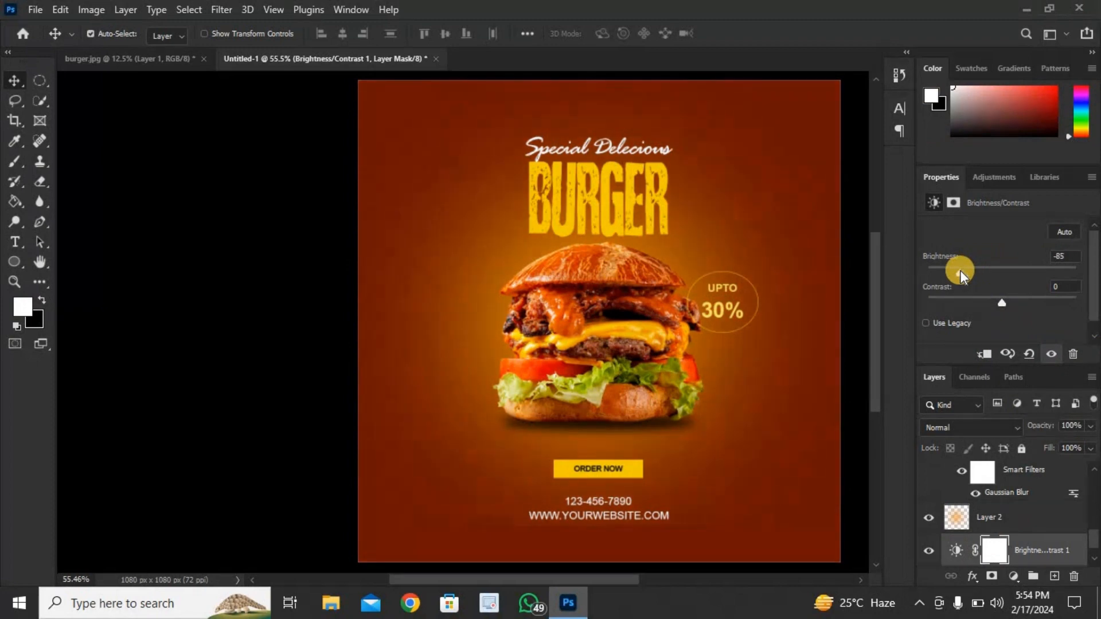
left_click_drag(1002, 303, 1013, 303)
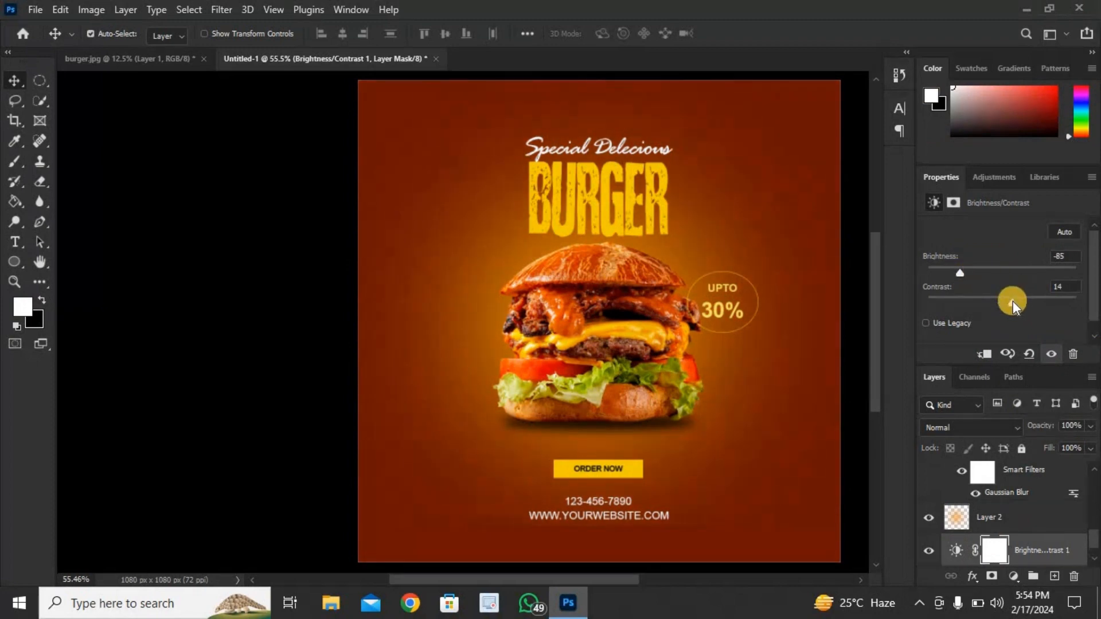
left_click_drag(1013, 300, 1000, 296)
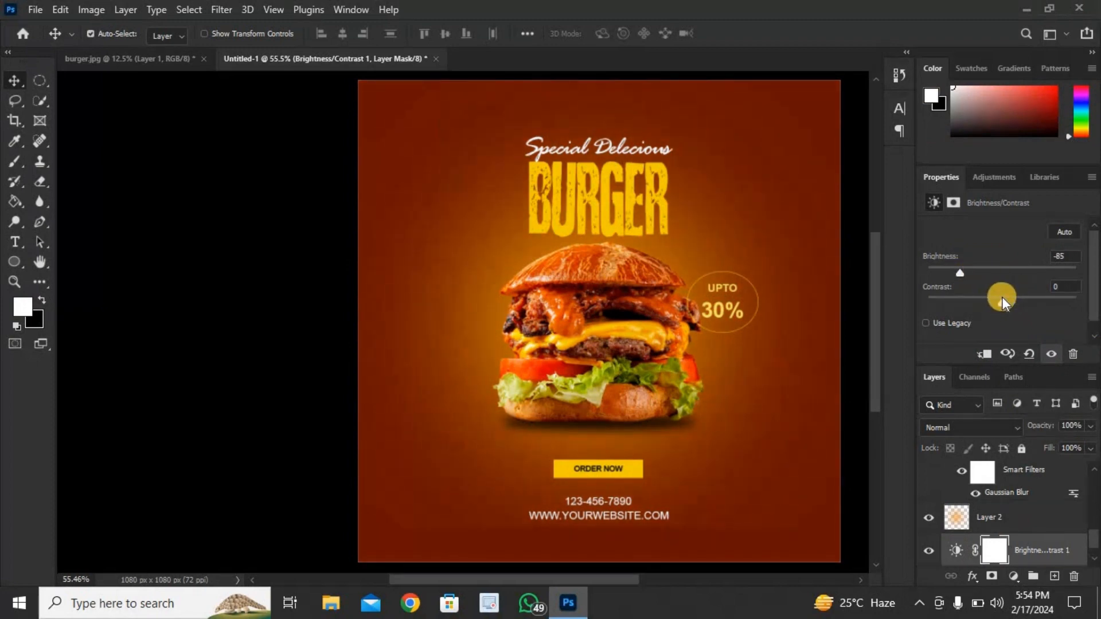